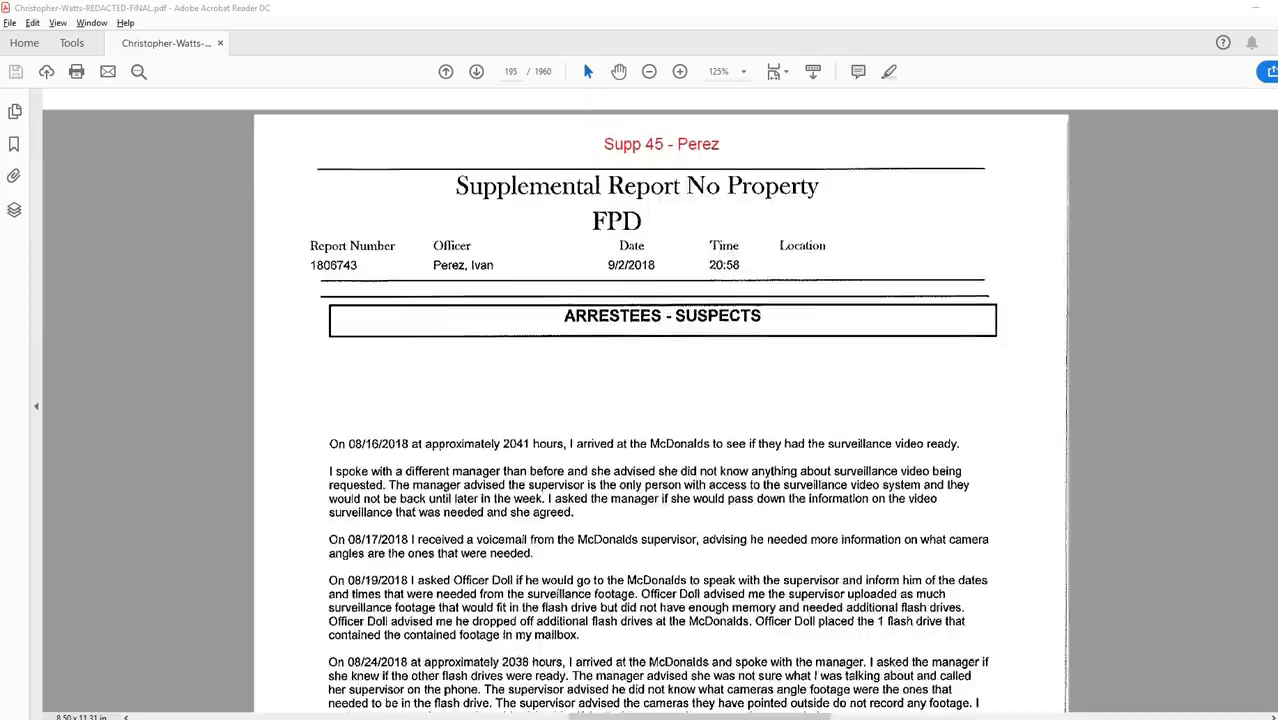
- Scroll down the Supp 45 Perez report on page 195 to the officer's closing signature
scroll(down, 3)
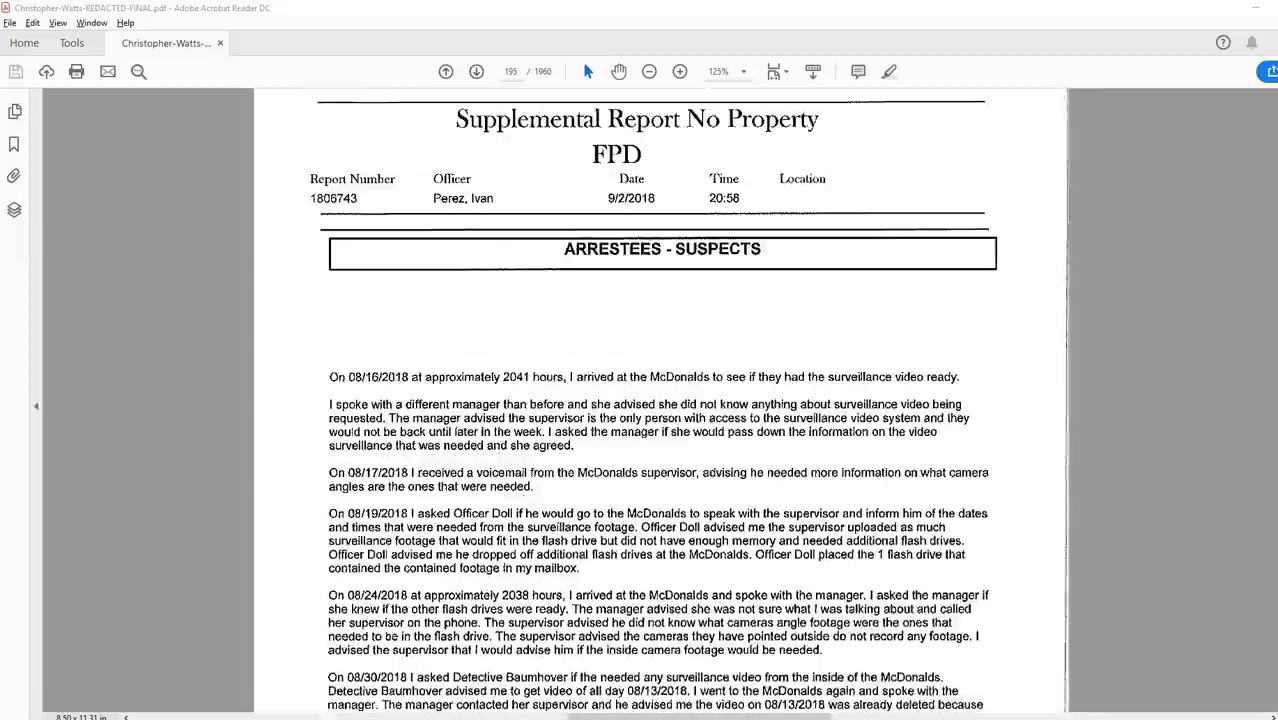
scroll(down, 3)
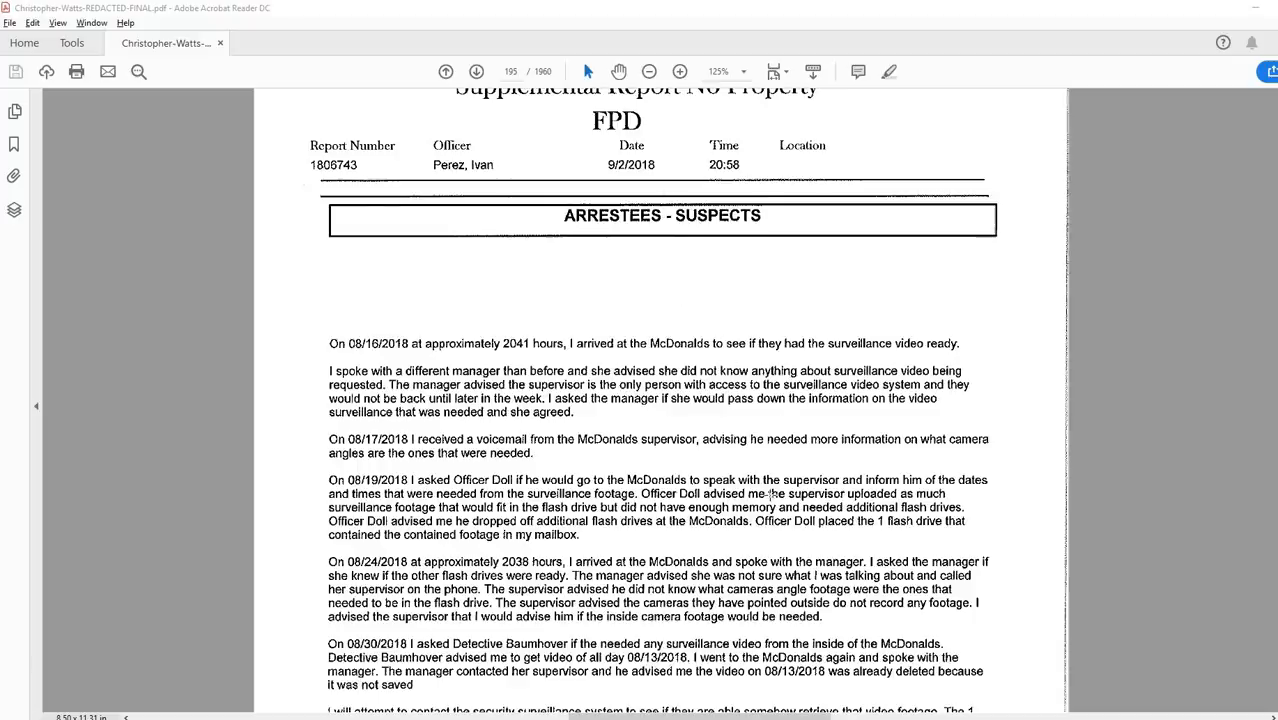
scroll(down, 3)
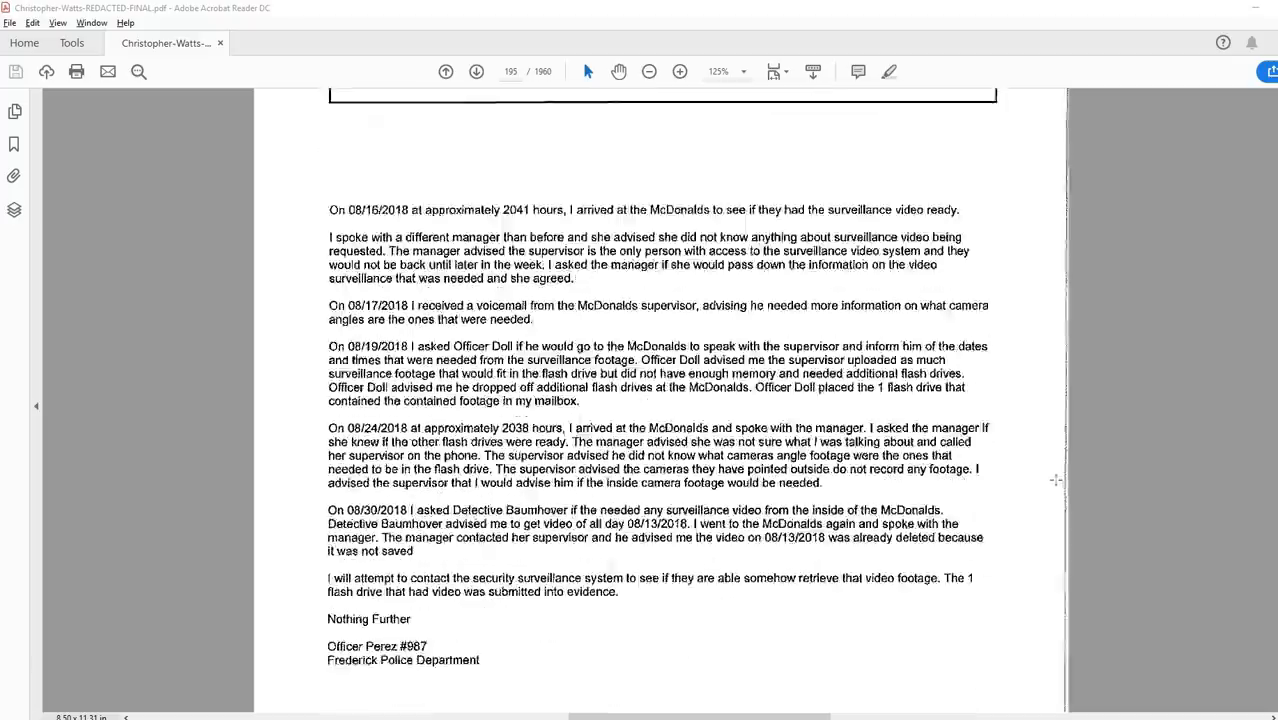
mouse_move(1044, 456)
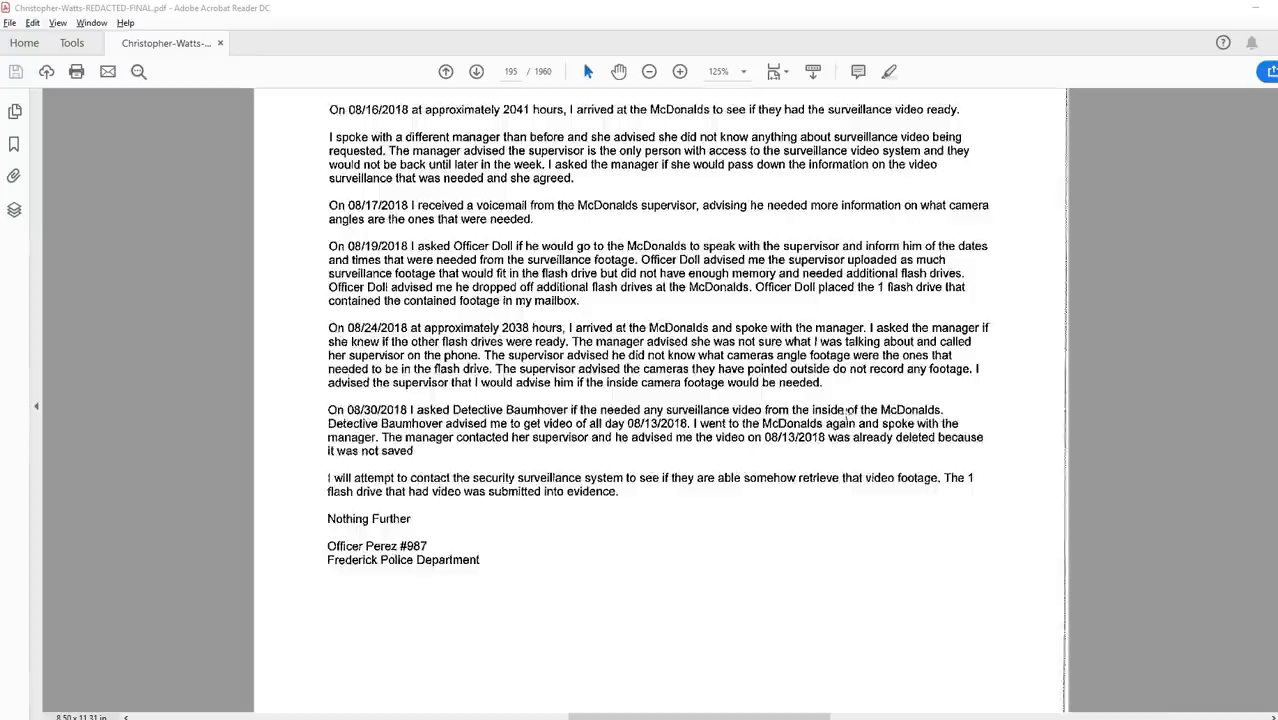
scroll(down, 3)
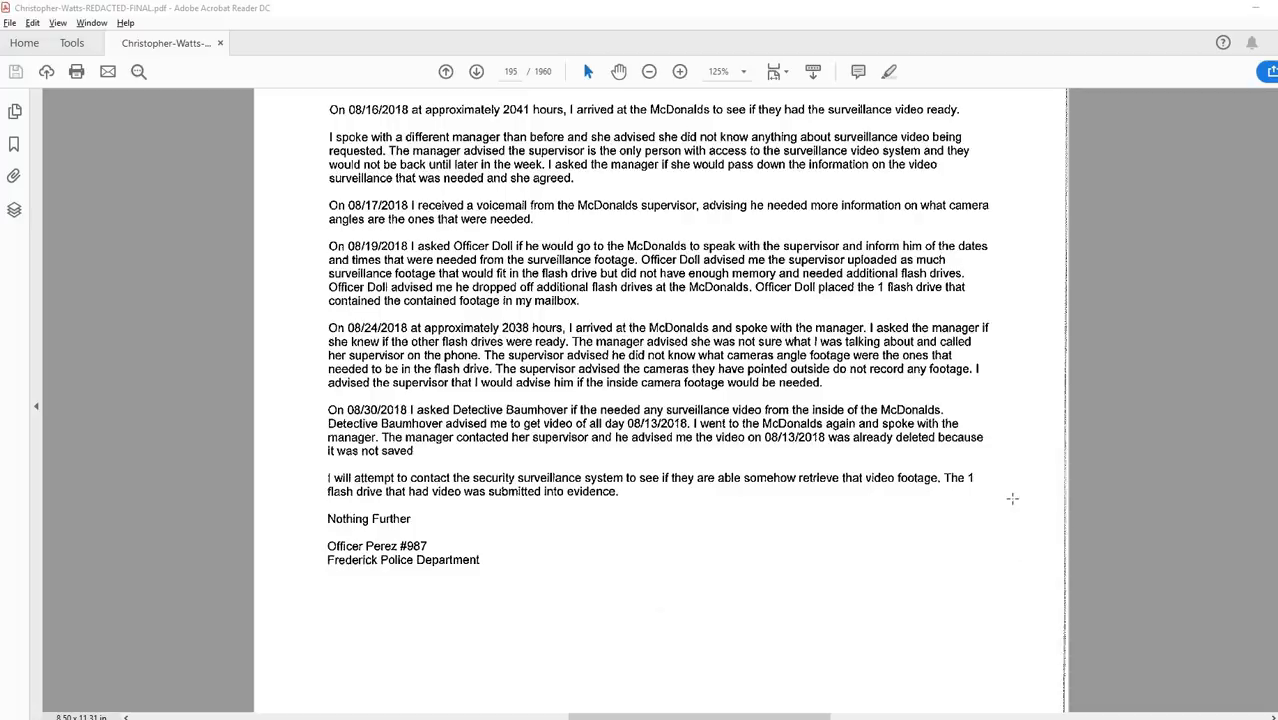
- Scroll past discovery page 240 into the Supp 46 Baumhover report's narrative
scroll(down, 3)
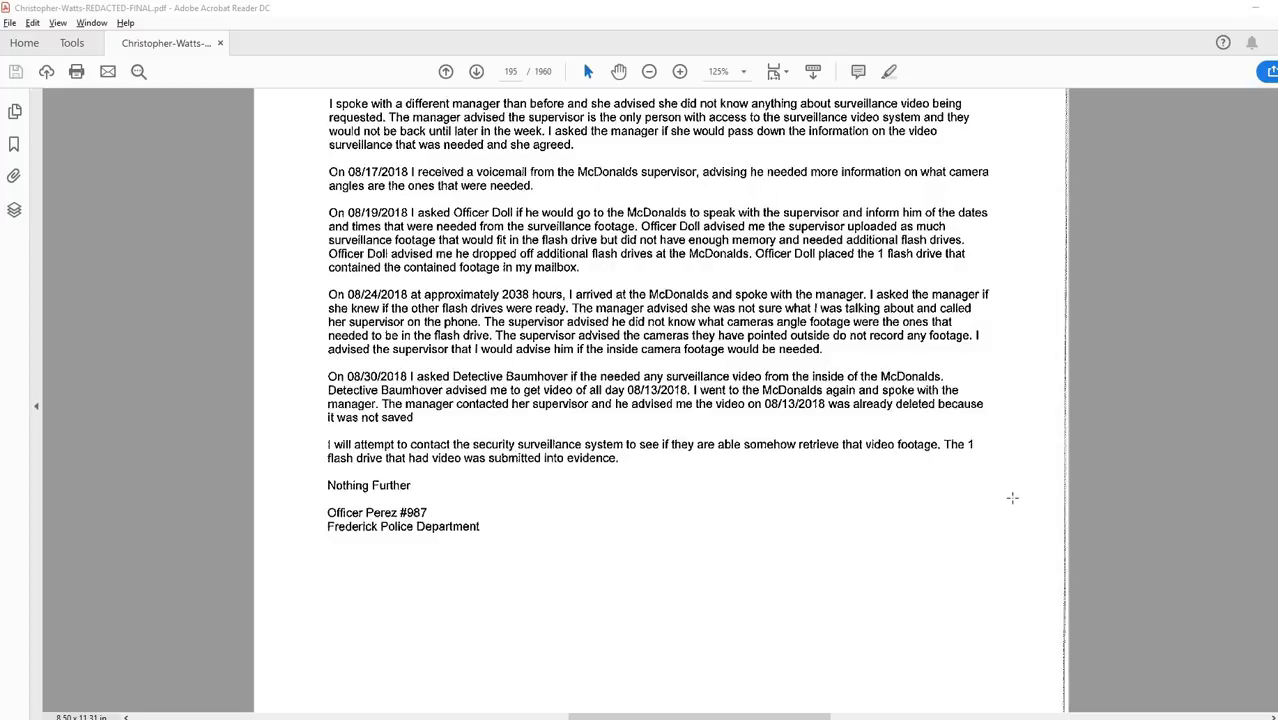
mouse_move(976, 486)
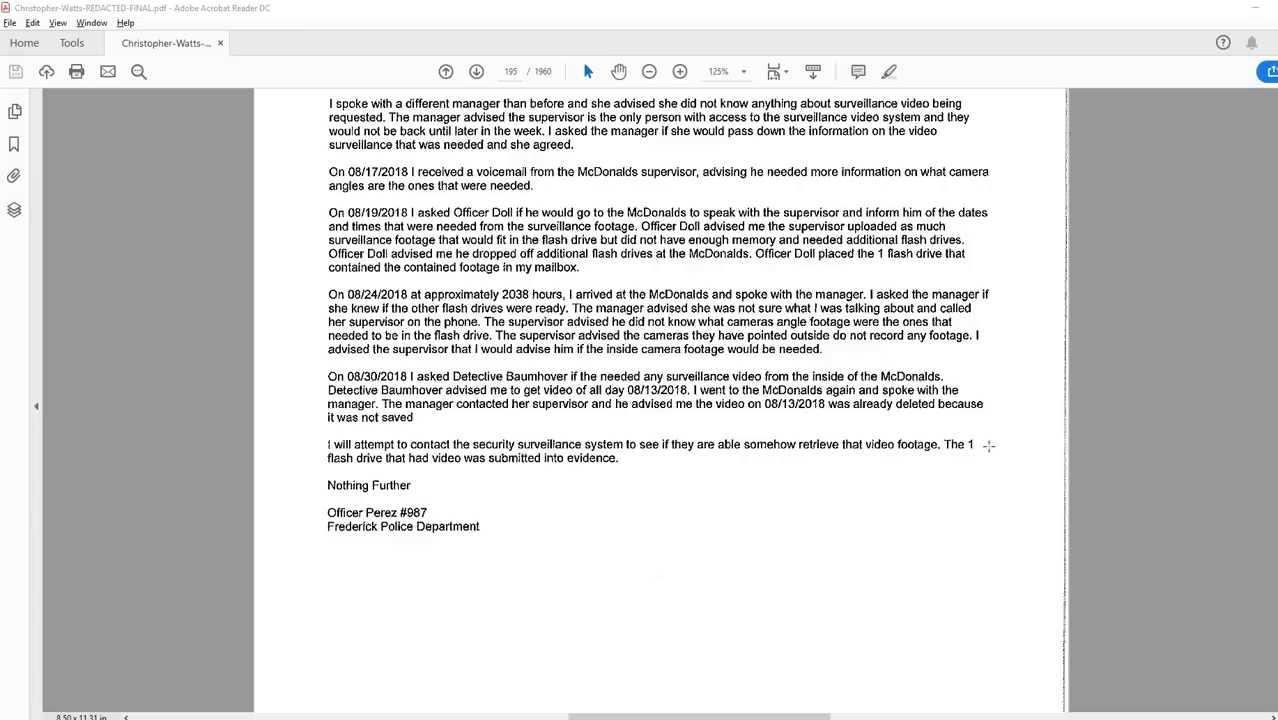
scroll(down, 3)
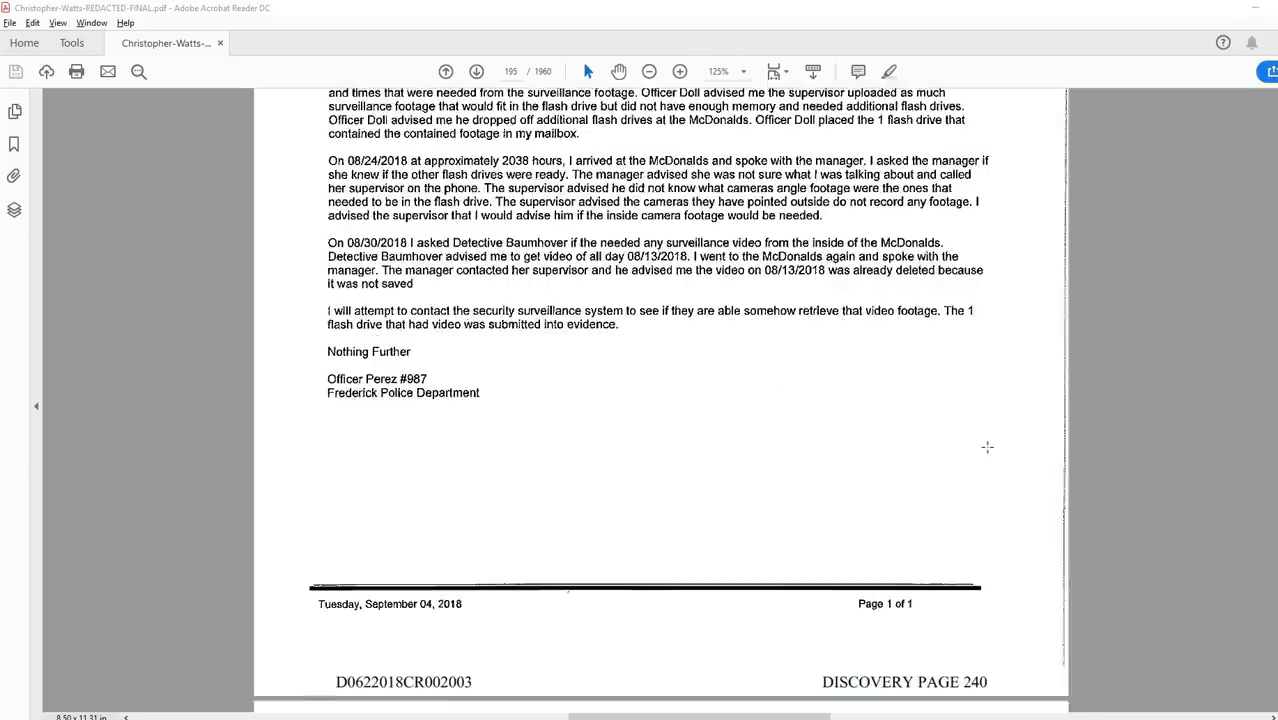
scroll(down, 3)
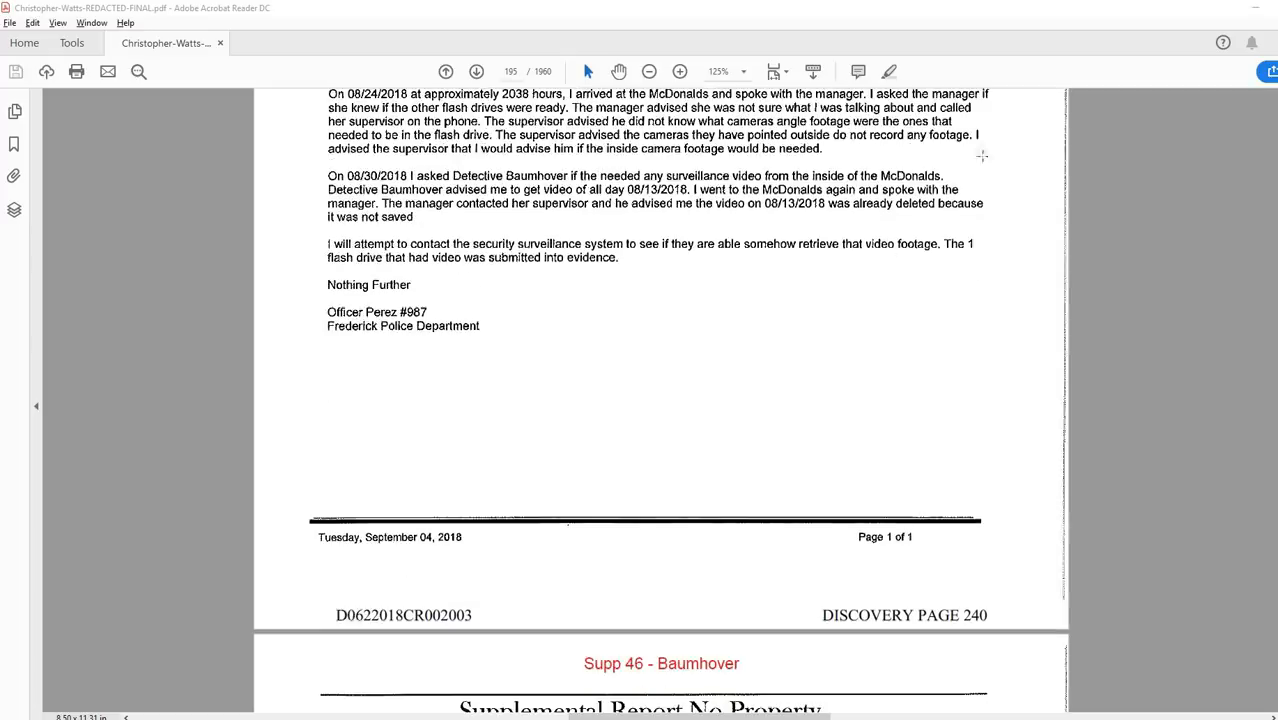
mouse_move(992, 334)
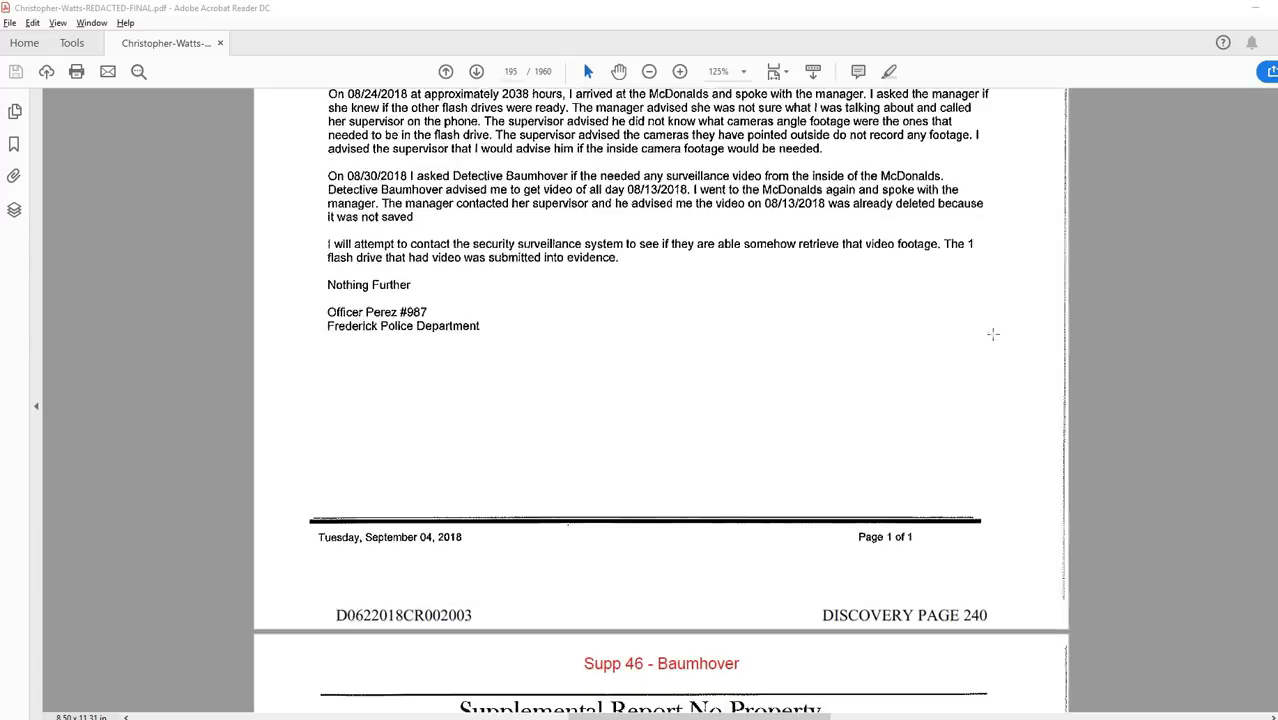
mouse_move(916, 348)
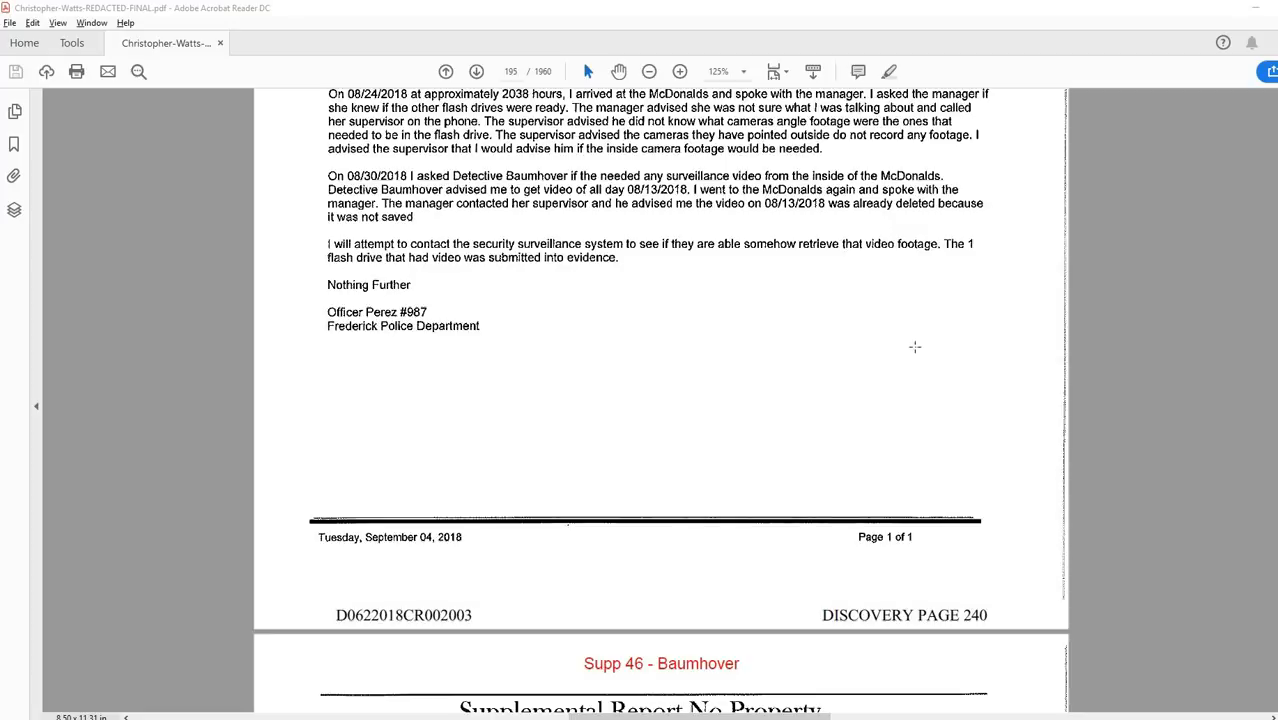
scroll(down, 3)
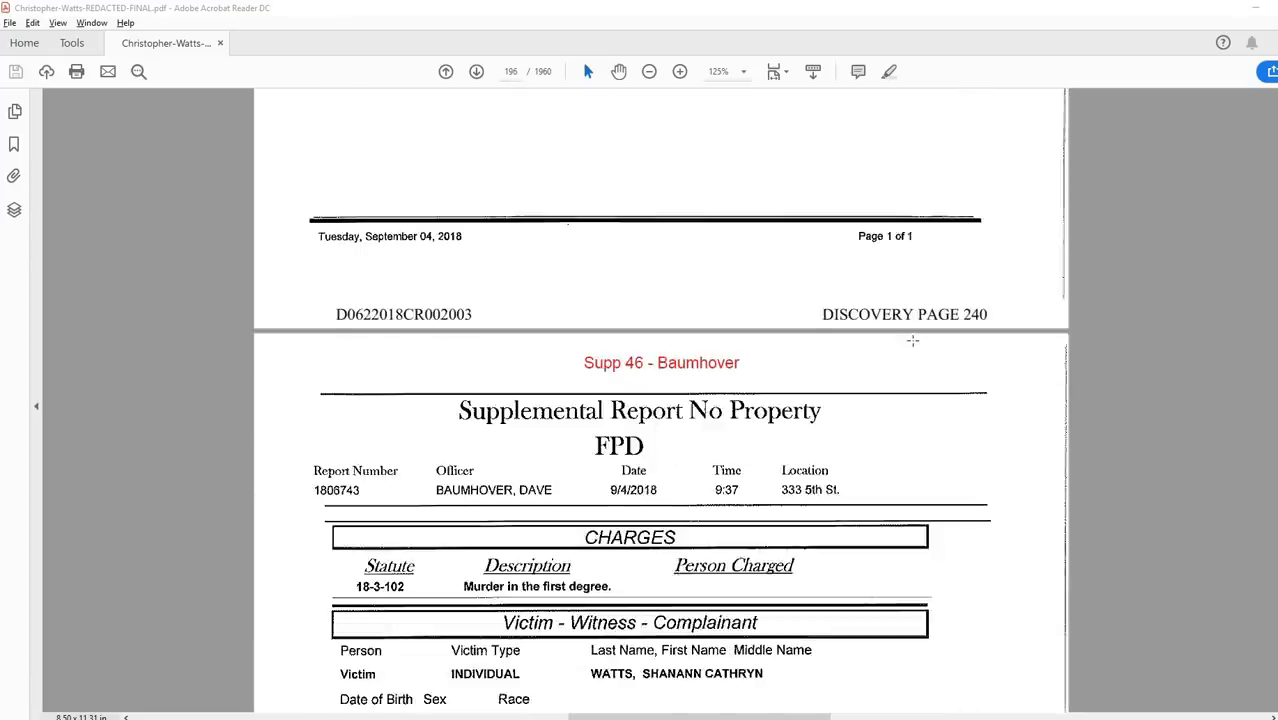
scroll(down, 3)
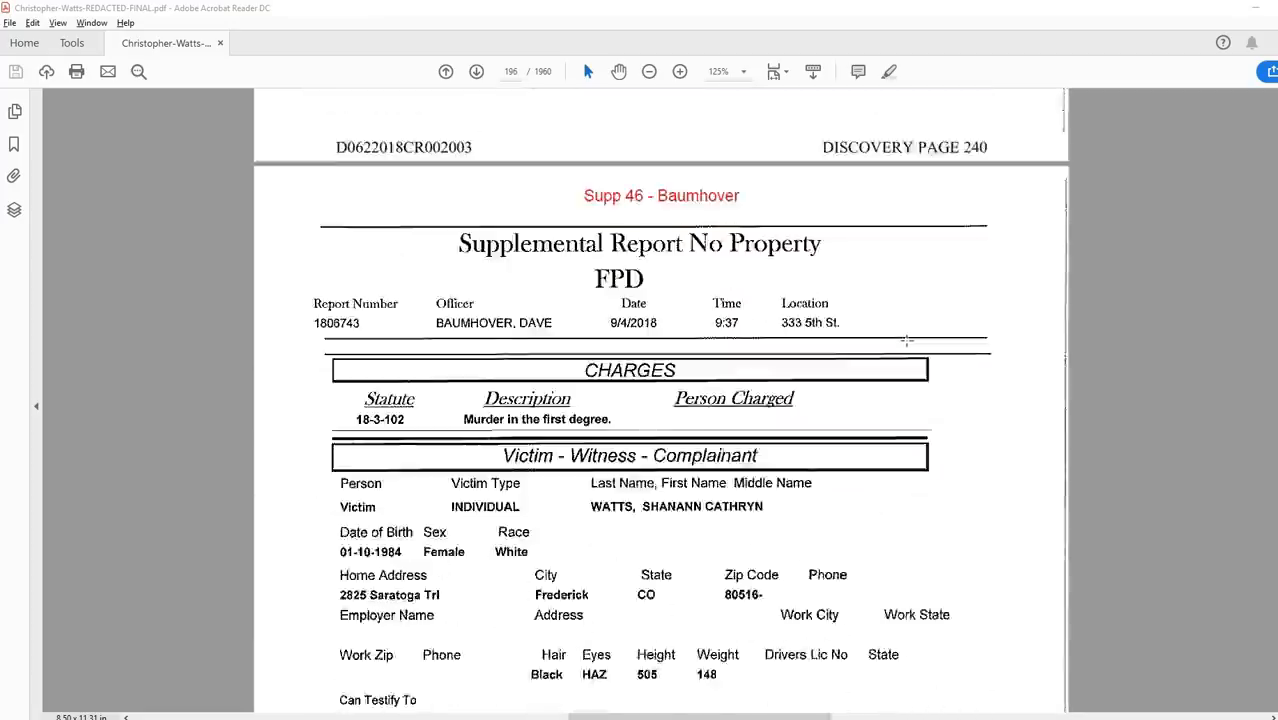
scroll(down, 3)
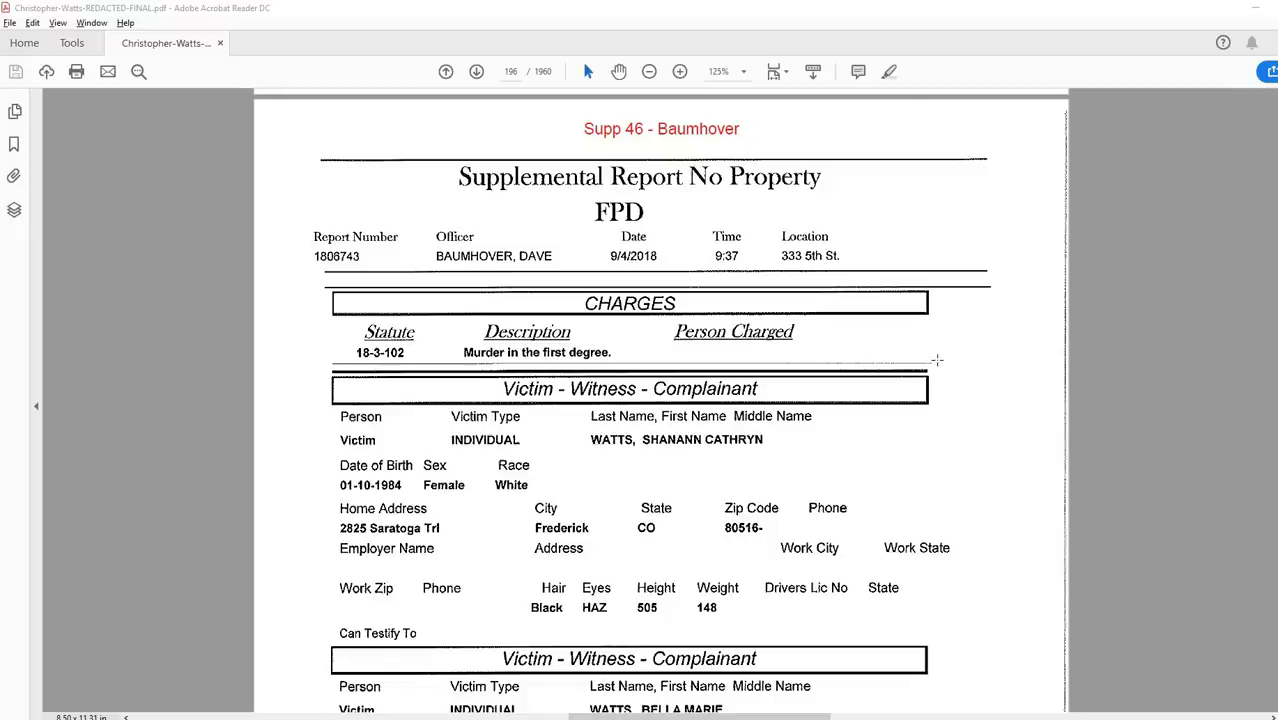
mouse_move(954, 380)
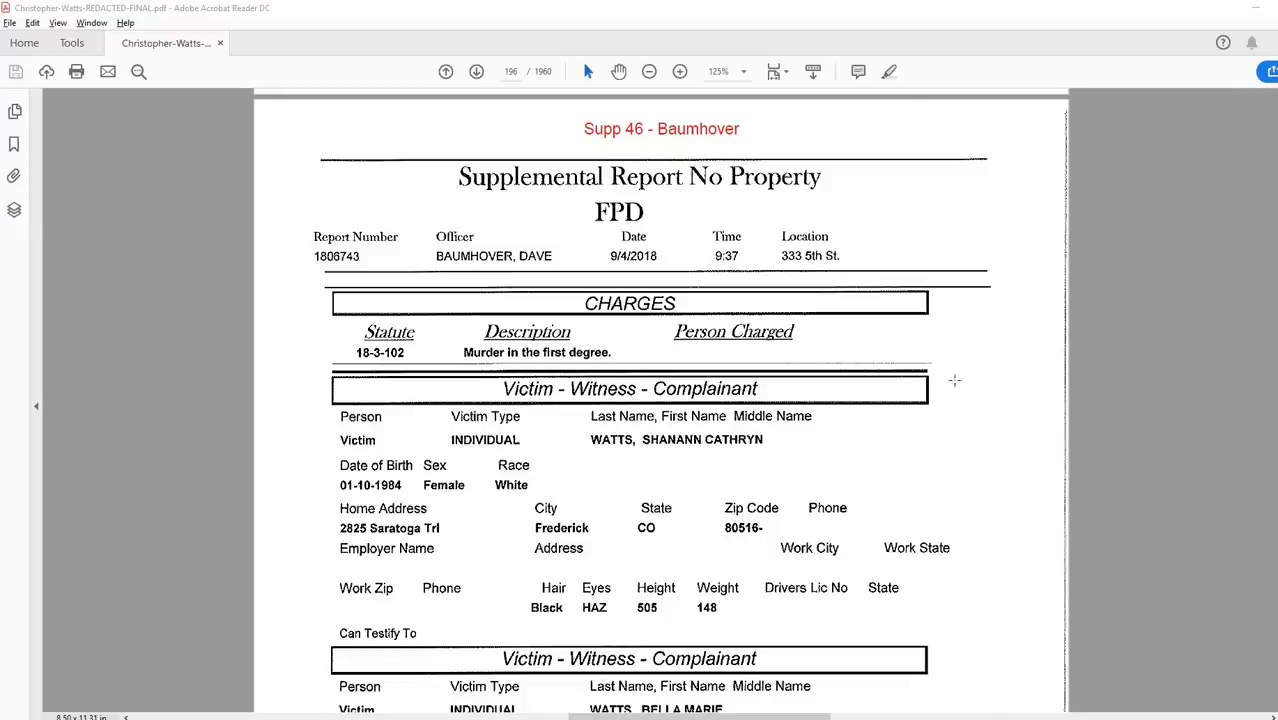
scroll(down, 3)
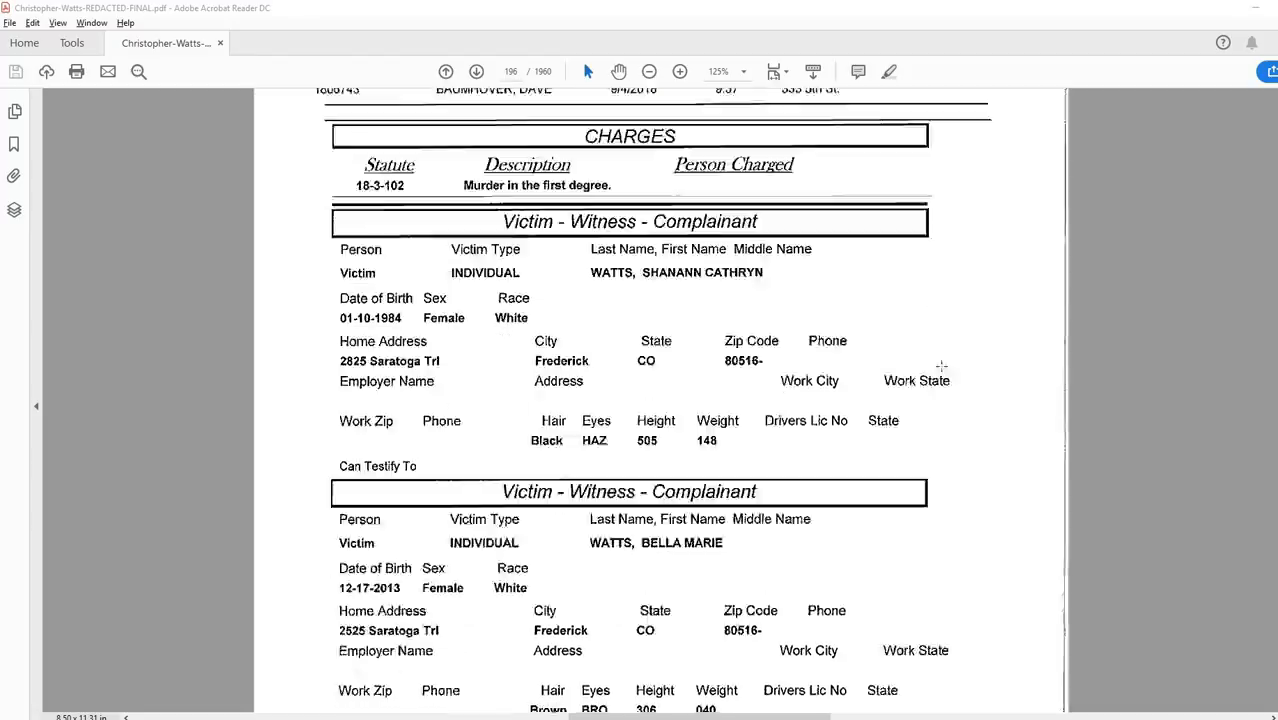
scroll(down, 3)
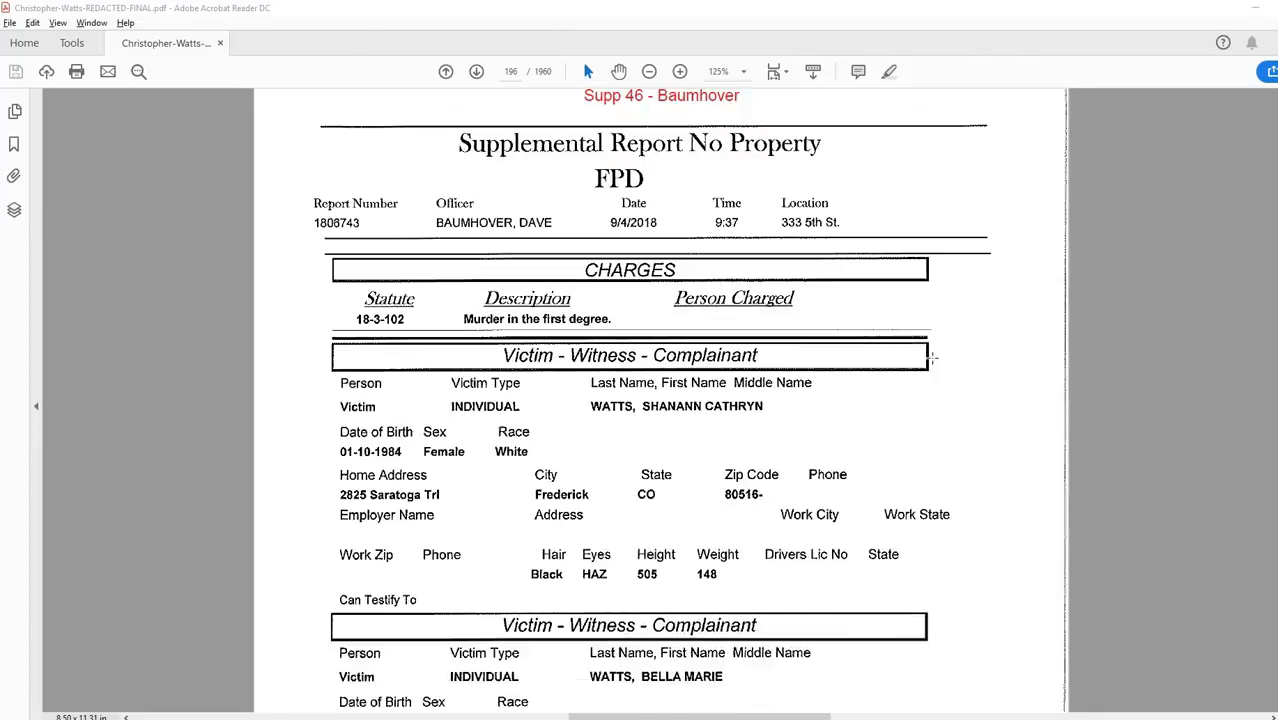
- Continue through the Baumhover call notes until the DISCOVERY PAGE 242 footer appears
scroll(down, 3)
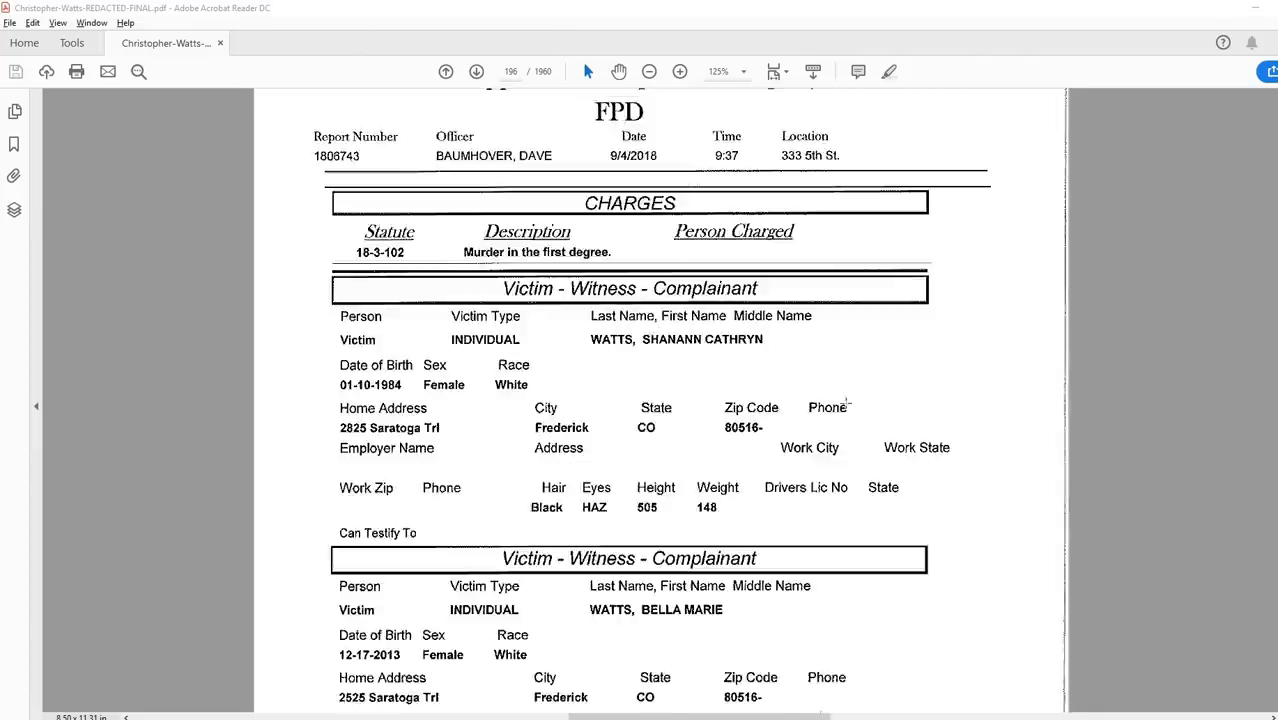
scroll(down, 3)
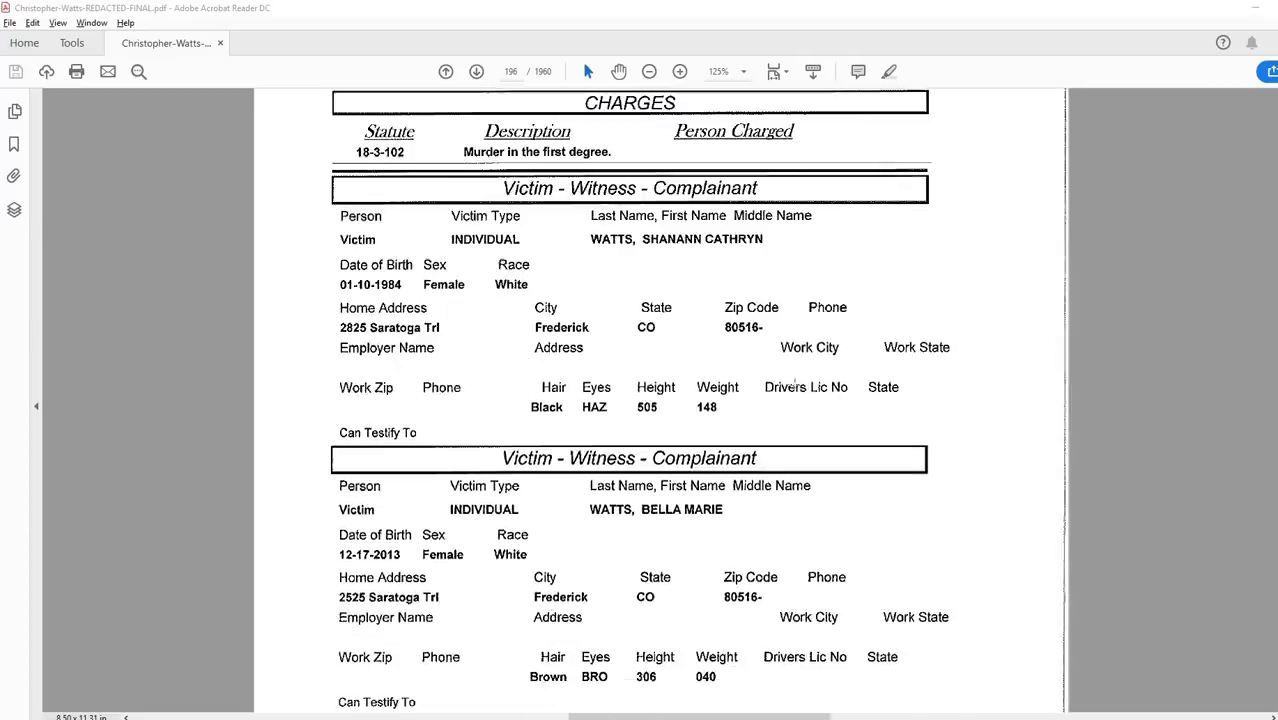
scroll(down, 3)
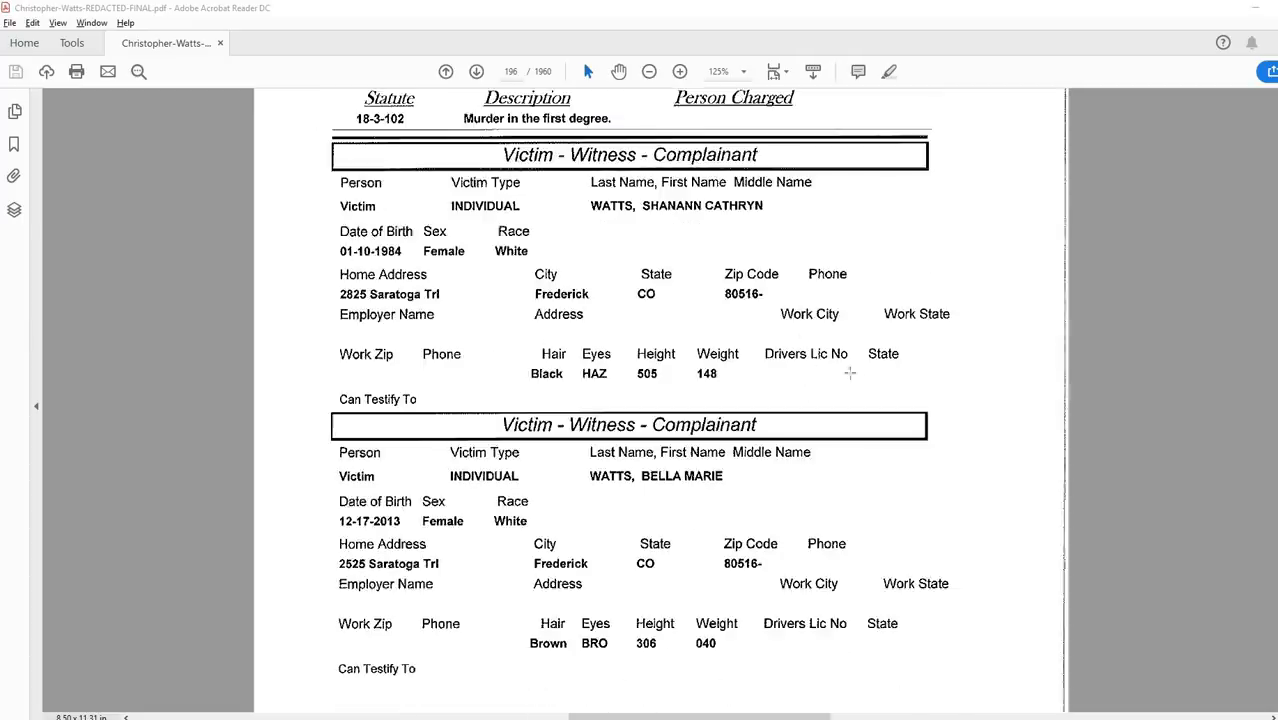
scroll(down, 3)
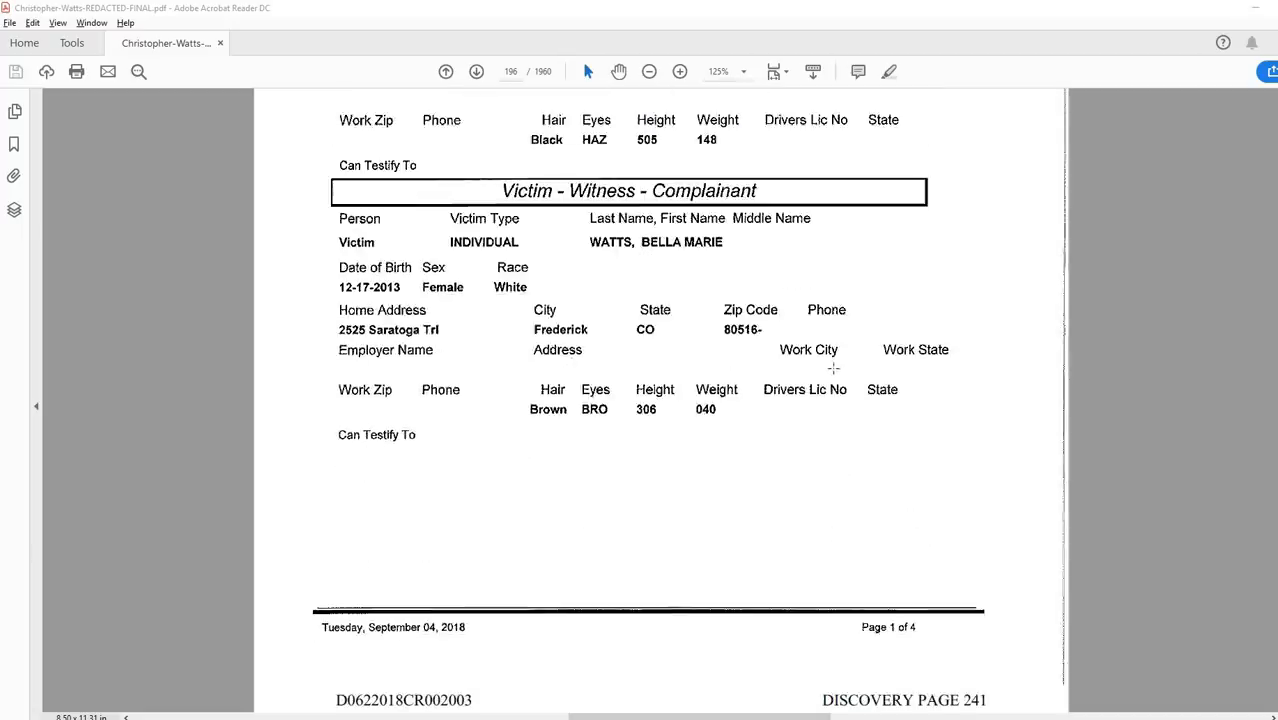
scroll(down, 3)
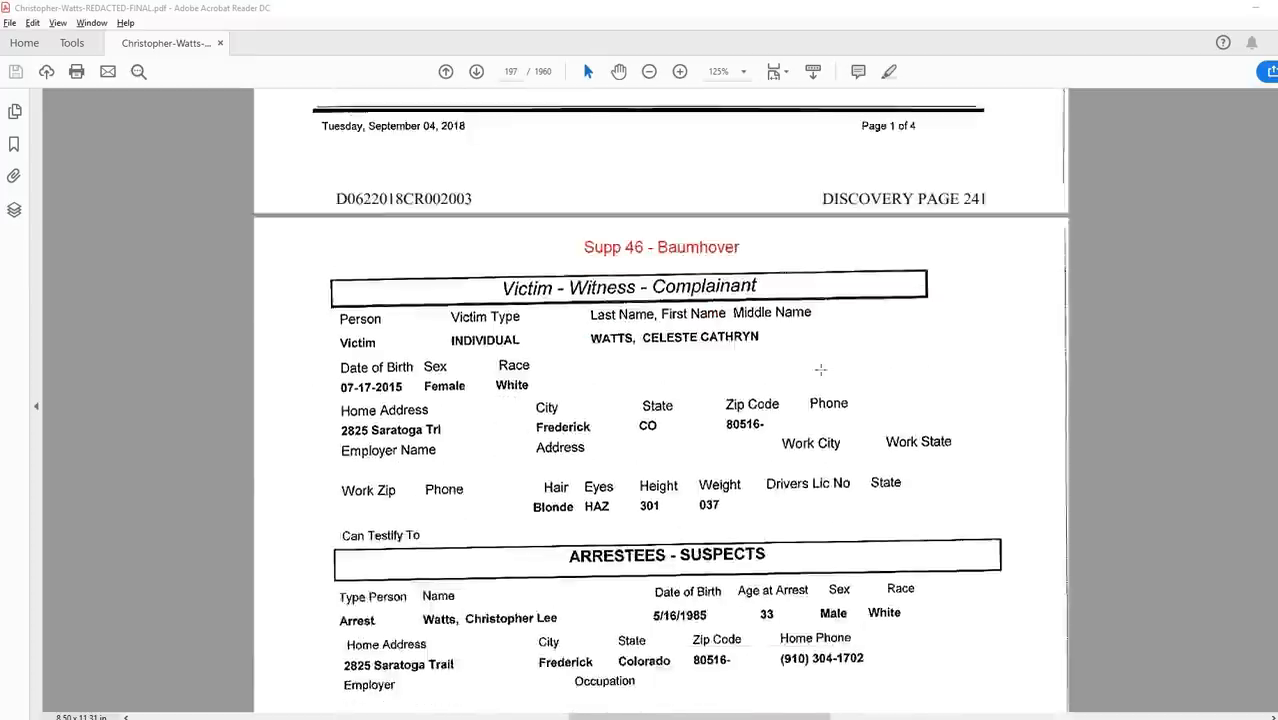
scroll(down, 3)
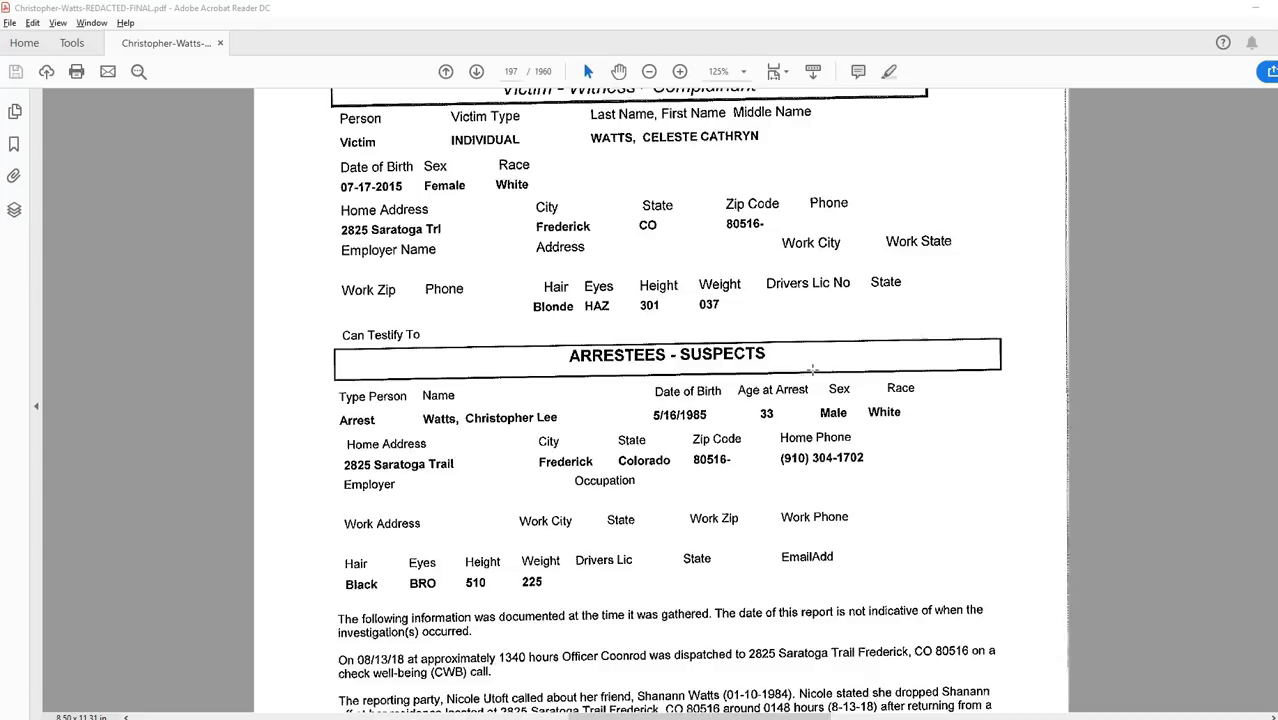
scroll(down, 3)
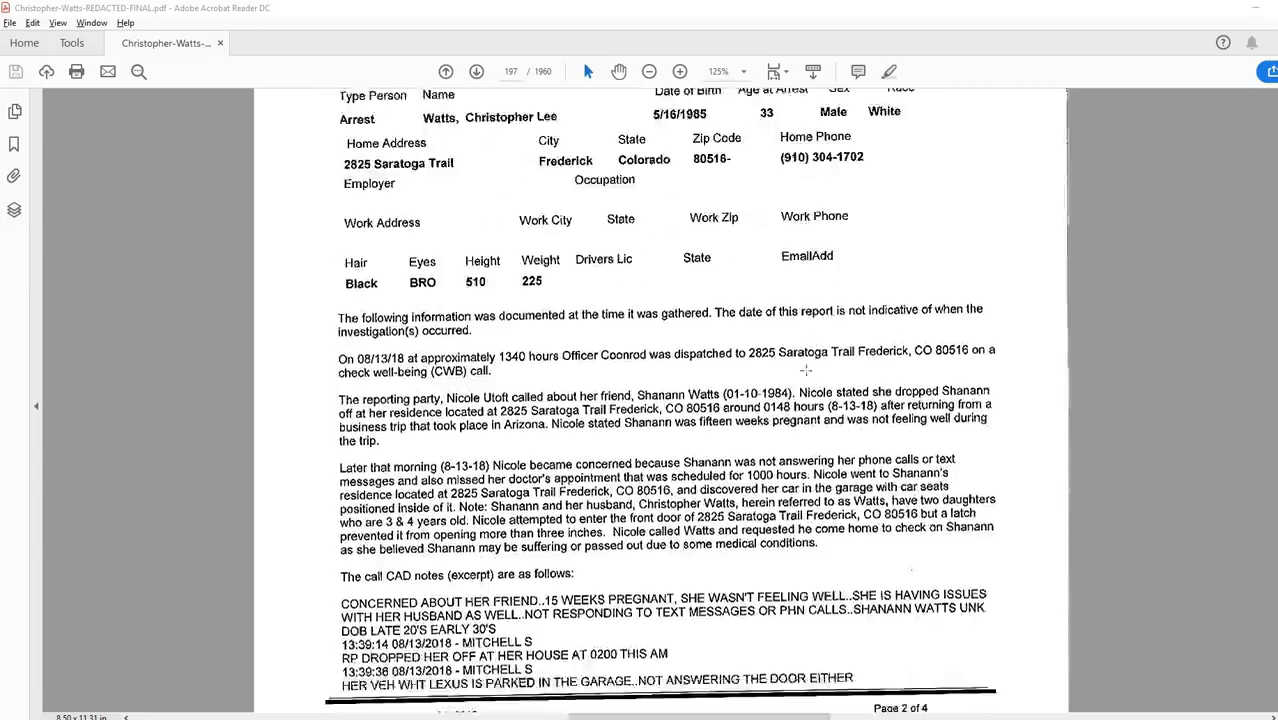
scroll(down, 3)
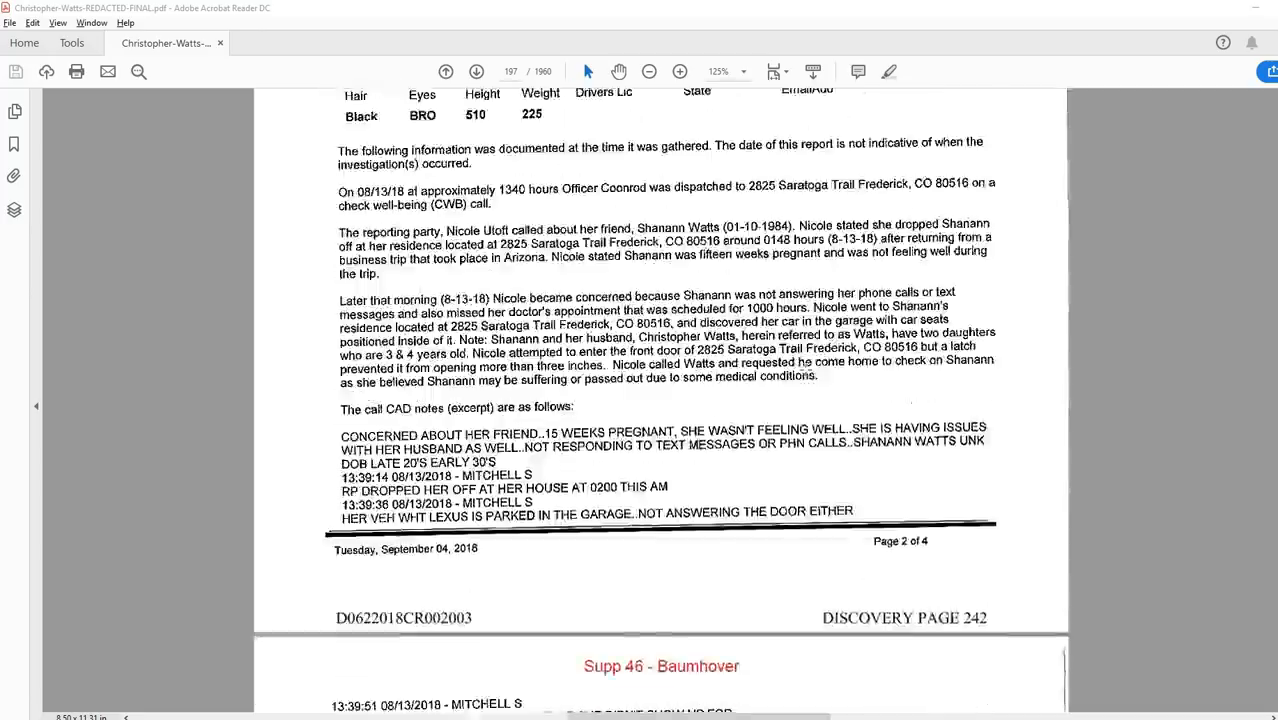
- Scroll down to the top of discovery page 243 with the Baumhover call notes and house check
scroll(down, 3)
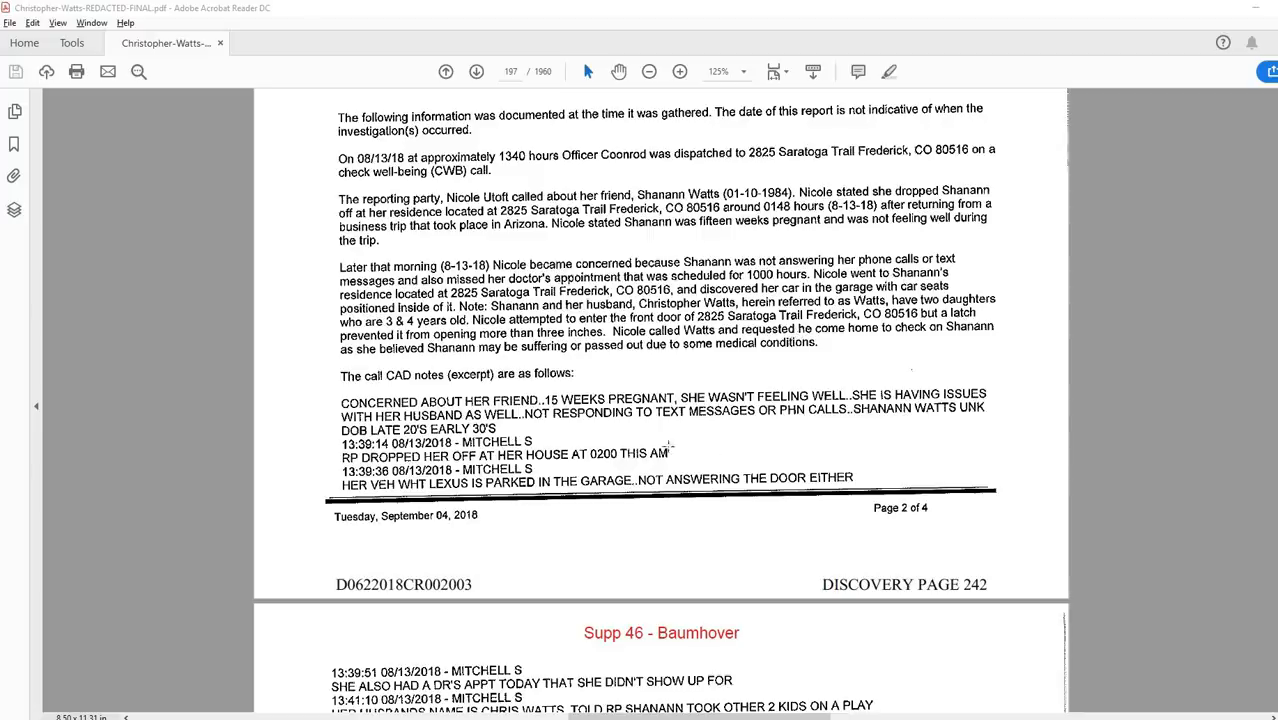
scroll(down, 3)
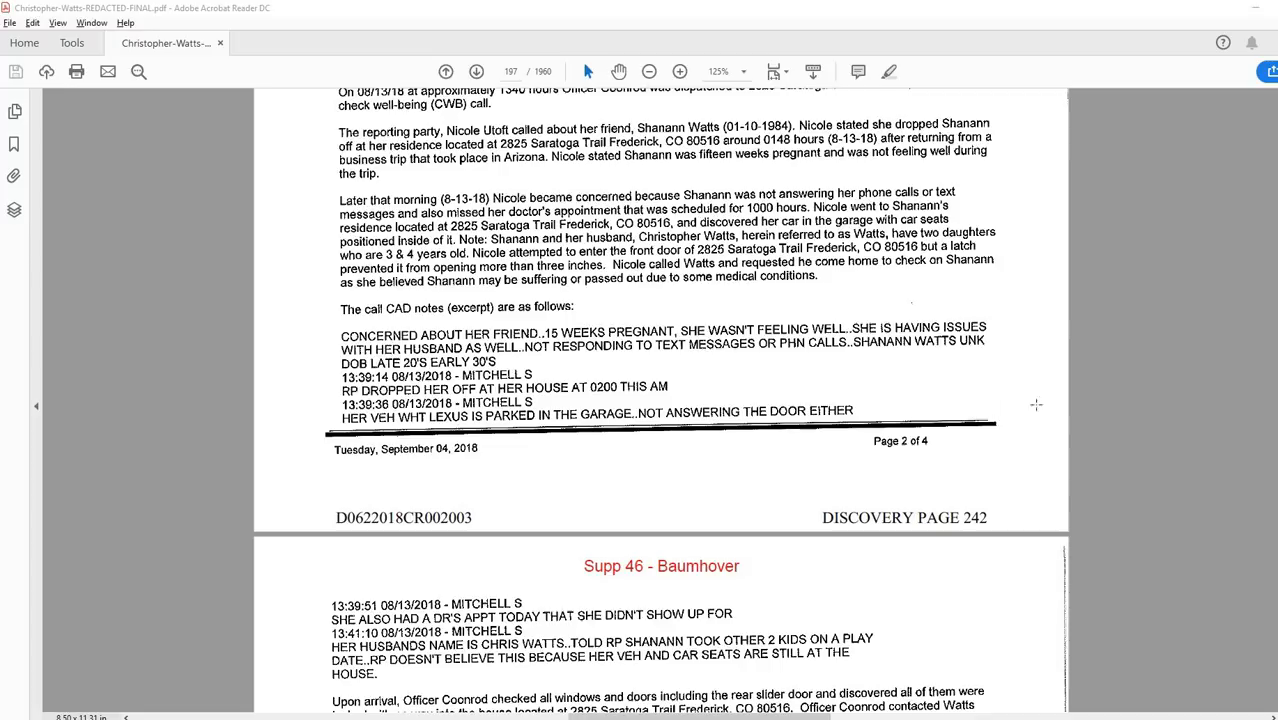
- Scroll past the CAD notes to page 198, Watts's interview and the upstairs bedroom search
scroll(down, 3)
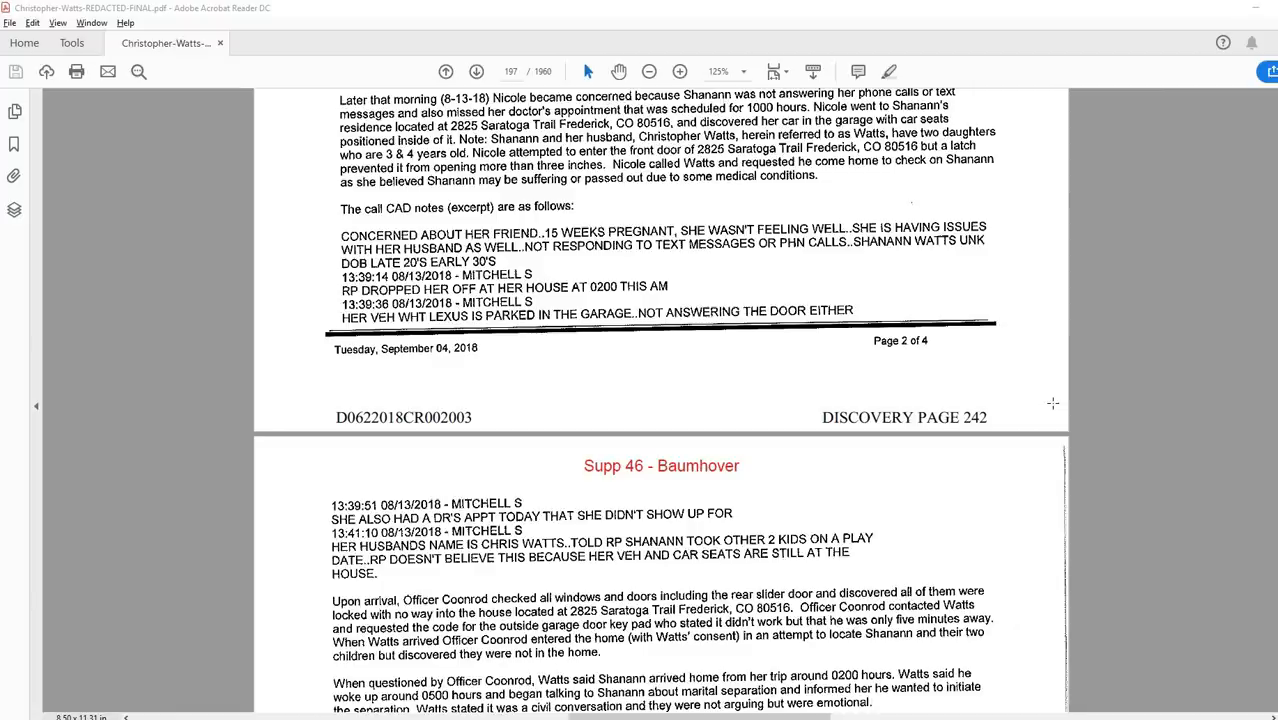
mouse_move(996, 288)
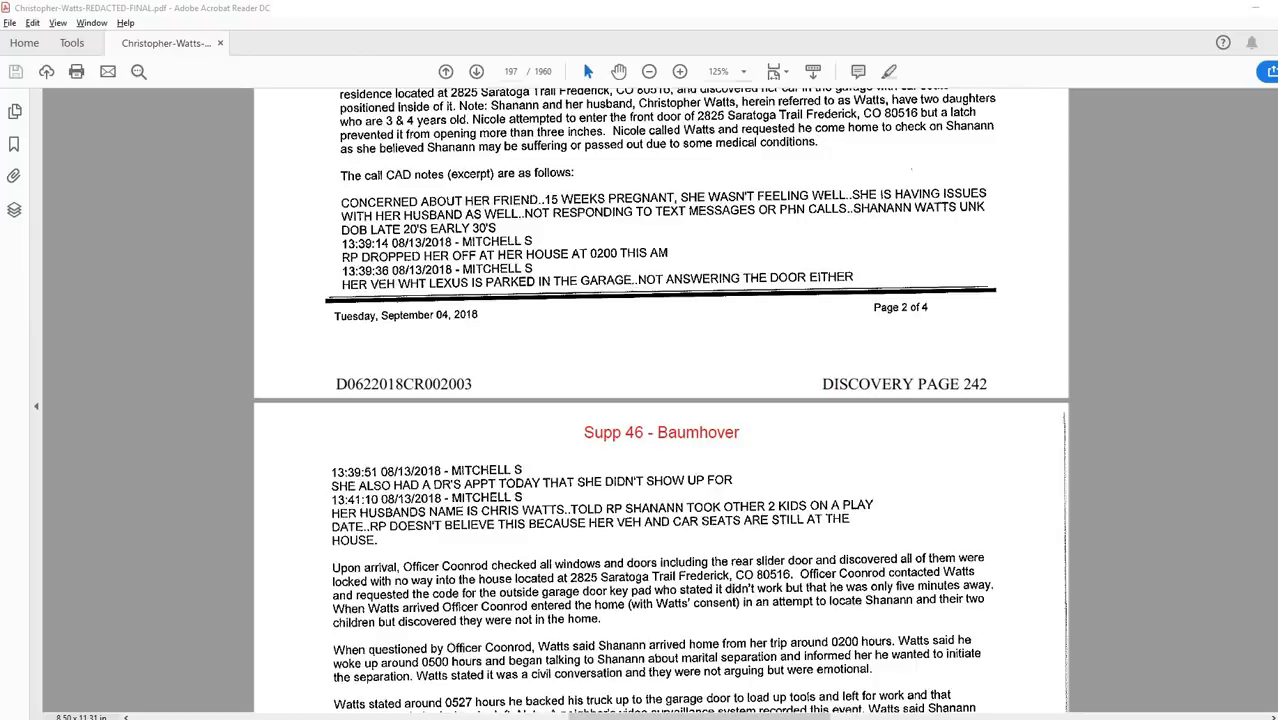
scroll(down, 3)
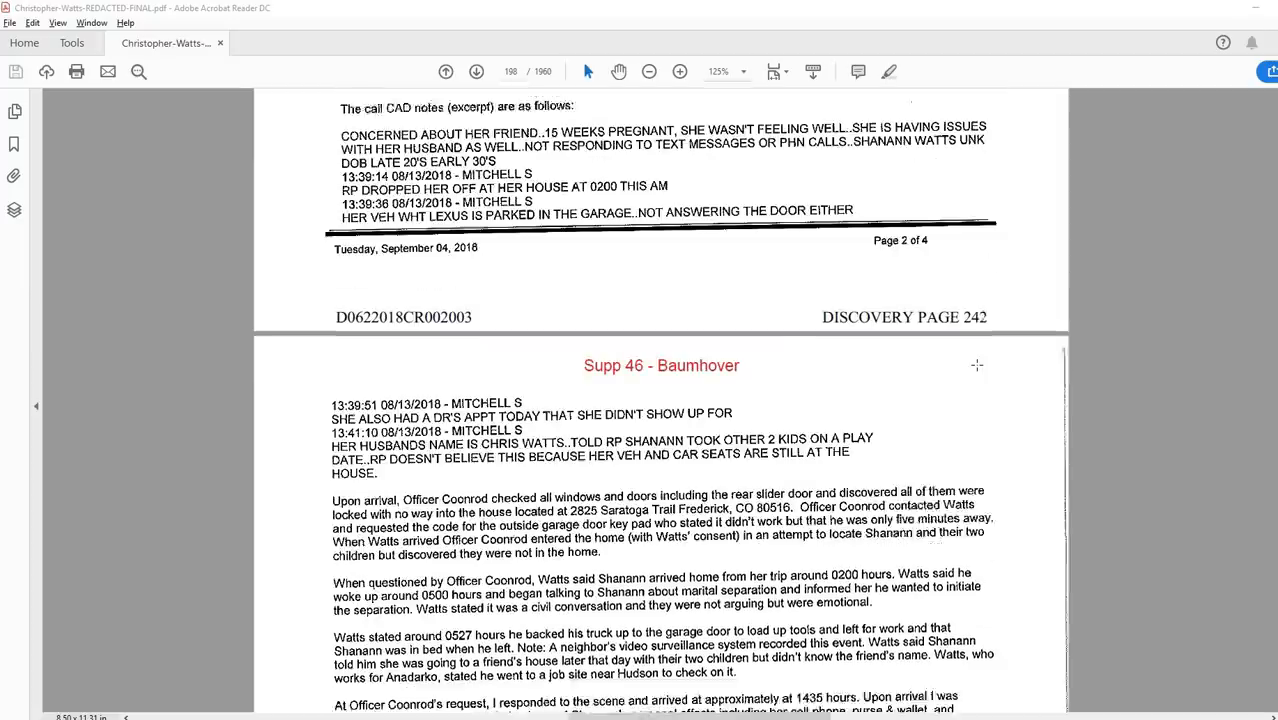
scroll(down, 3)
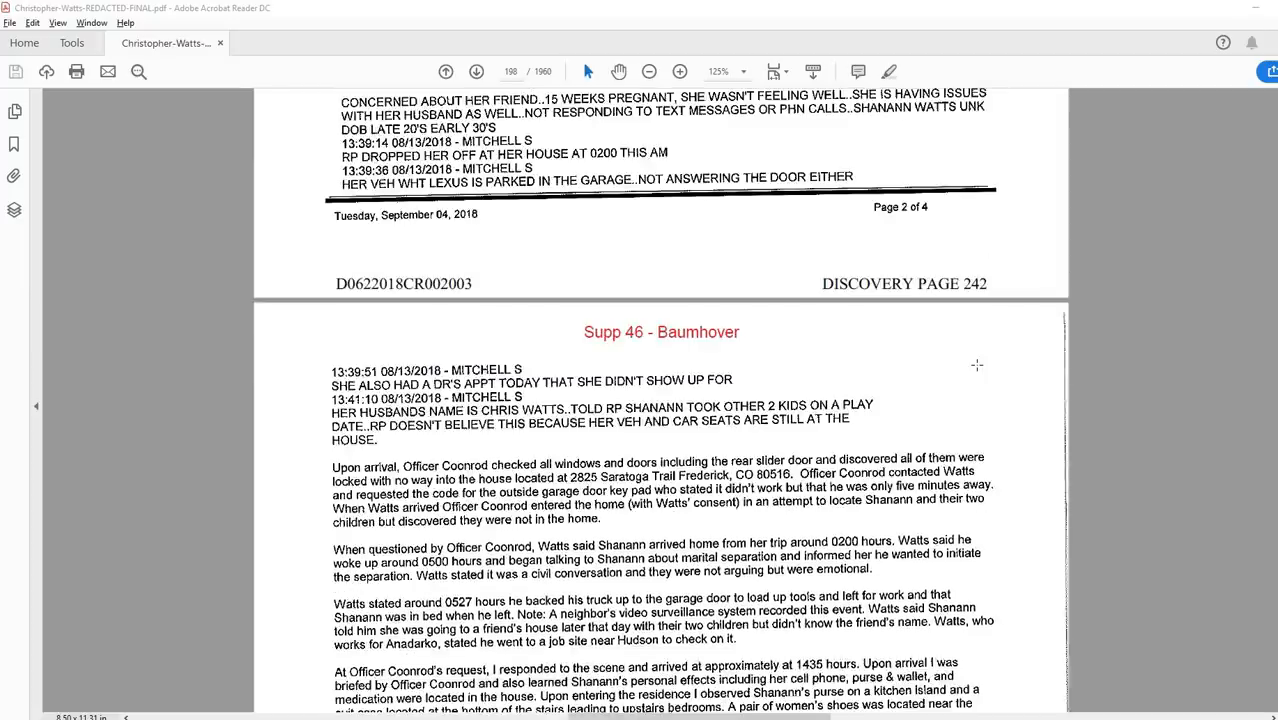
scroll(down, 3)
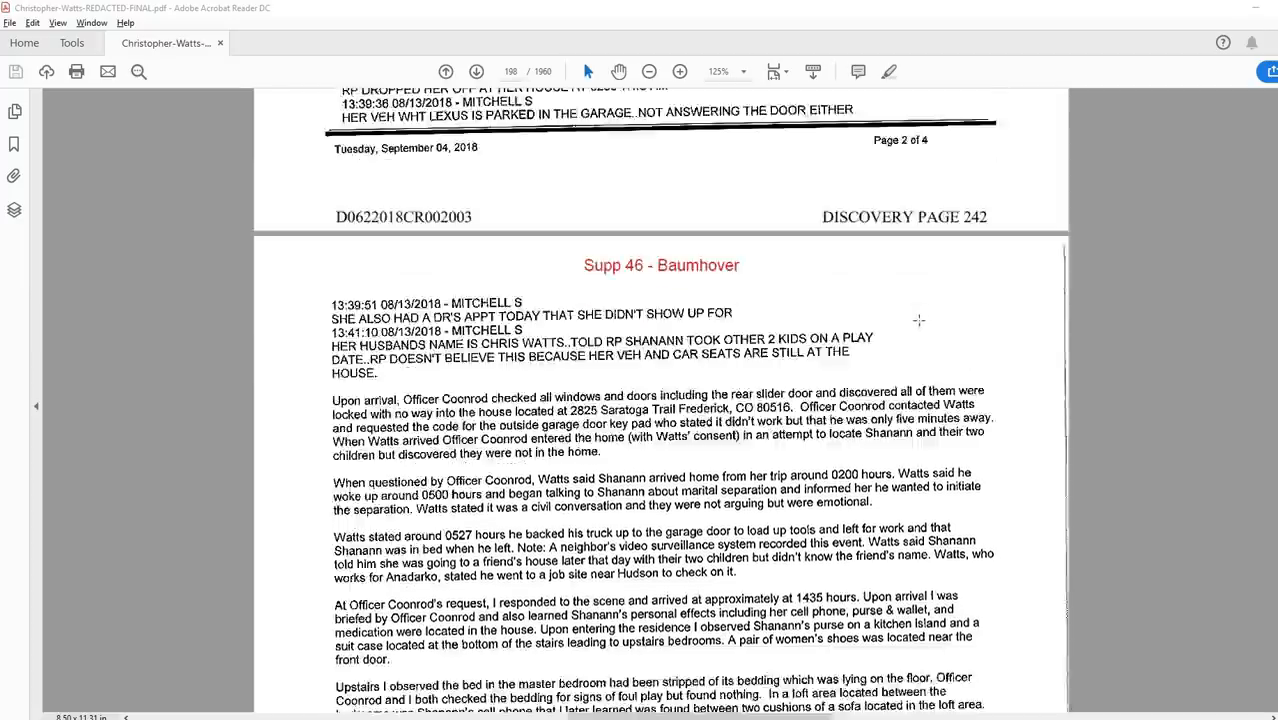
scroll(down, 3)
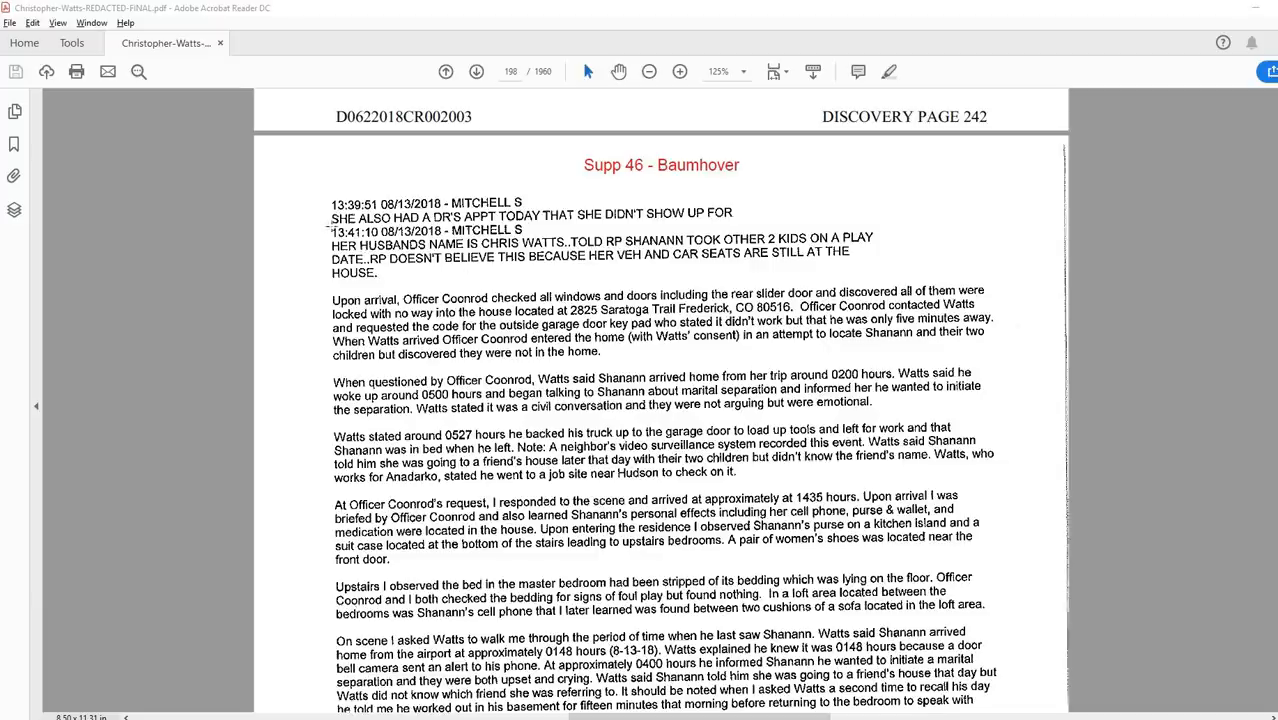
- Select the 13:41:10 Mitchell CAD entry about Chris Watts and the car seats
double_click(358, 232)
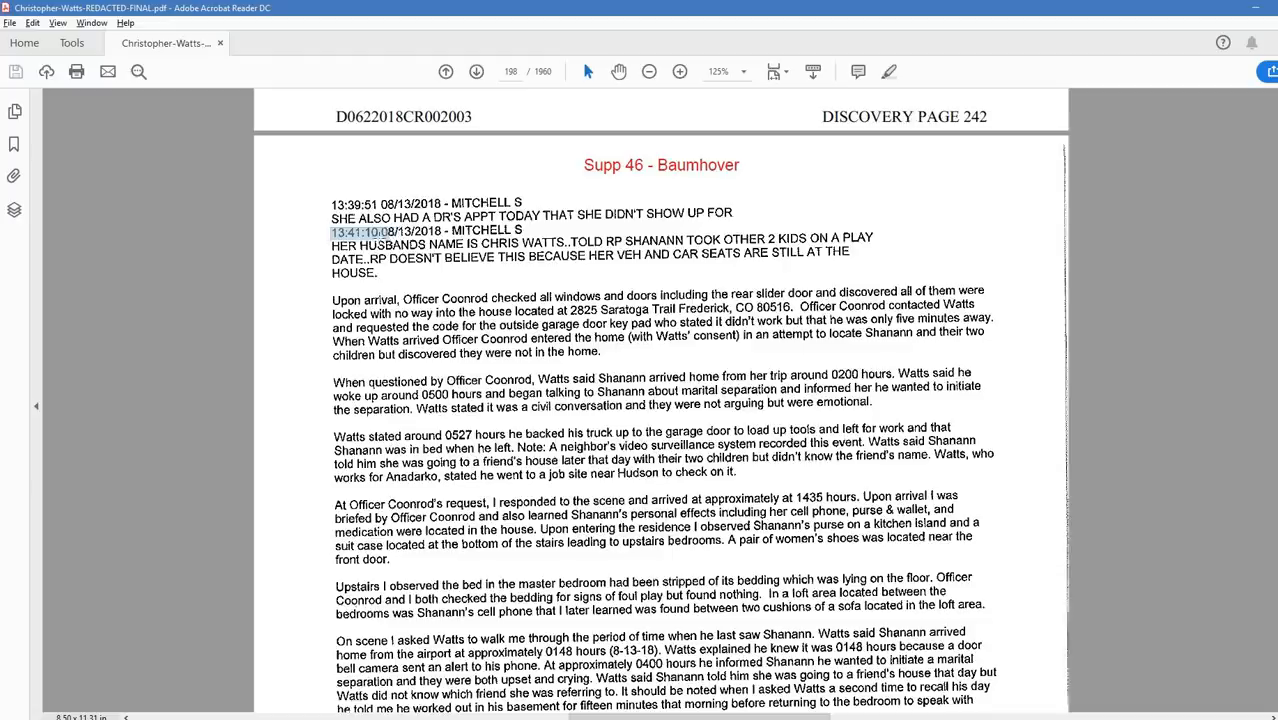
double_click(356, 232)
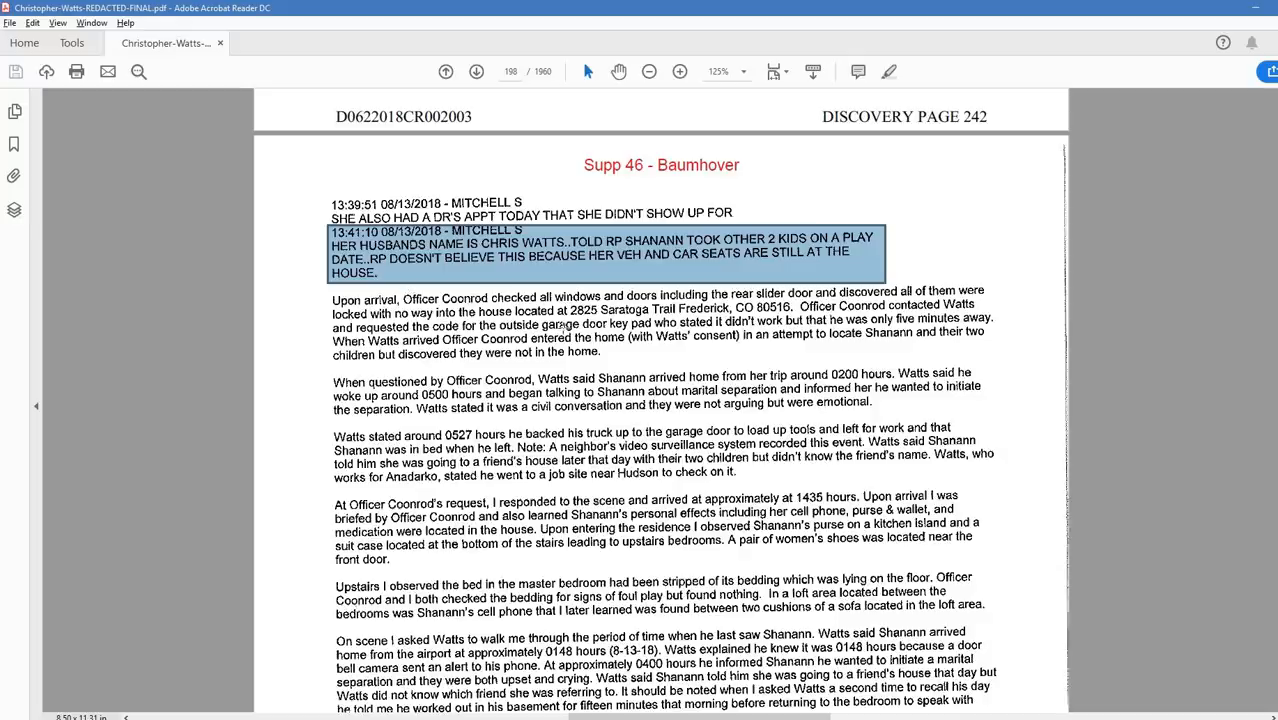
mouse_move(512, 264)
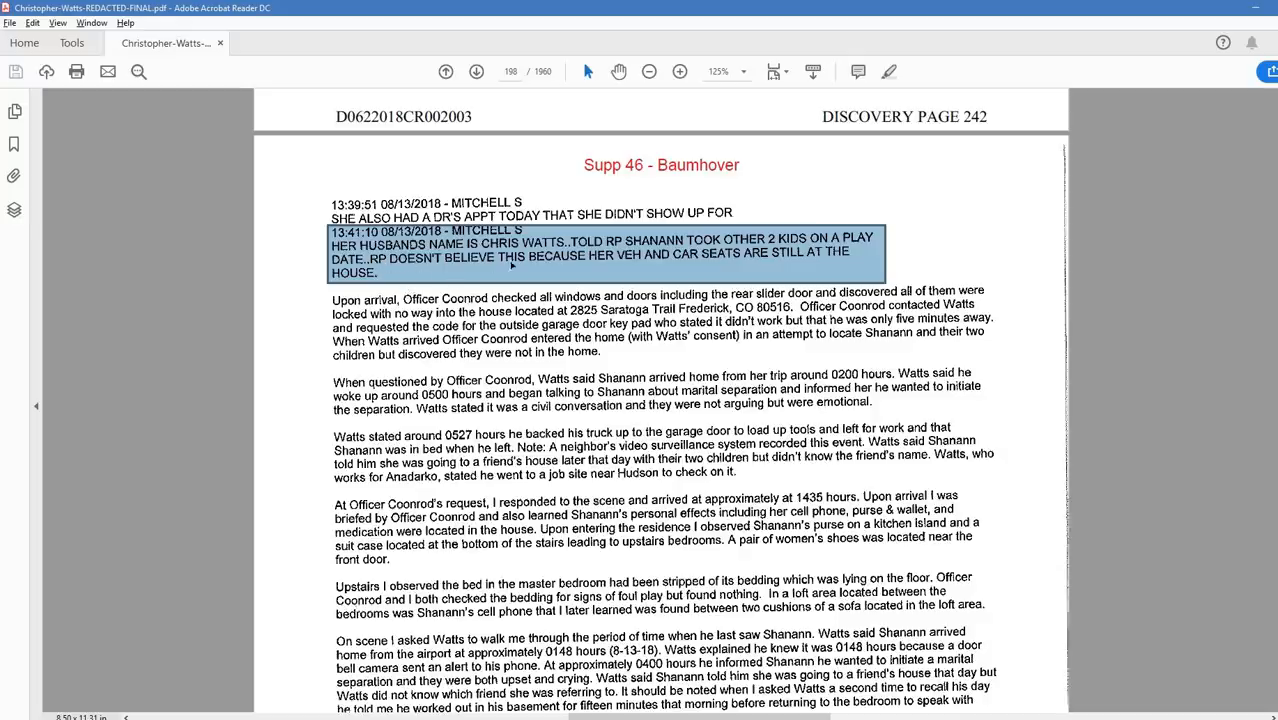
mouse_move(836, 262)
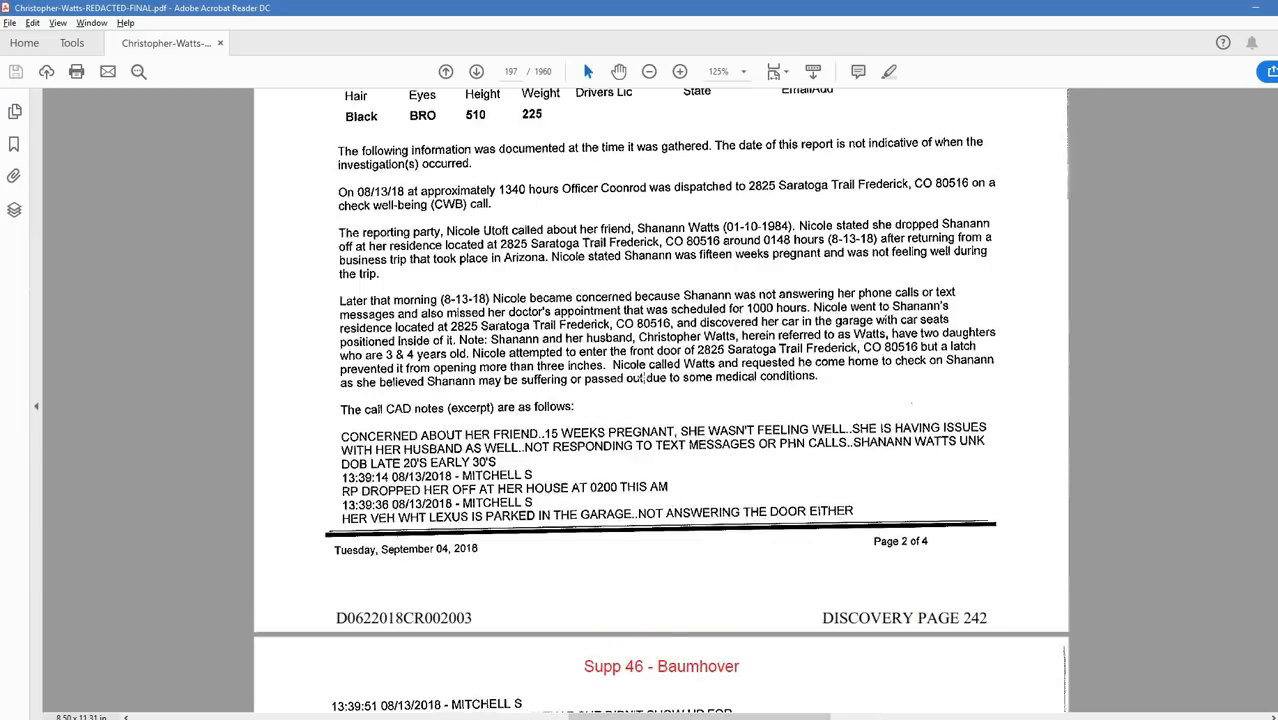
- Scroll down the Supp 46 narrative to the neighbor's footage of Watts's truck leaving at 0527 hours
scroll(down, 3)
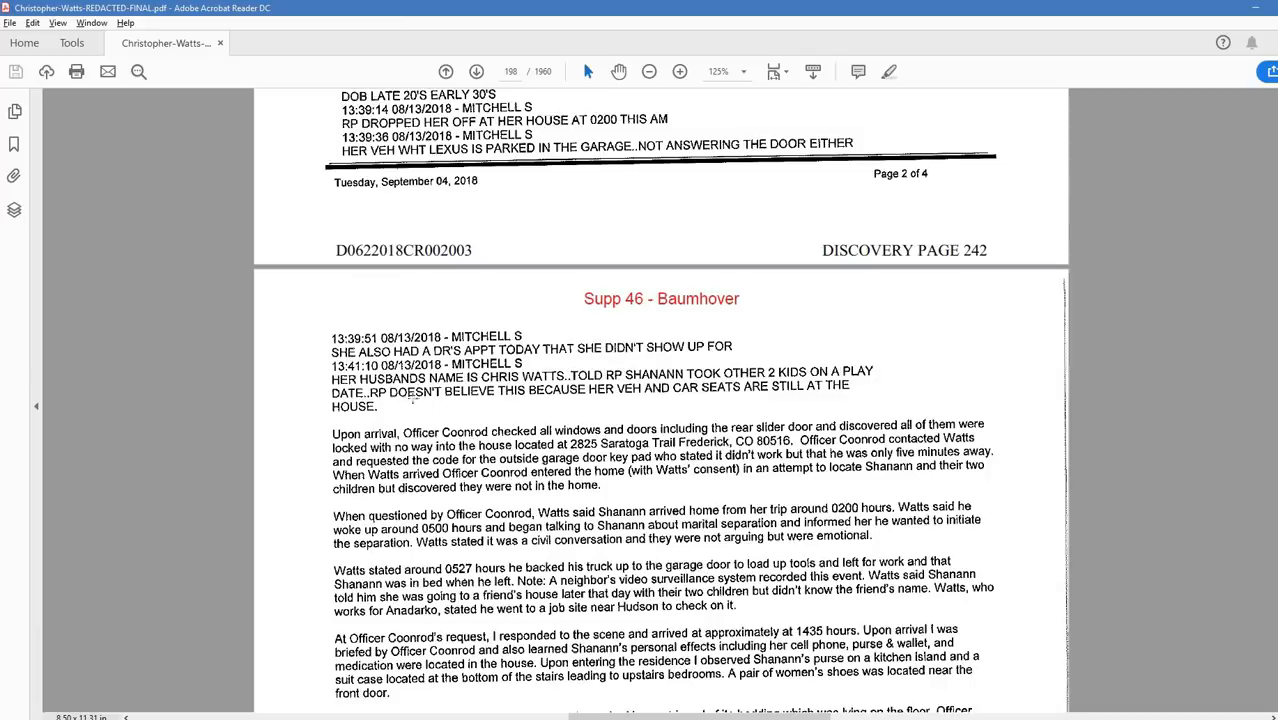
scroll(down, 3)
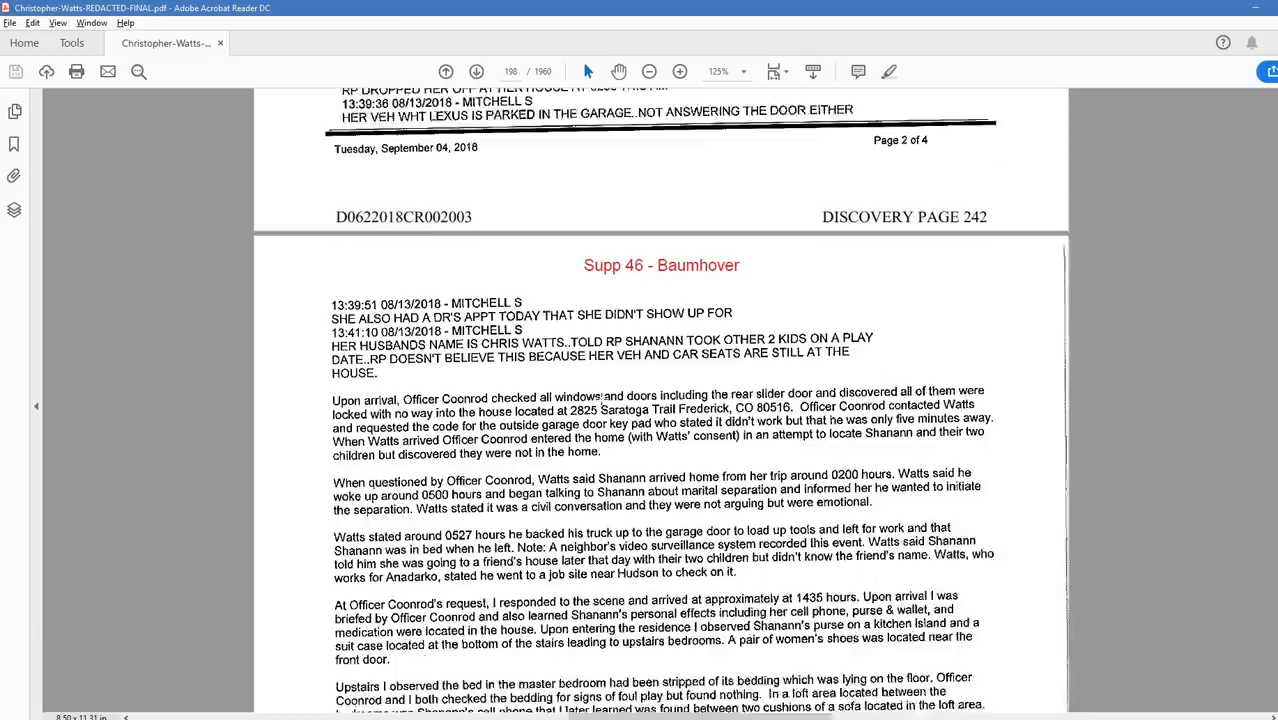
scroll(down, 3)
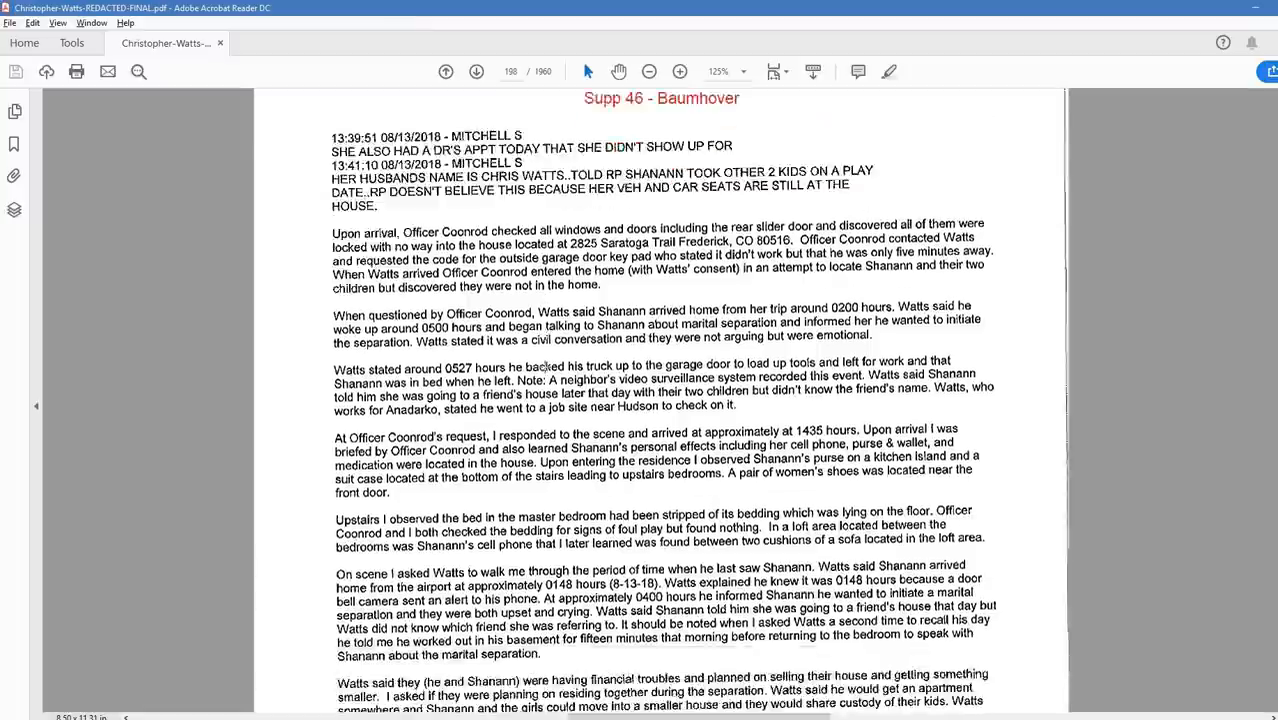
scroll(down, 3)
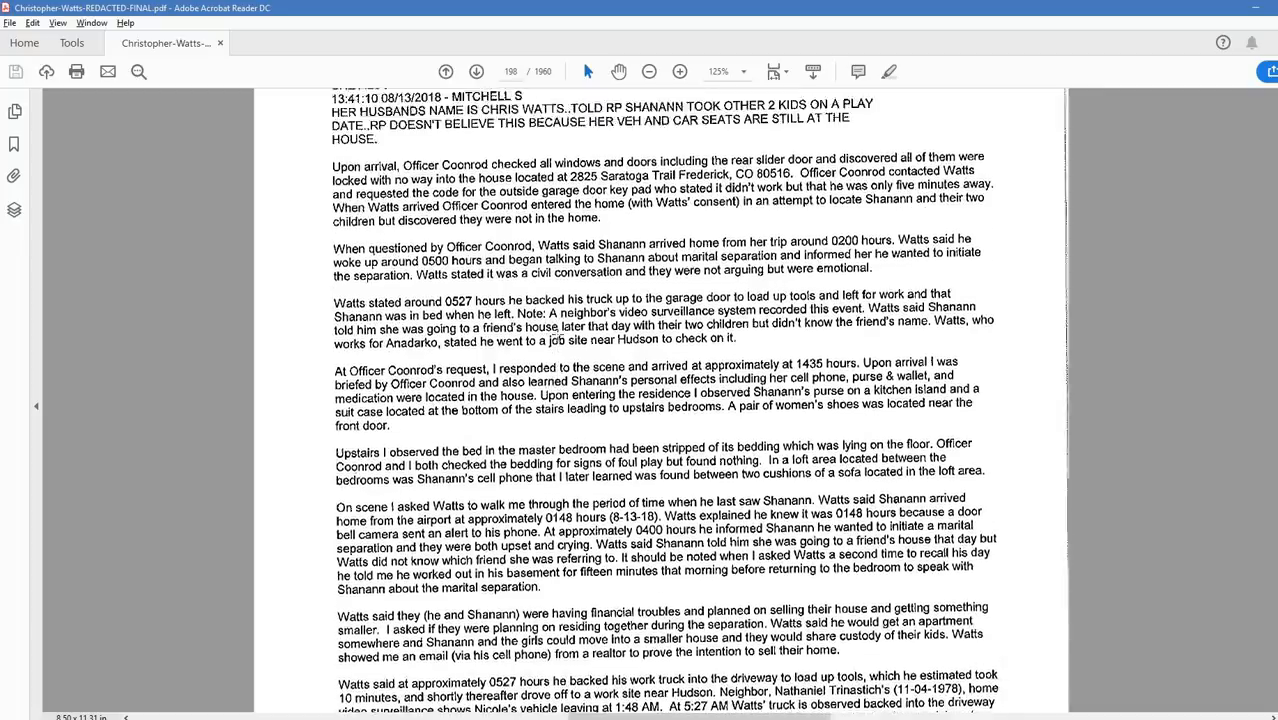
scroll(down, 3)
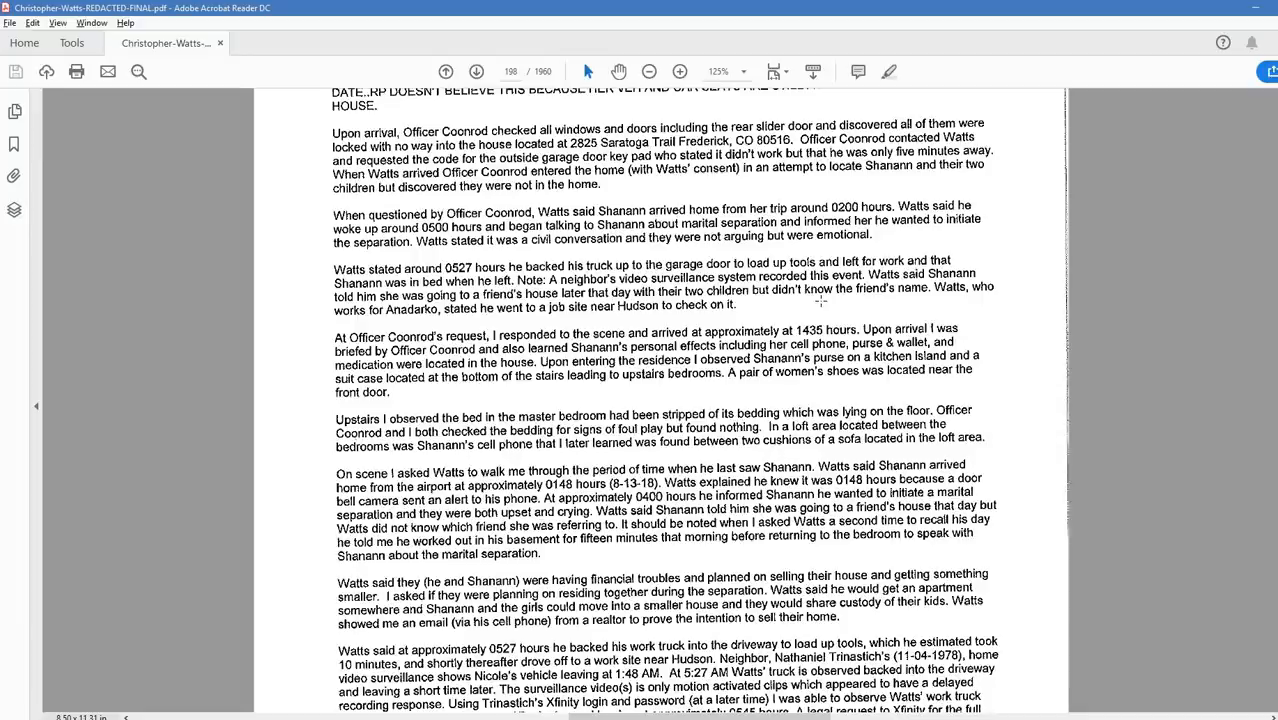
mouse_move(804, 302)
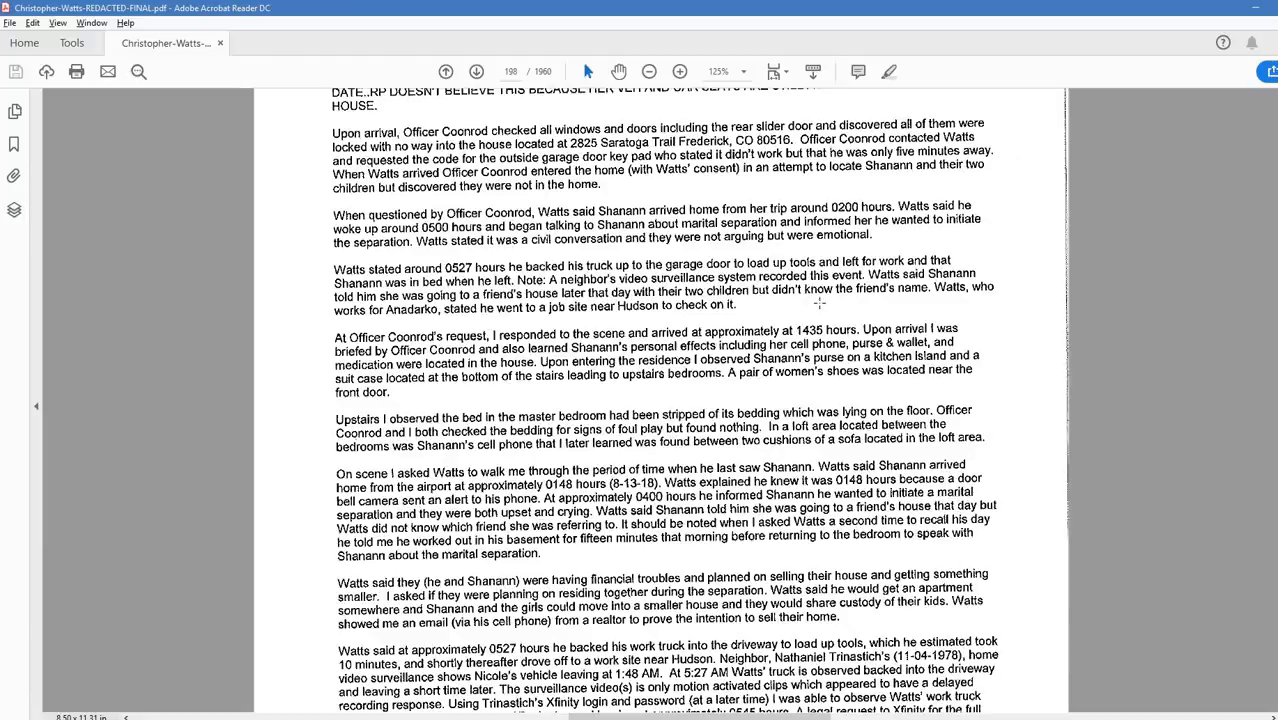
mouse_move(1048, 336)
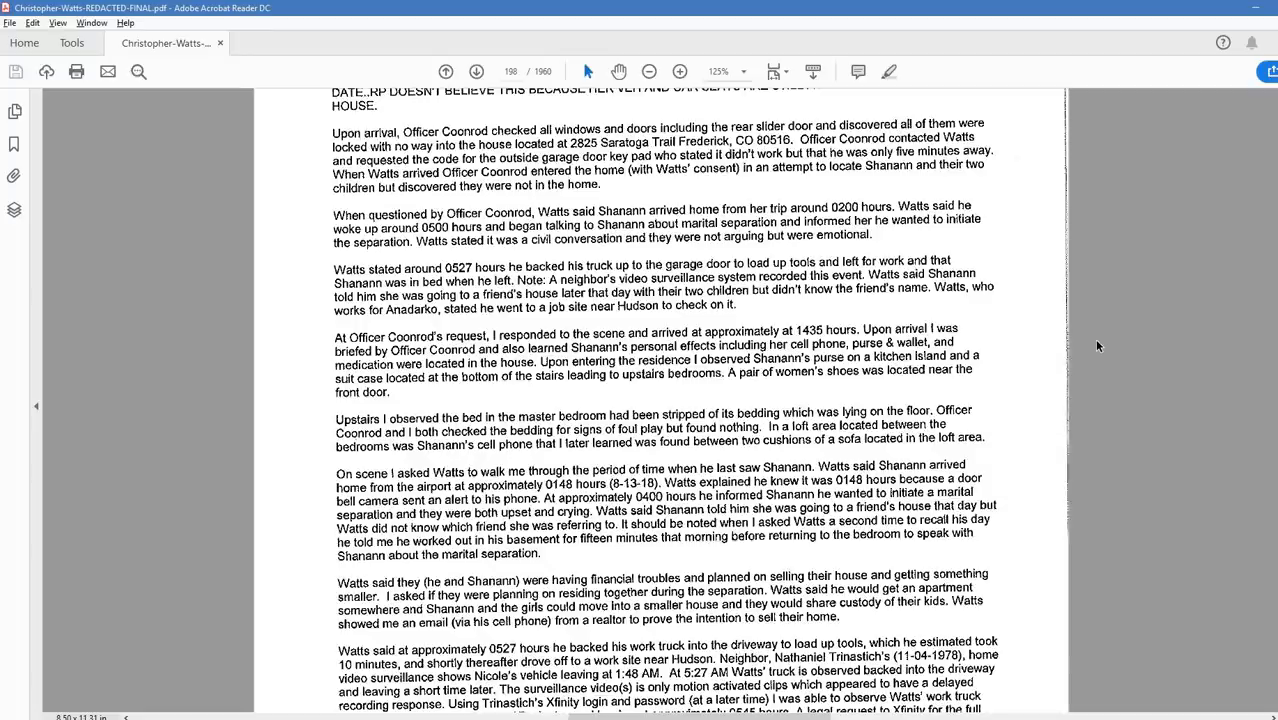
- Scroll down to the garage door alarm paragraph and the start of Watts's Anadarko employment section
scroll(down, 3)
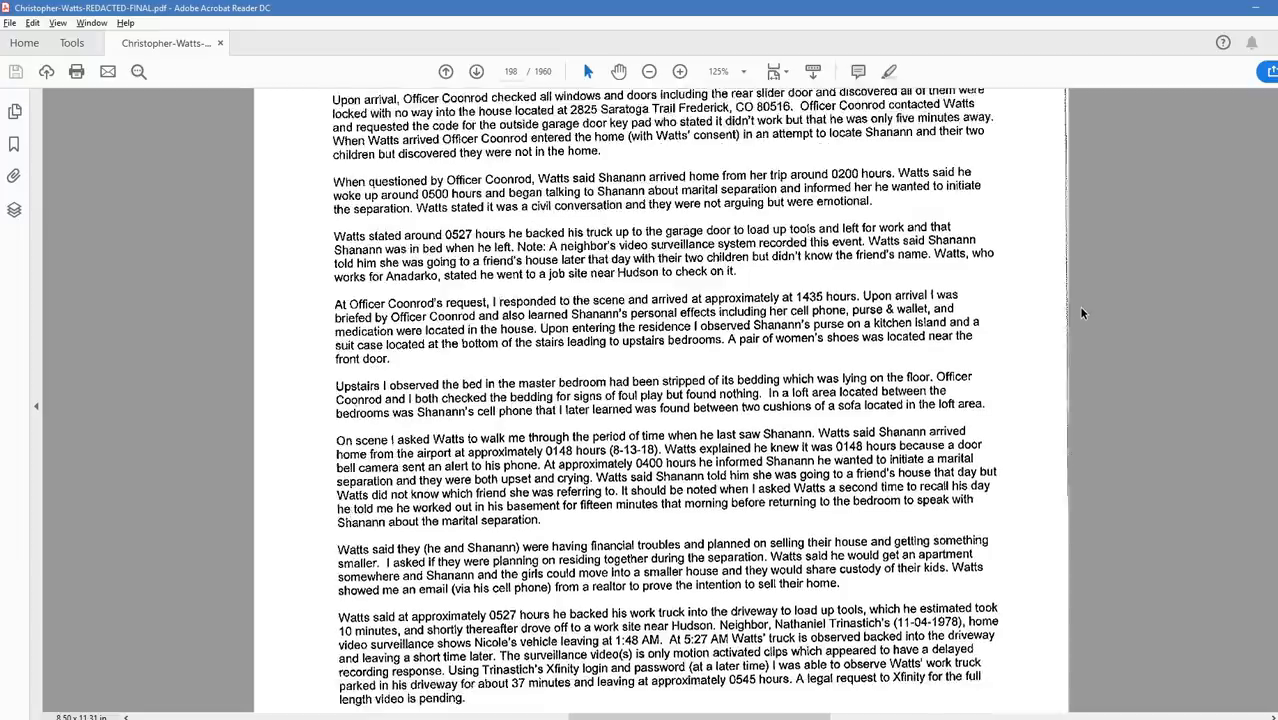
scroll(down, 3)
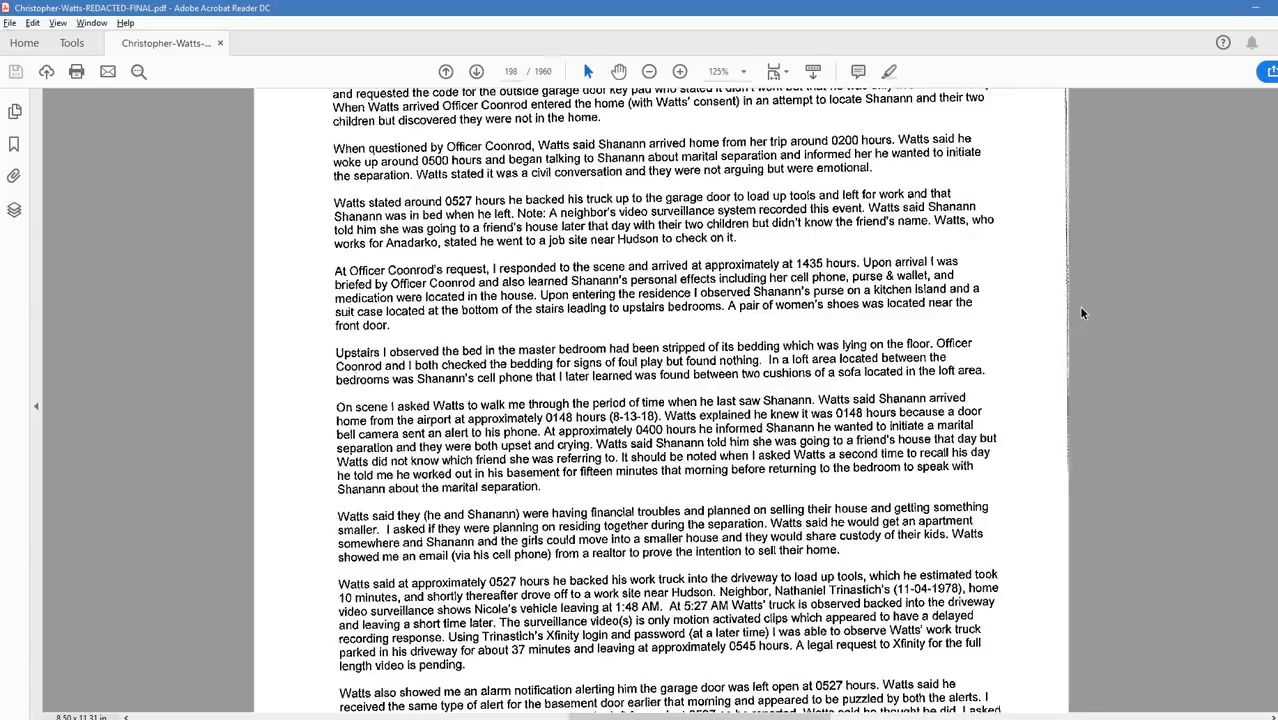
mouse_move(1046, 316)
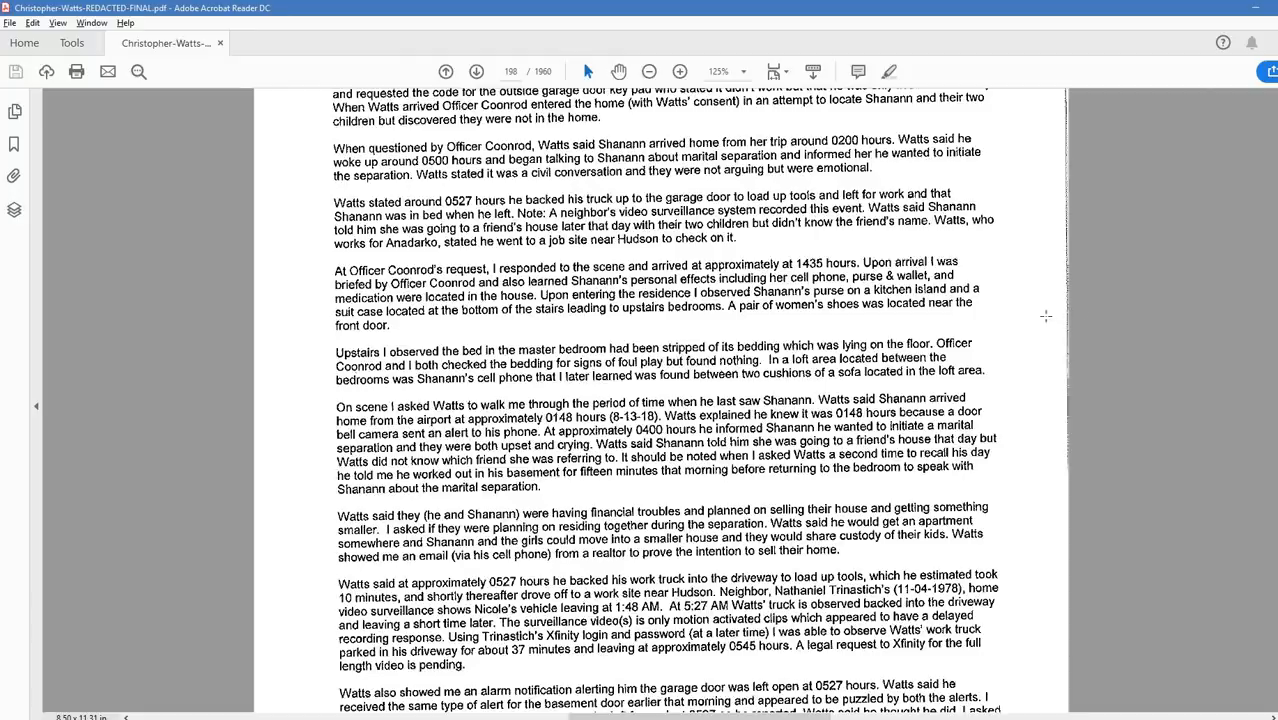
scroll(down, 3)
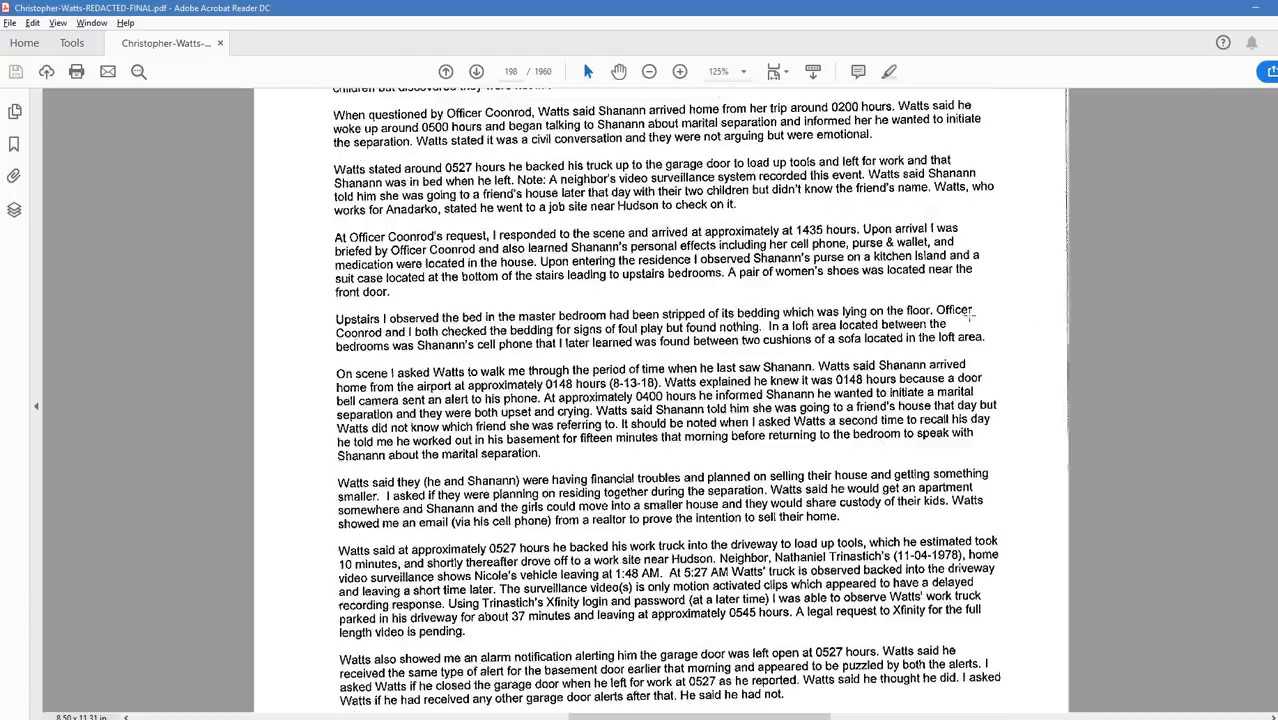
scroll(down, 3)
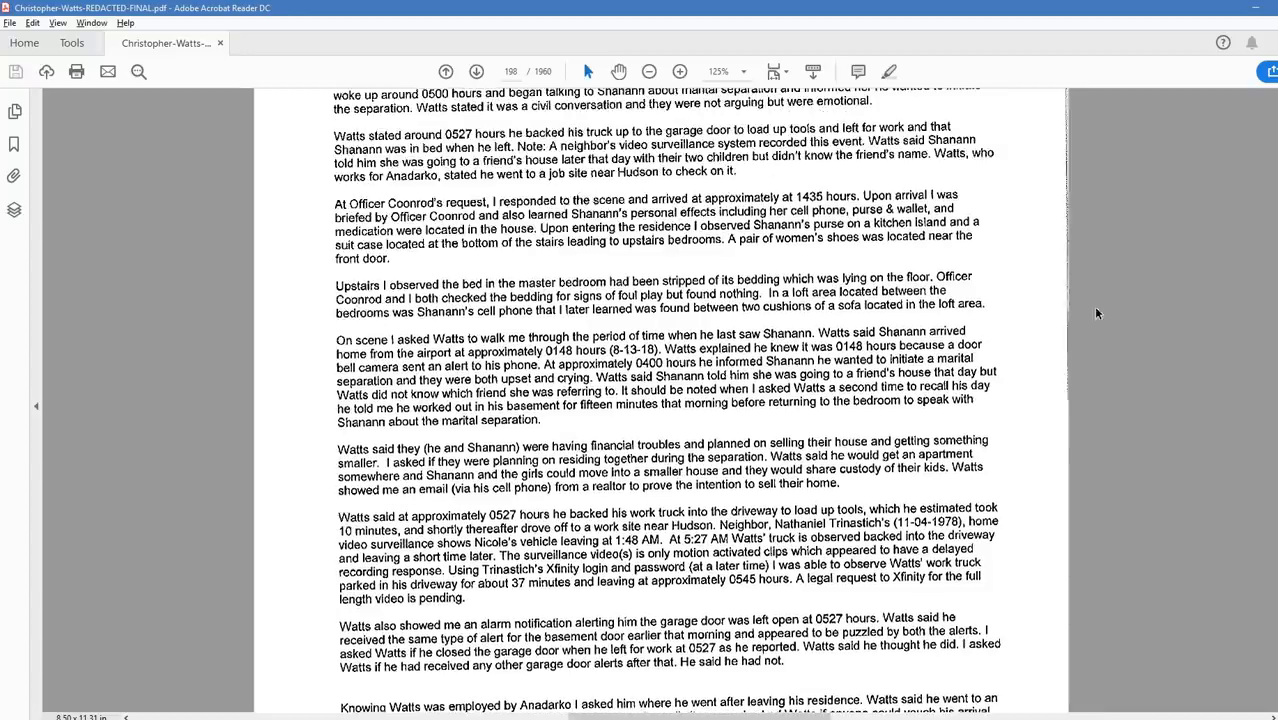
scroll(down, 3)
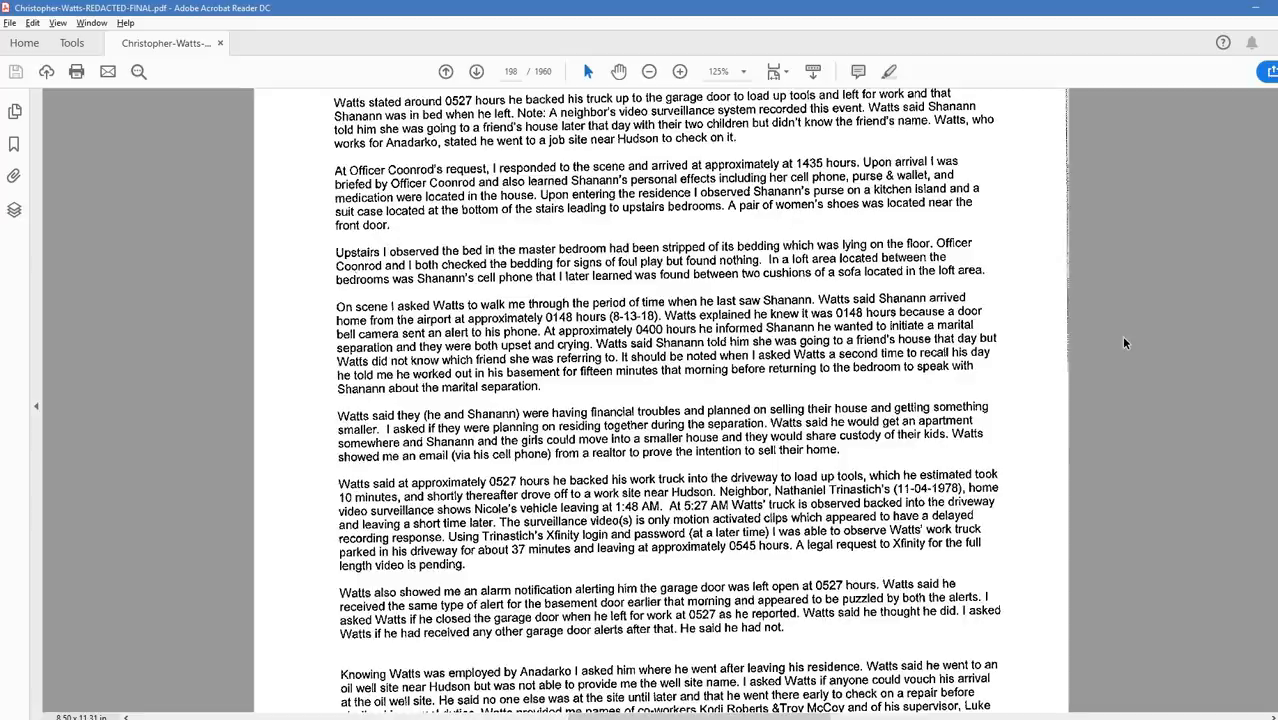
mouse_move(1124, 322)
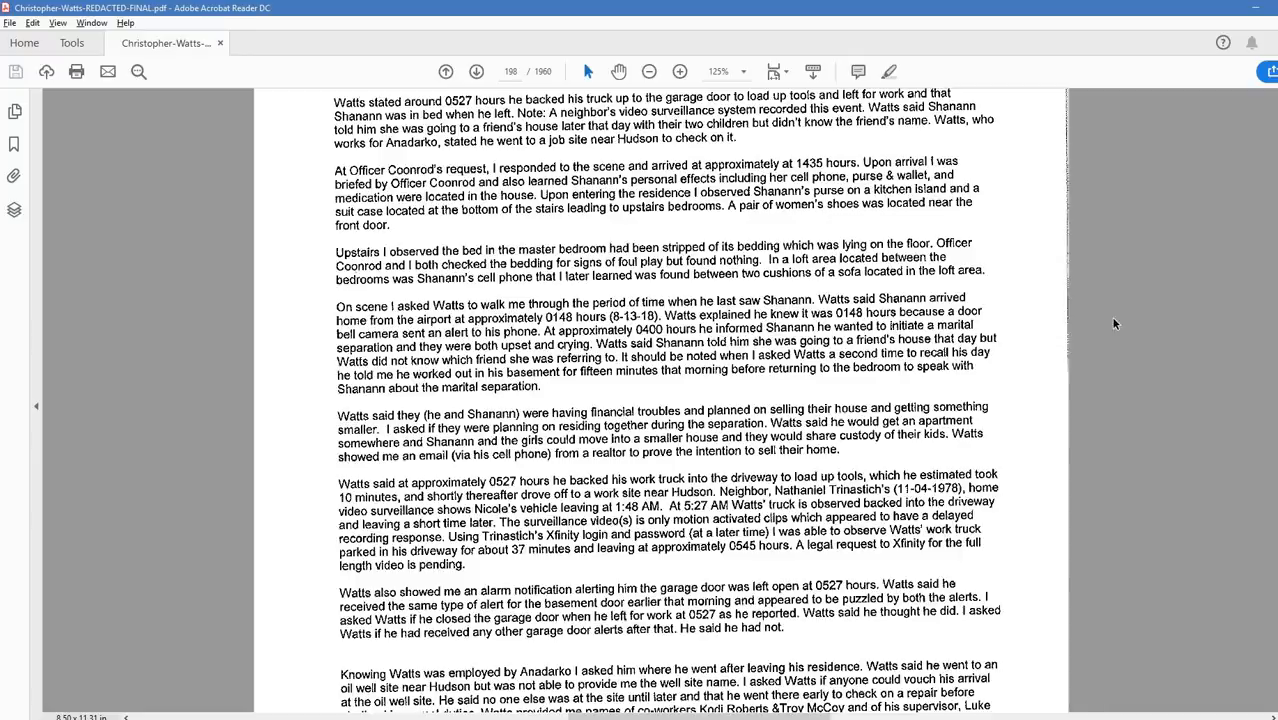
- Scroll to the end of Page 3 of 4, where Nicole's statement opens above discovery page 243
scroll(down, 3)
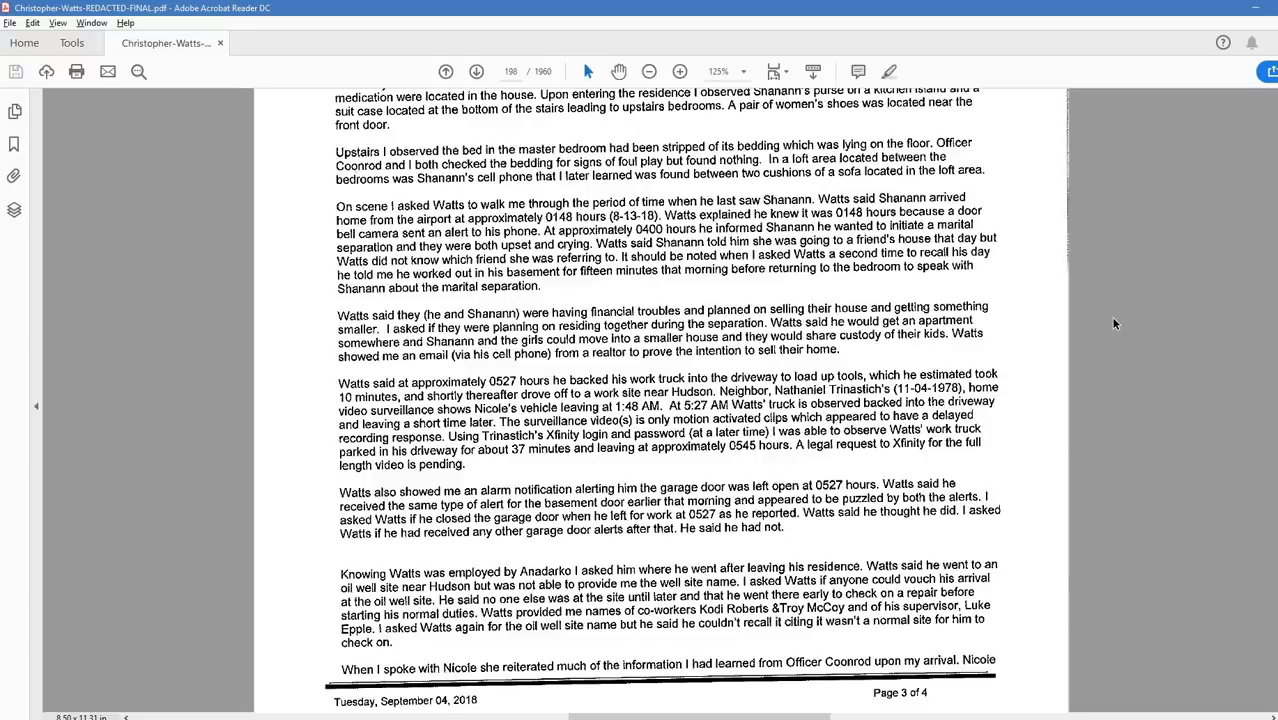
mouse_move(980, 388)
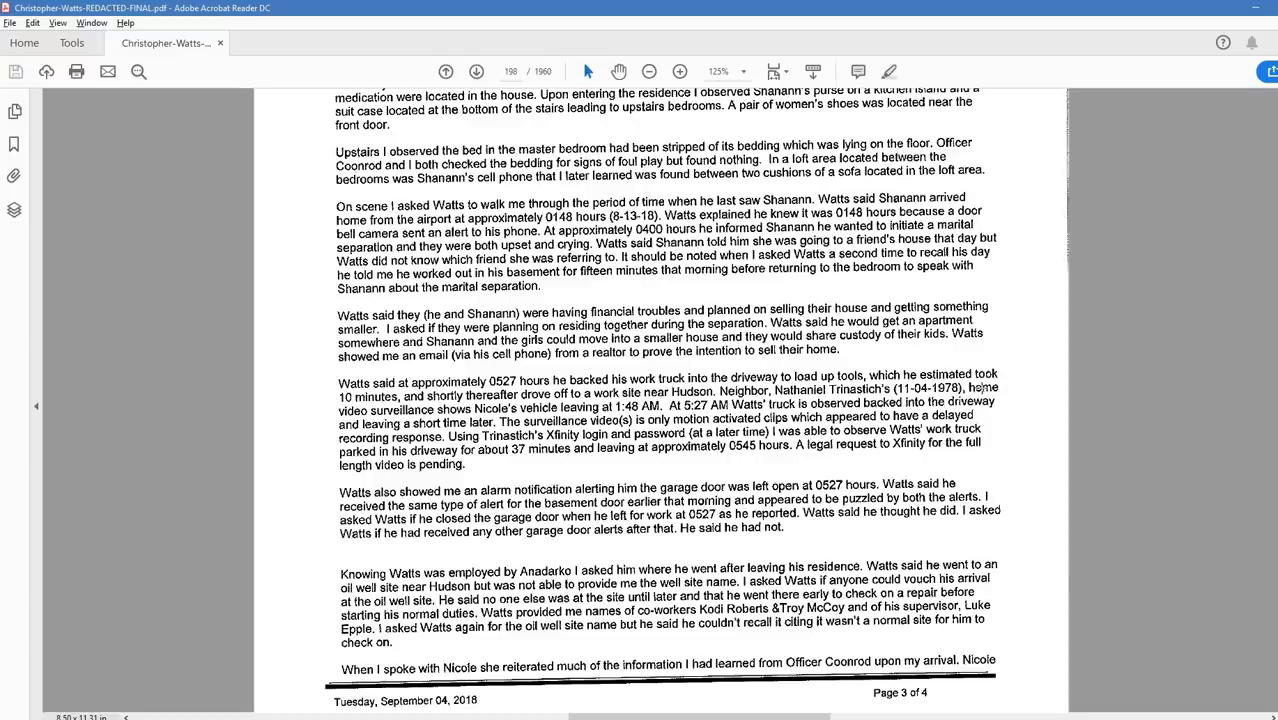
scroll(down, 3)
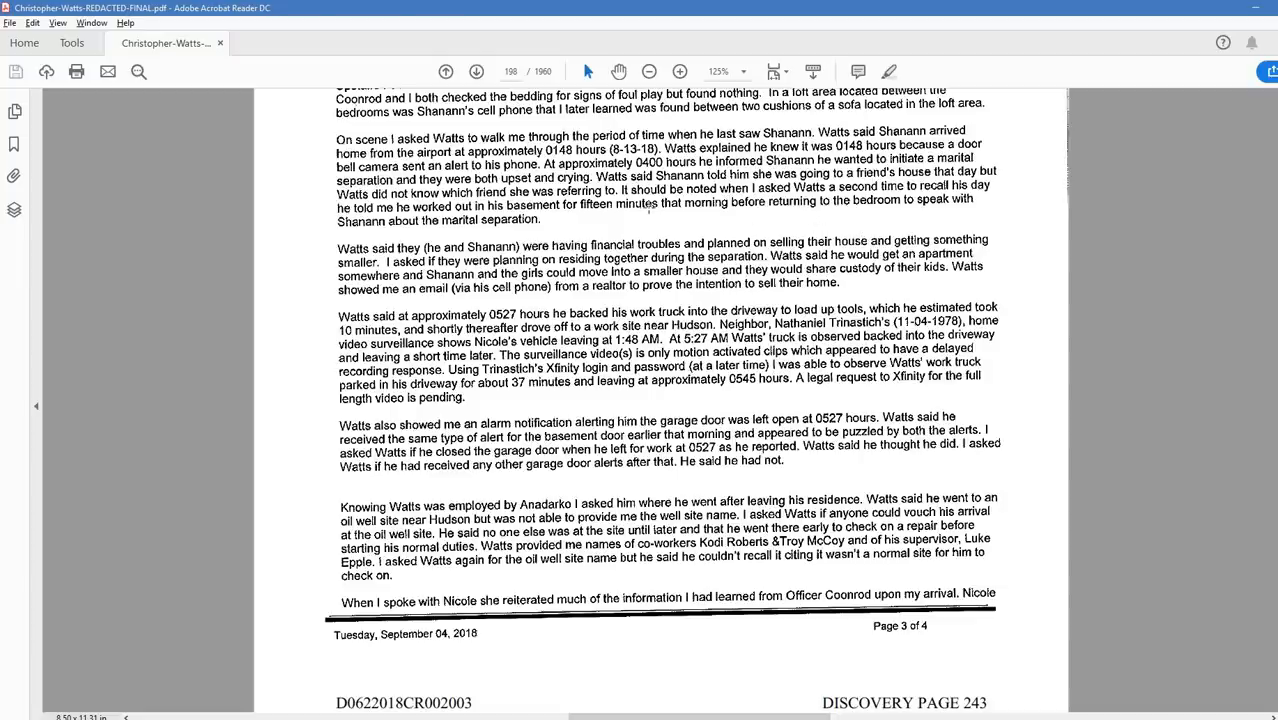
mouse_move(616, 228)
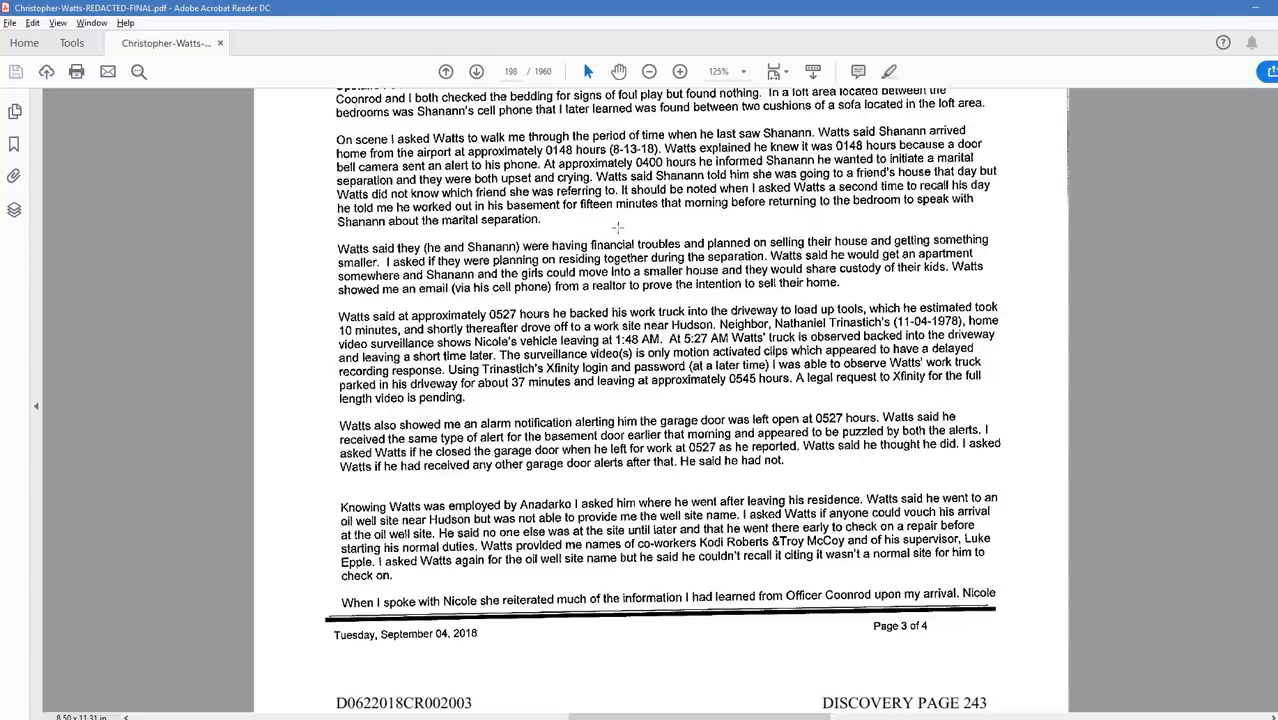
mouse_move(610, 226)
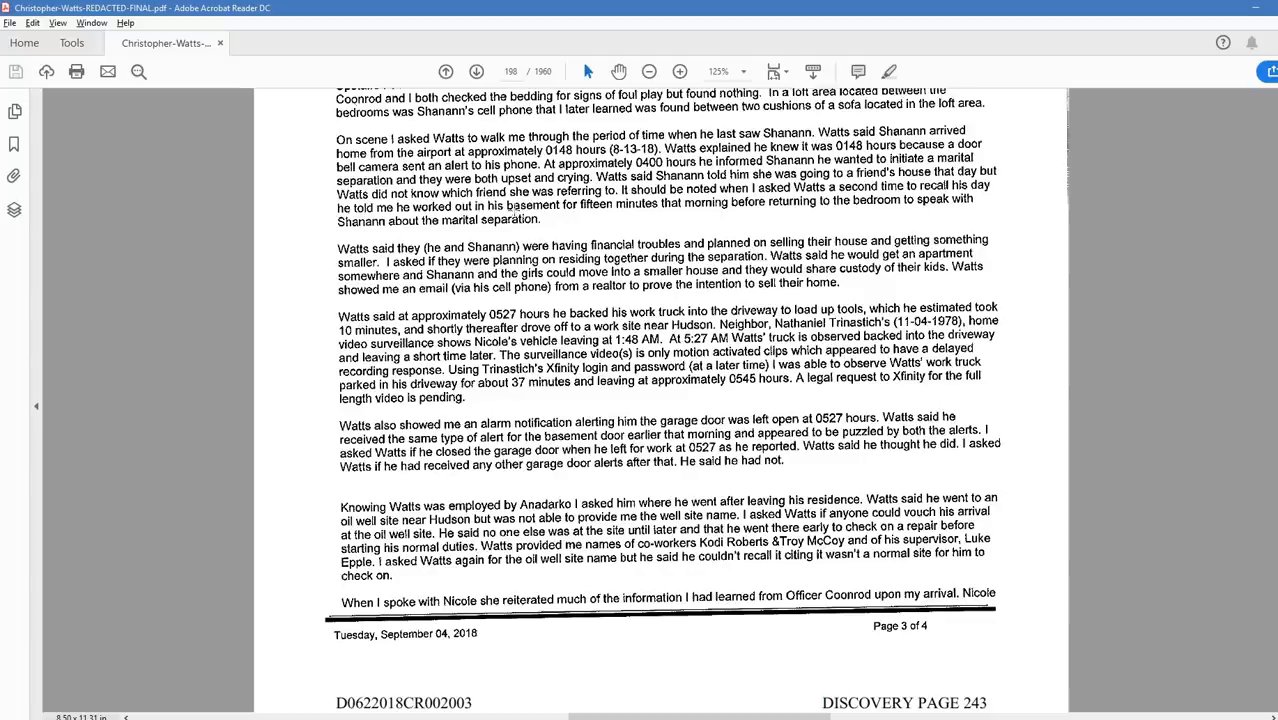
mouse_move(680, 244)
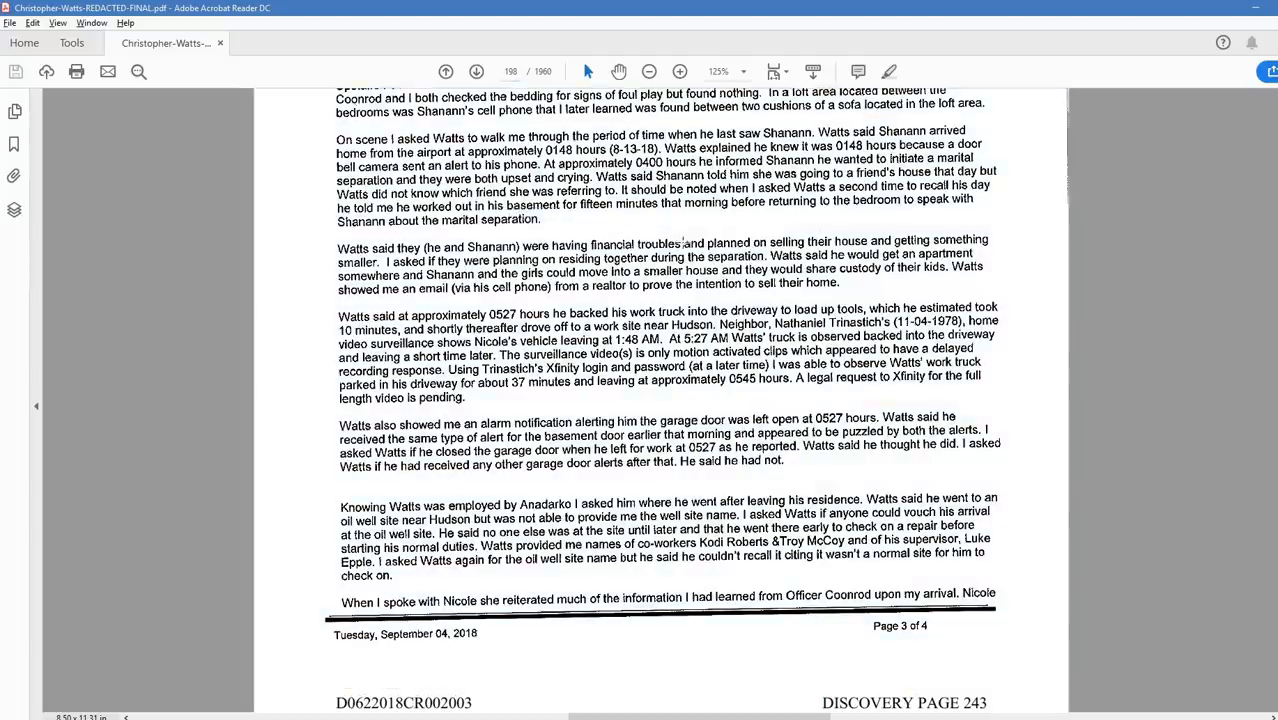
scroll(down, 3)
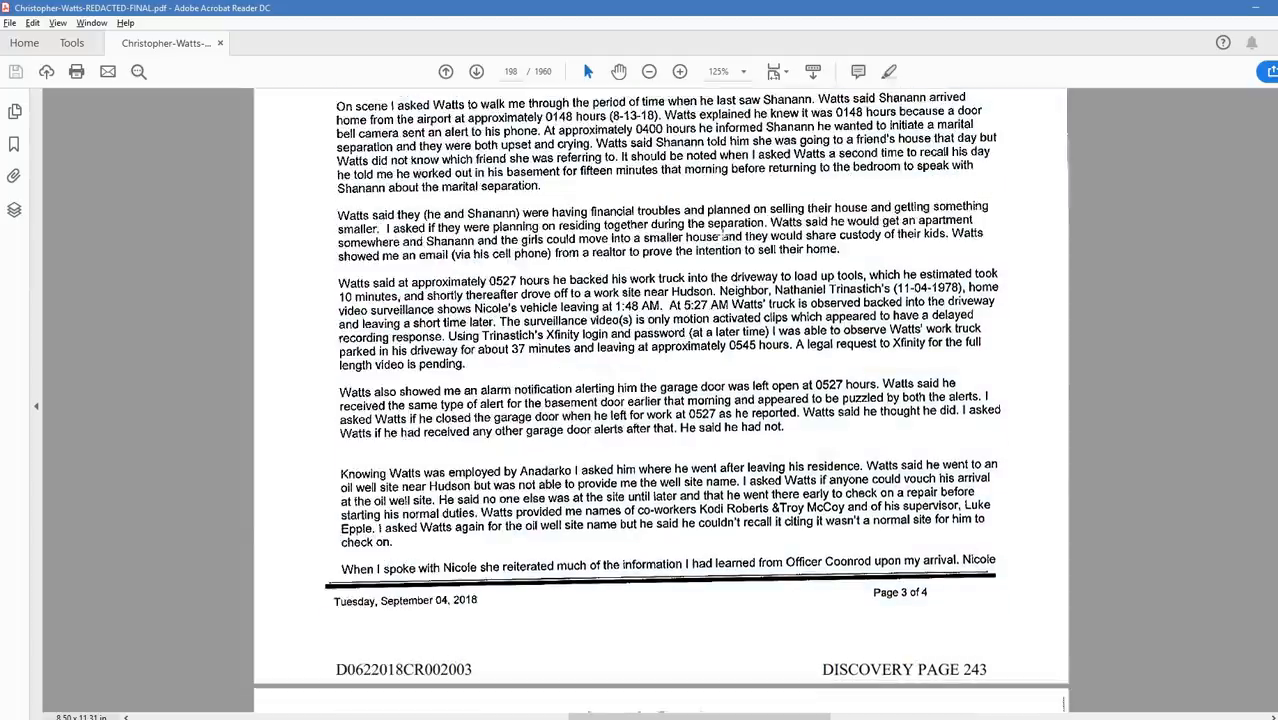
scroll(down, 3)
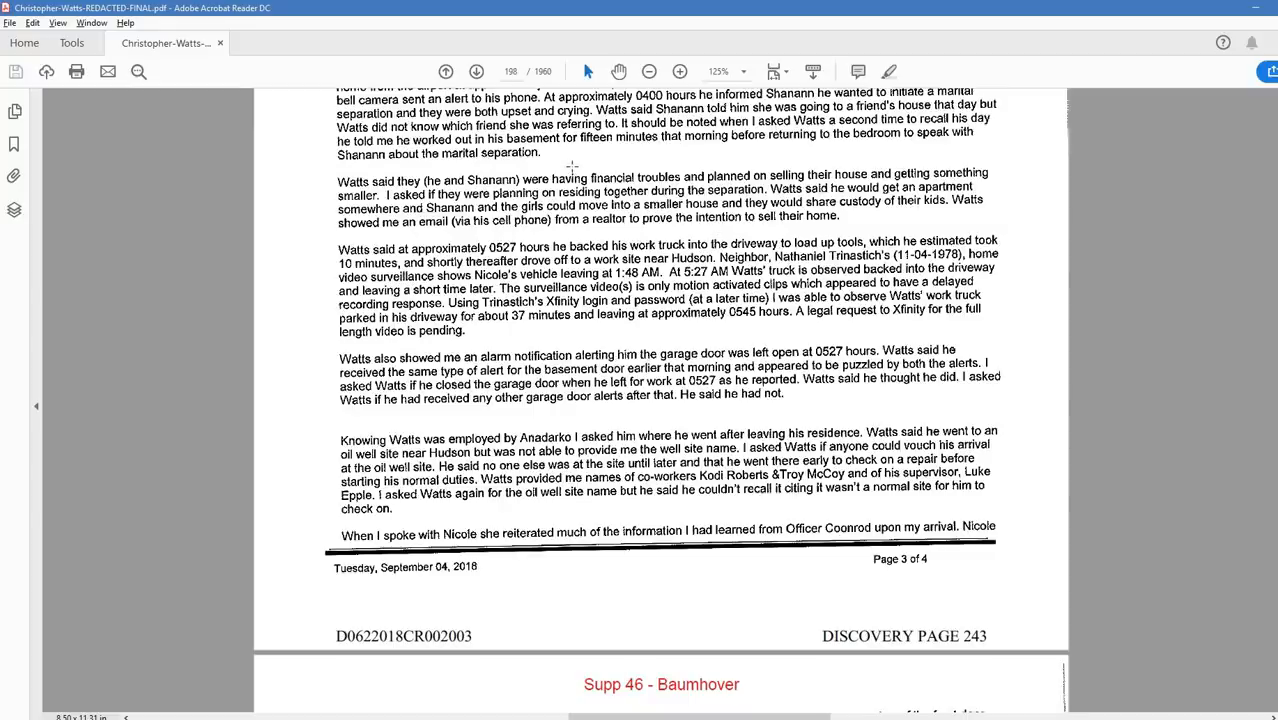
scroll(down, 3)
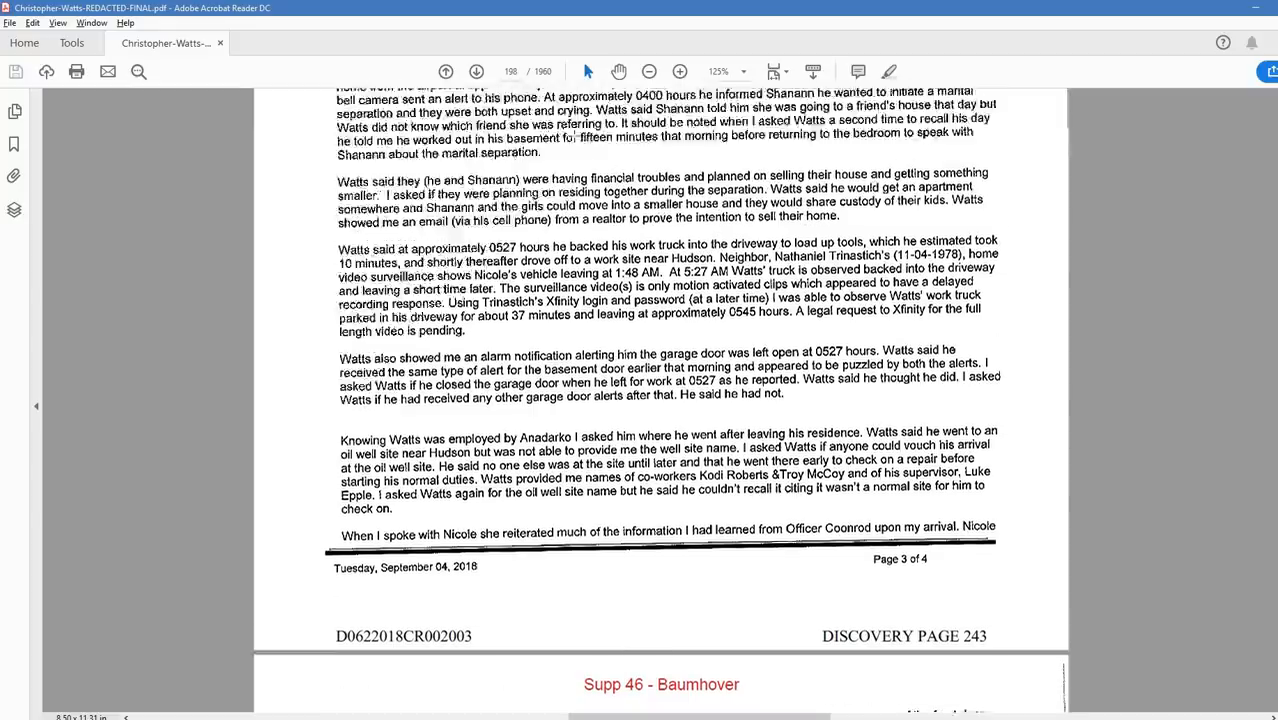
scroll(down, 3)
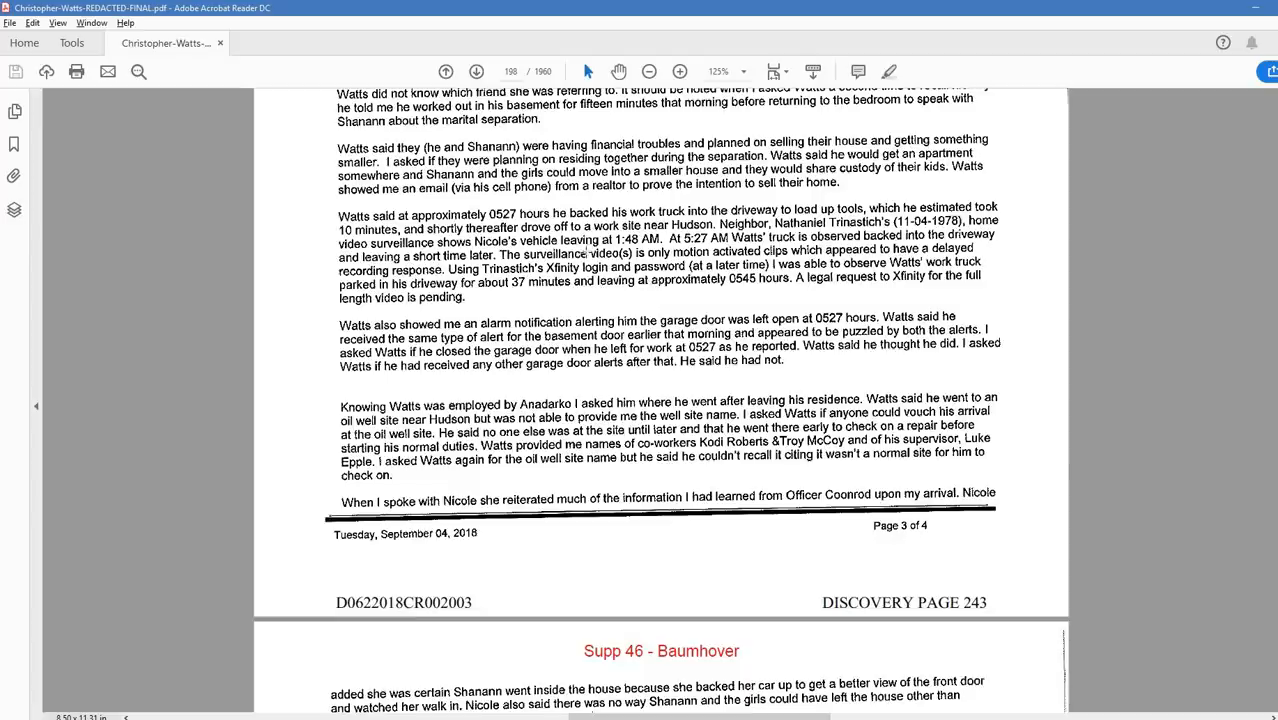
mouse_move(1024, 378)
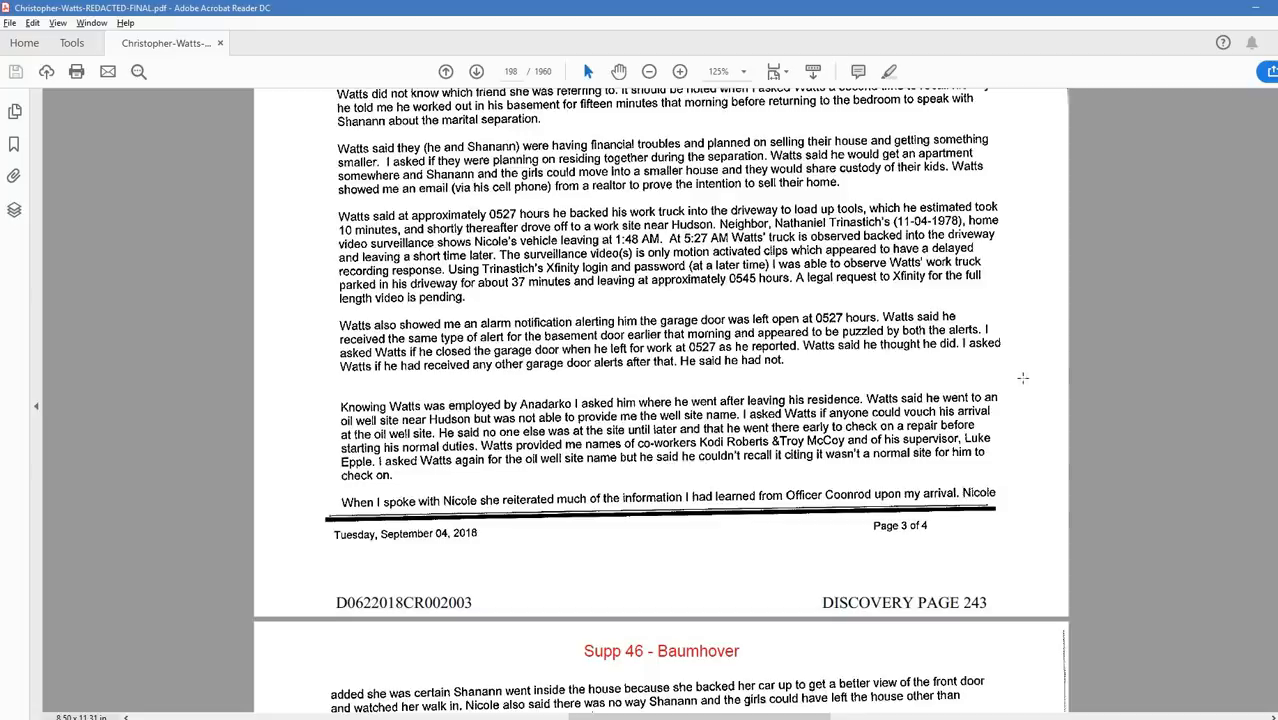
scroll(down, 3)
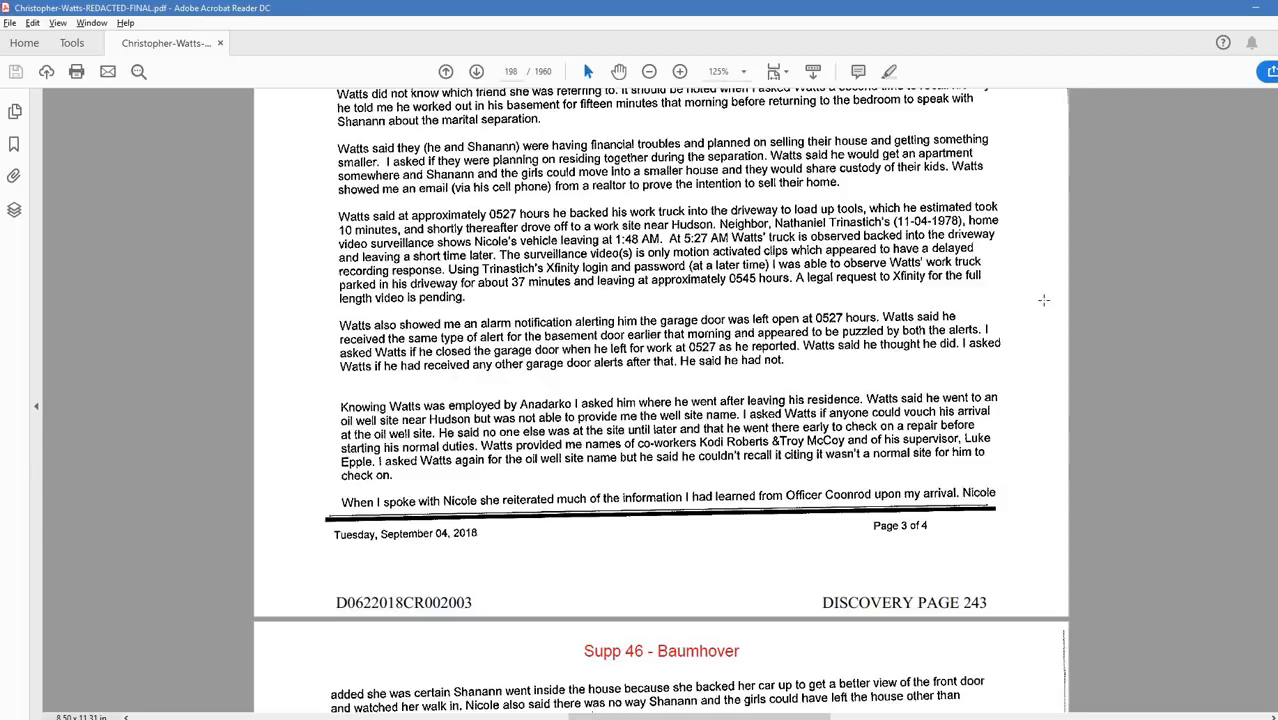
mouse_move(498, 176)
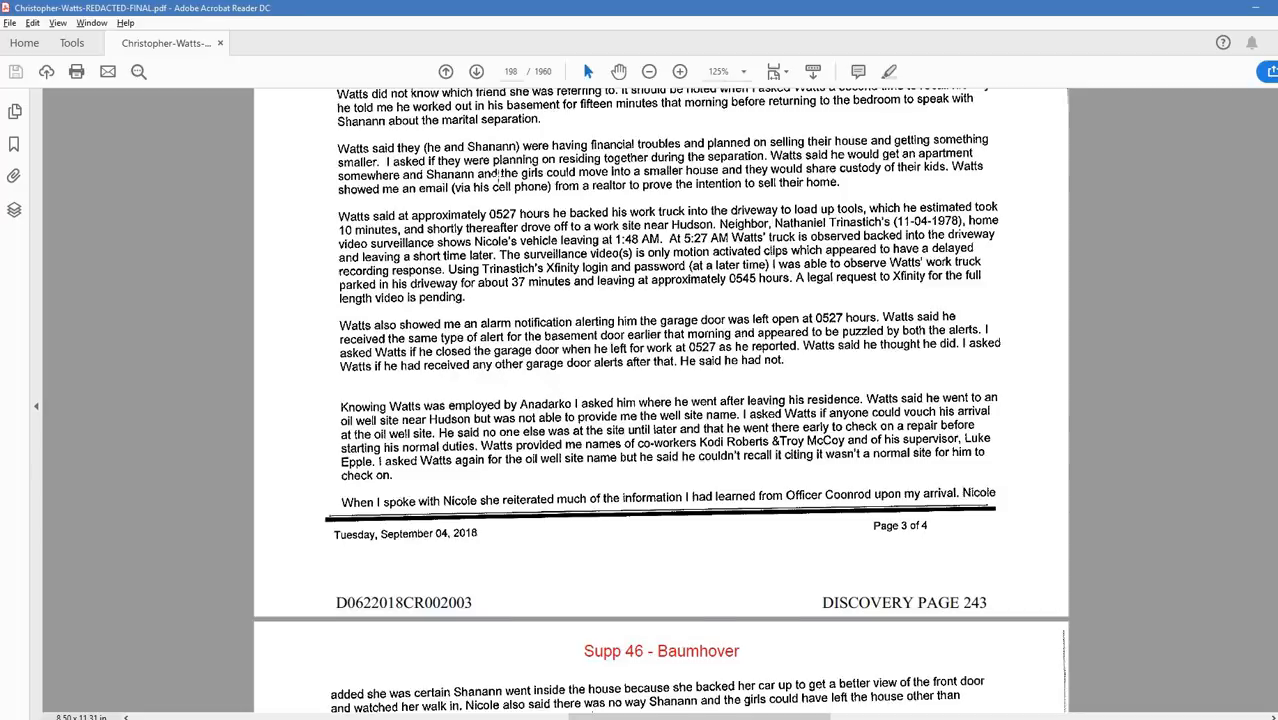
scroll(down, 3)
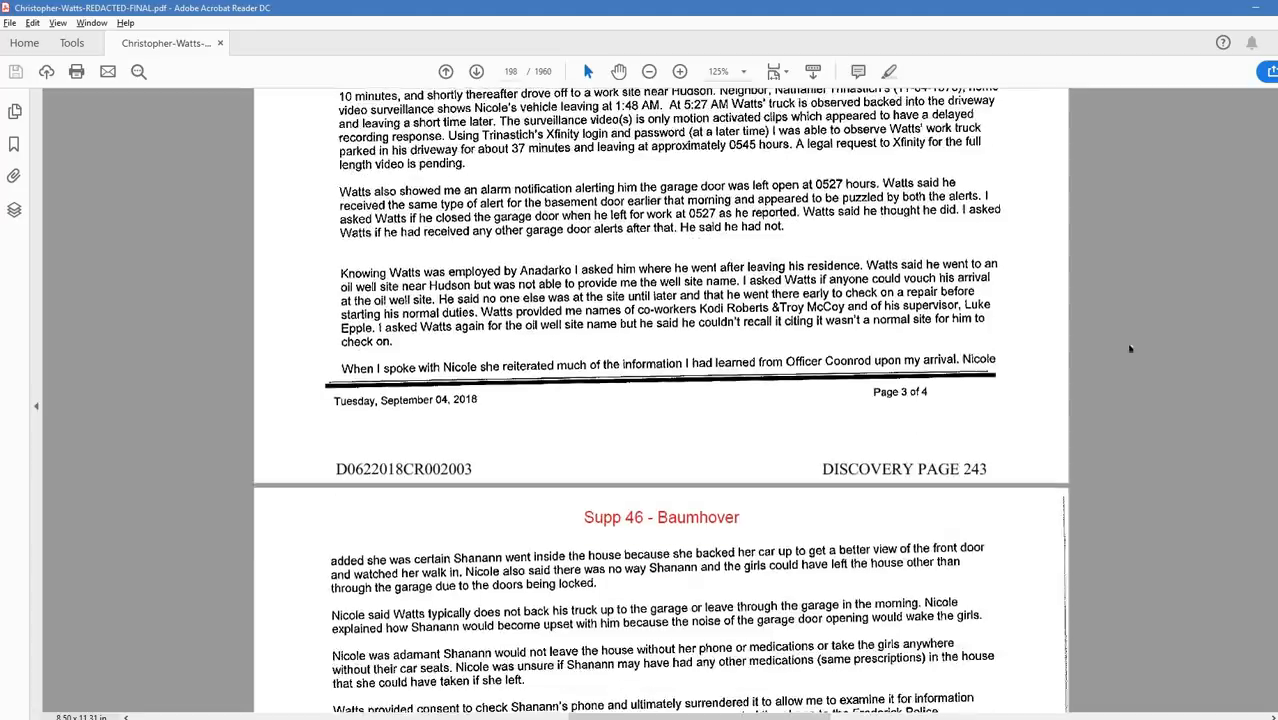
scroll(down, 3)
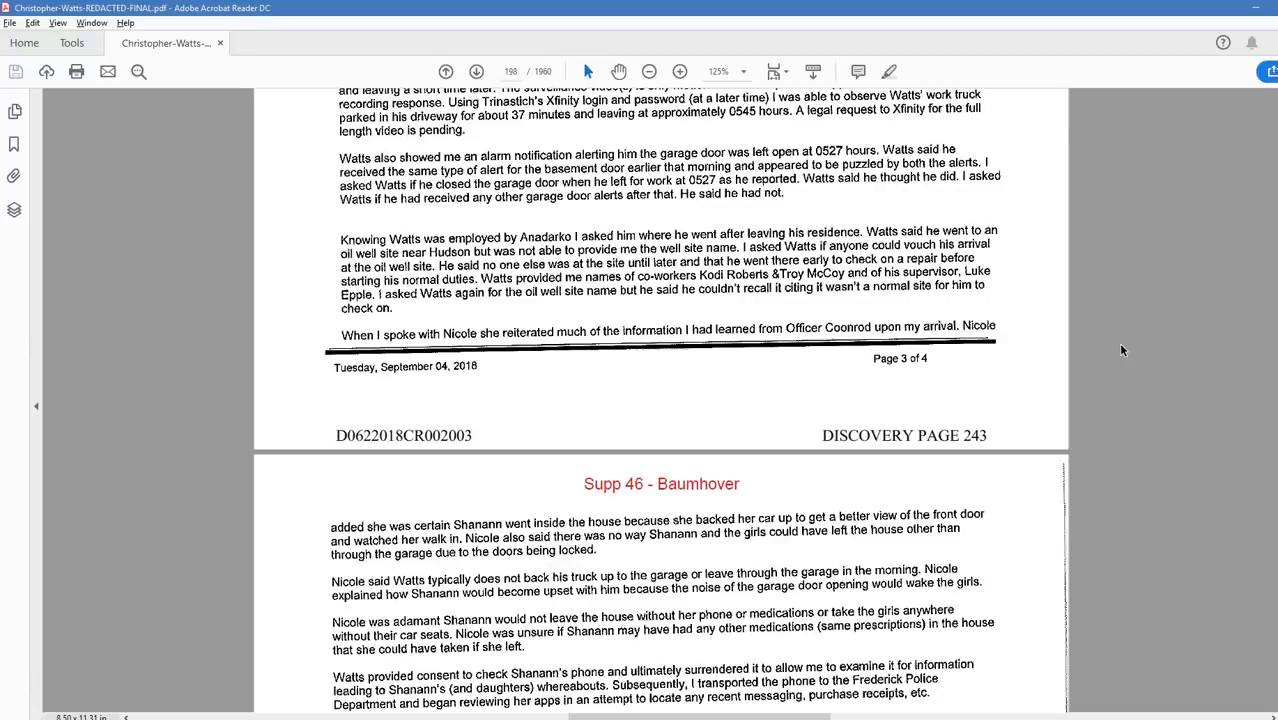
mouse_move(668, 176)
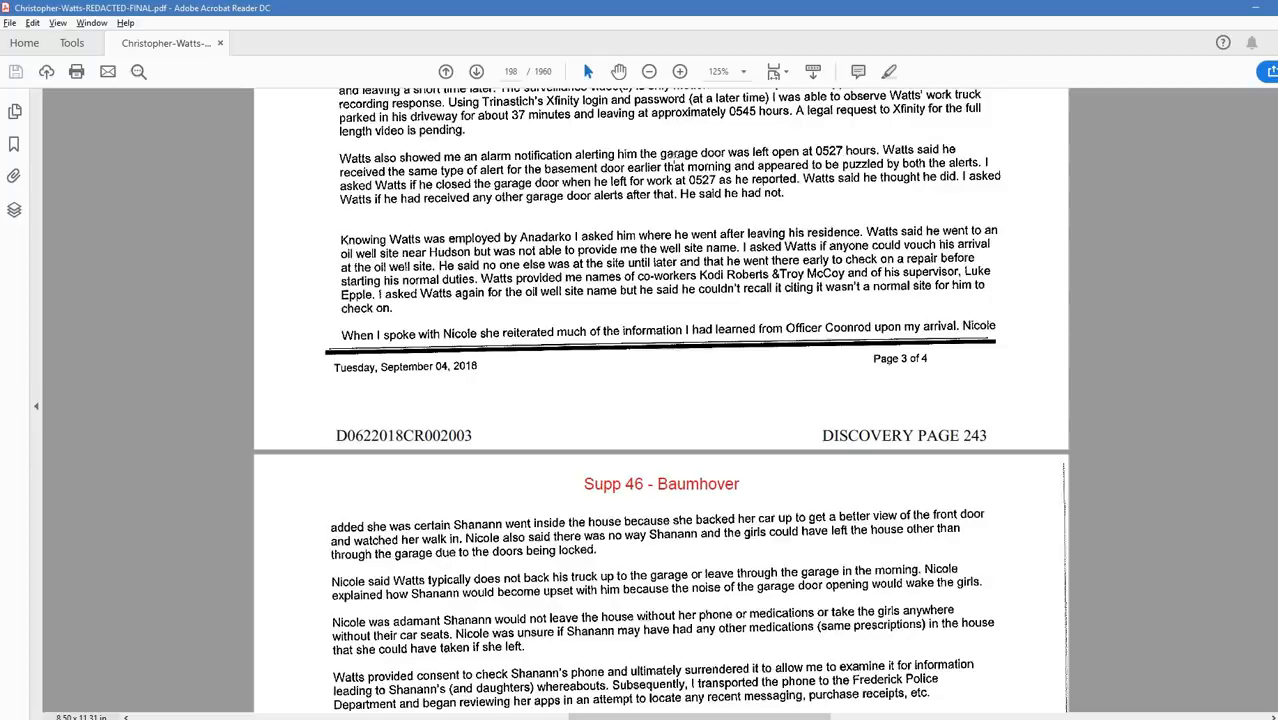
mouse_move(784, 248)
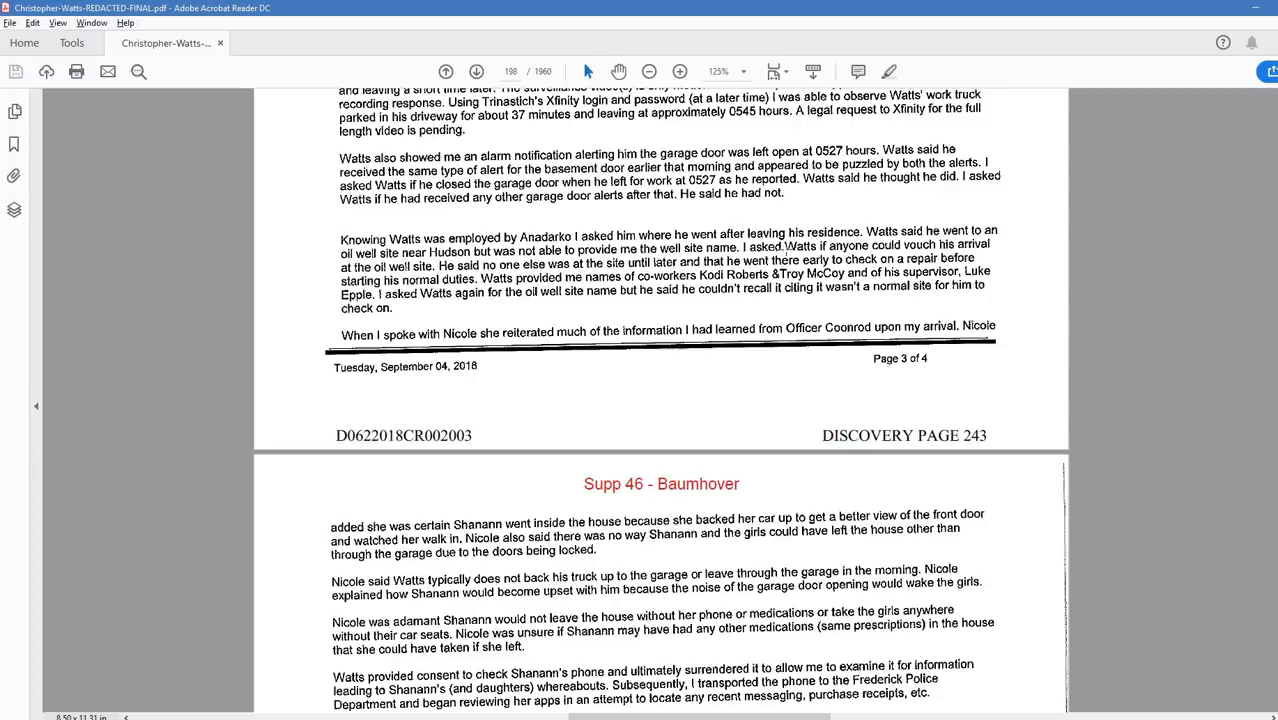
mouse_move(1044, 324)
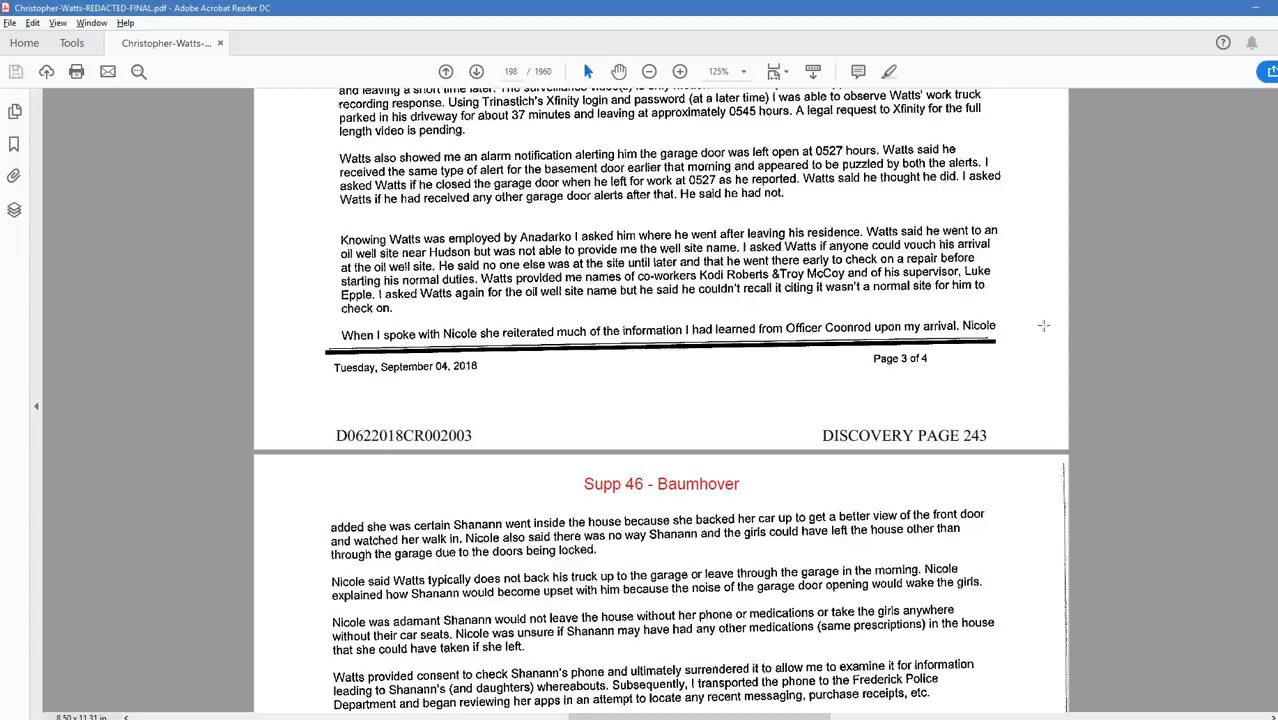
mouse_move(1056, 338)
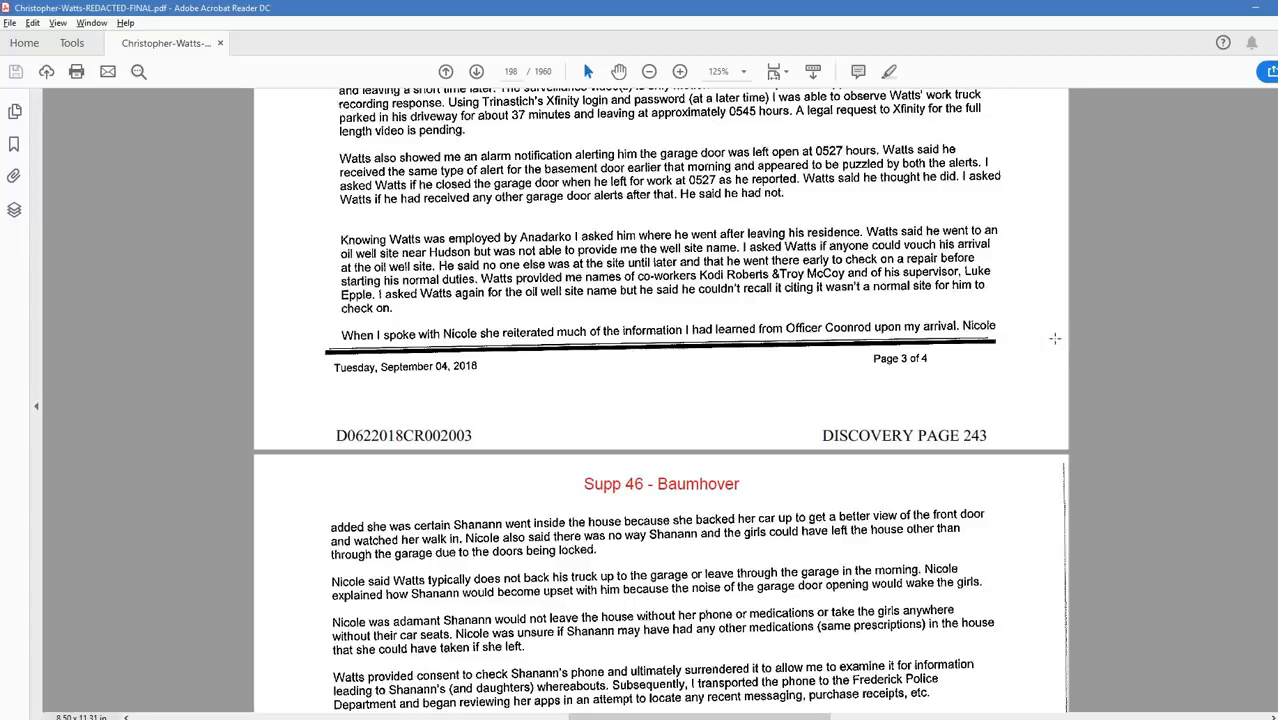
- Scroll through the neighborhood canvas and BOLO to the closing line 'Nothing further for this report.'
scroll(down, 3)
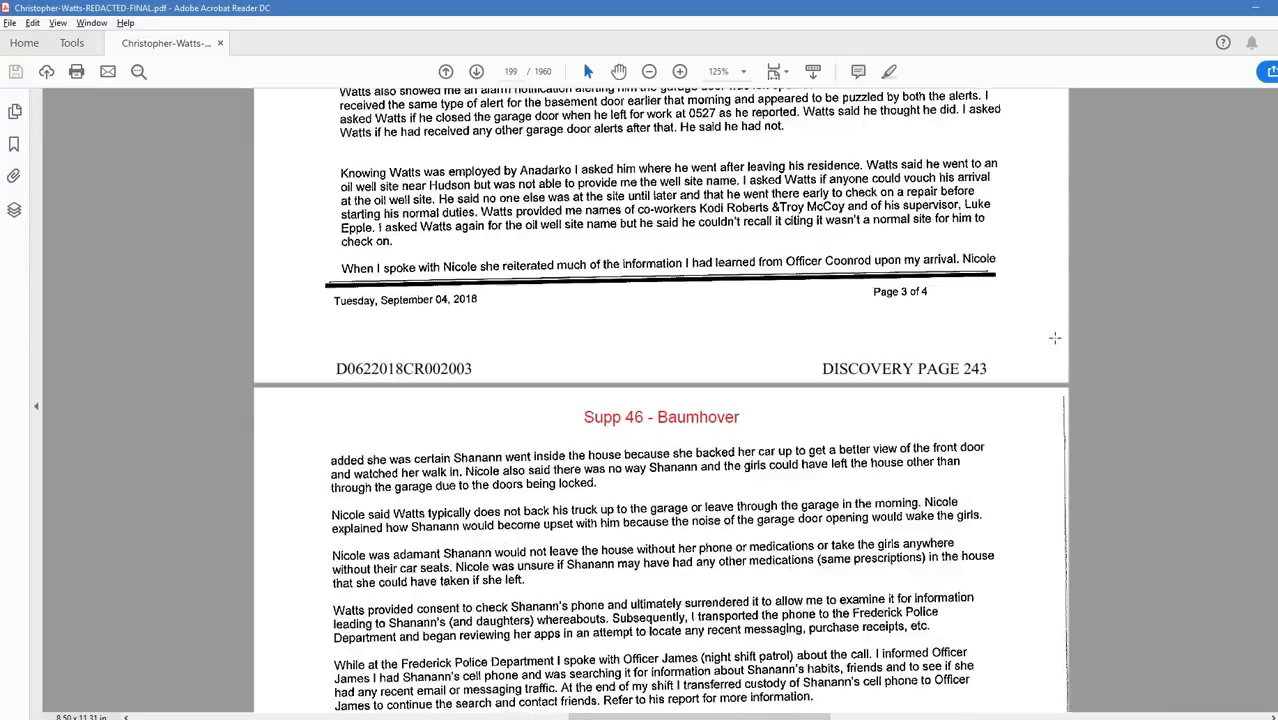
scroll(down, 3)
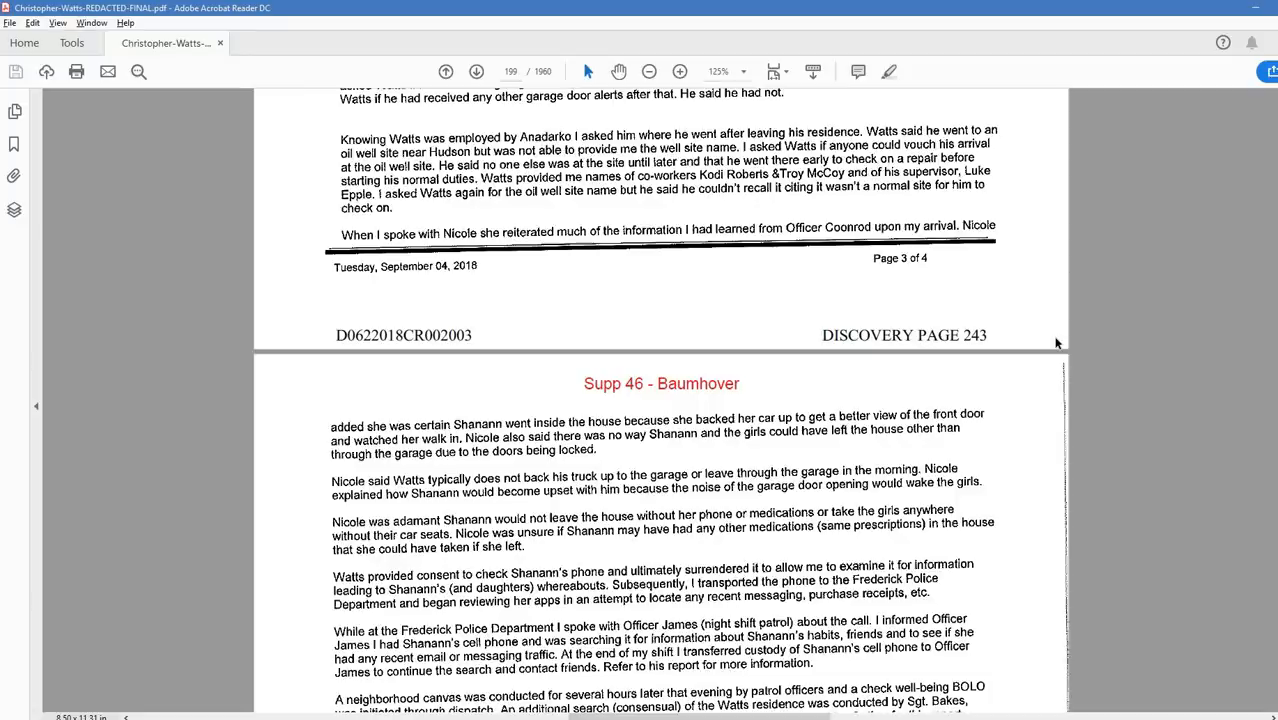
mouse_move(1008, 306)
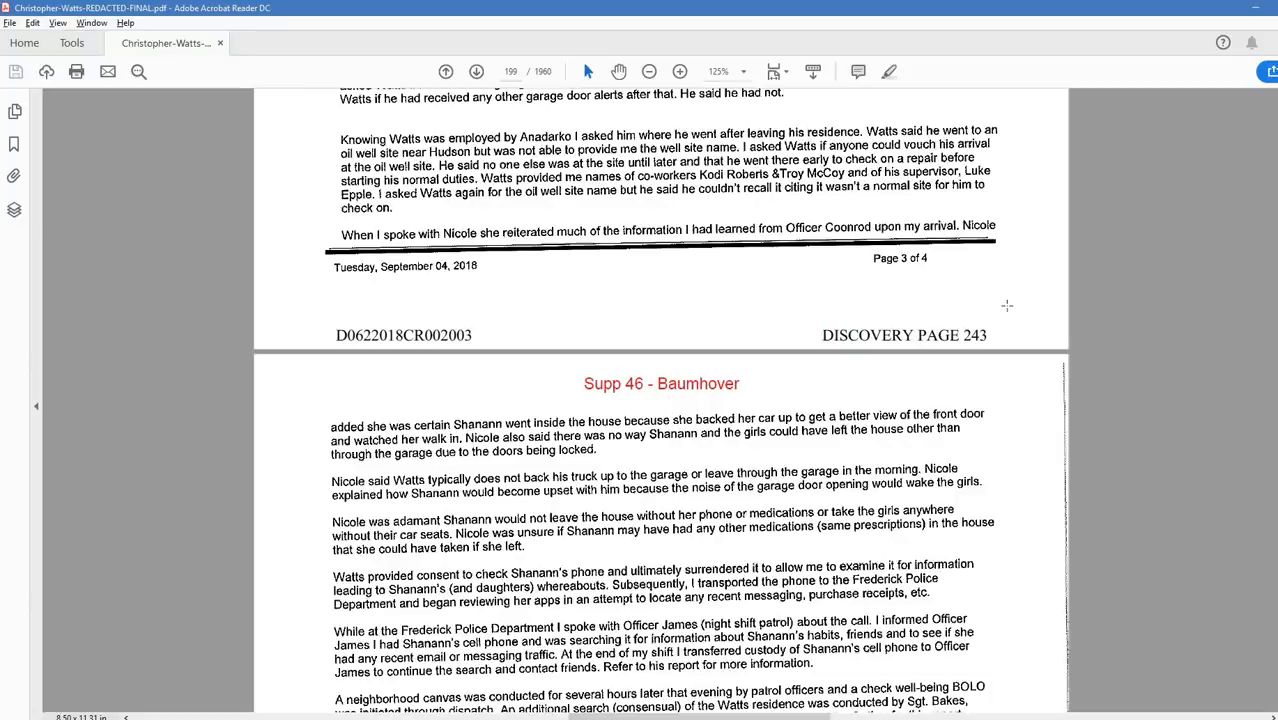
mouse_move(660, 250)
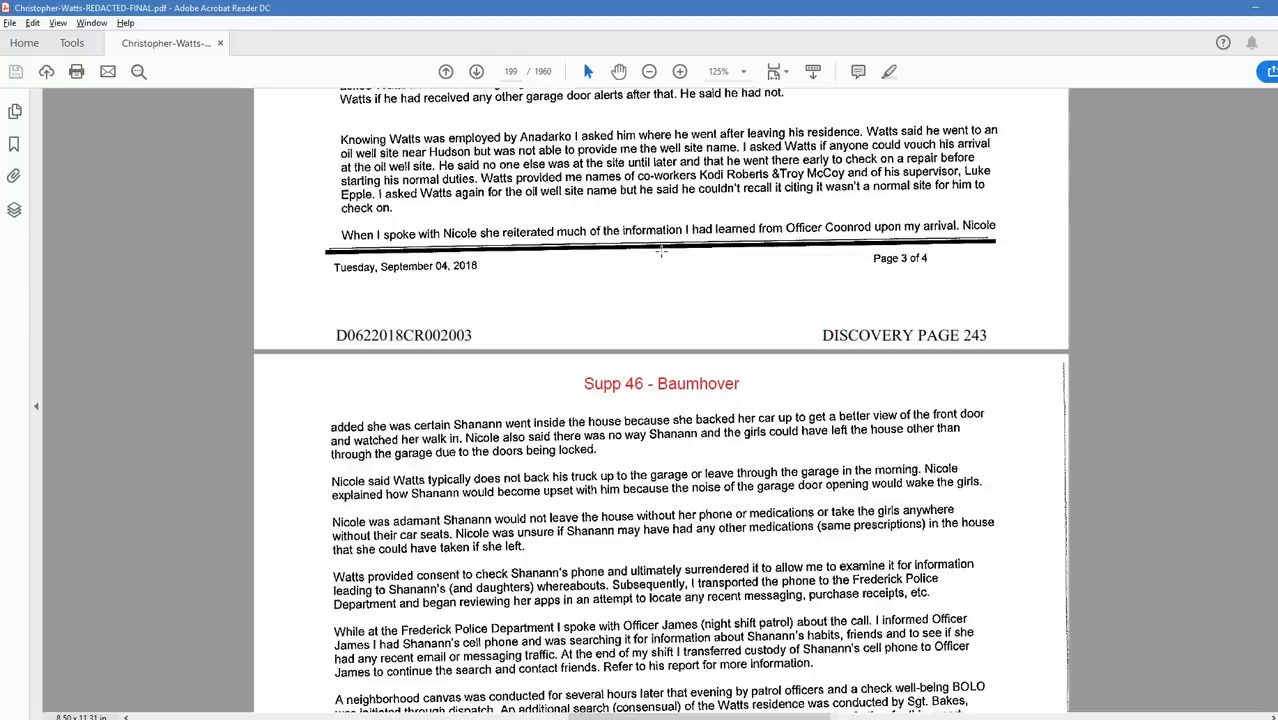
mouse_move(672, 248)
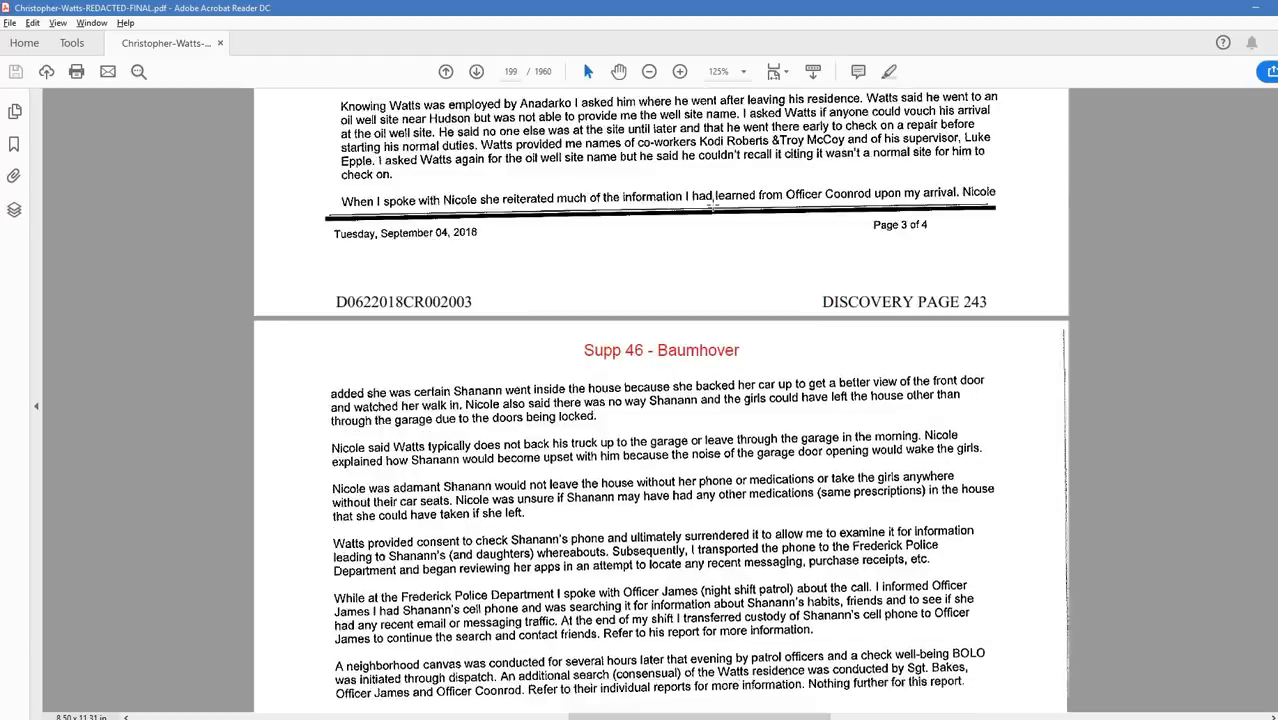
scroll(down, 3)
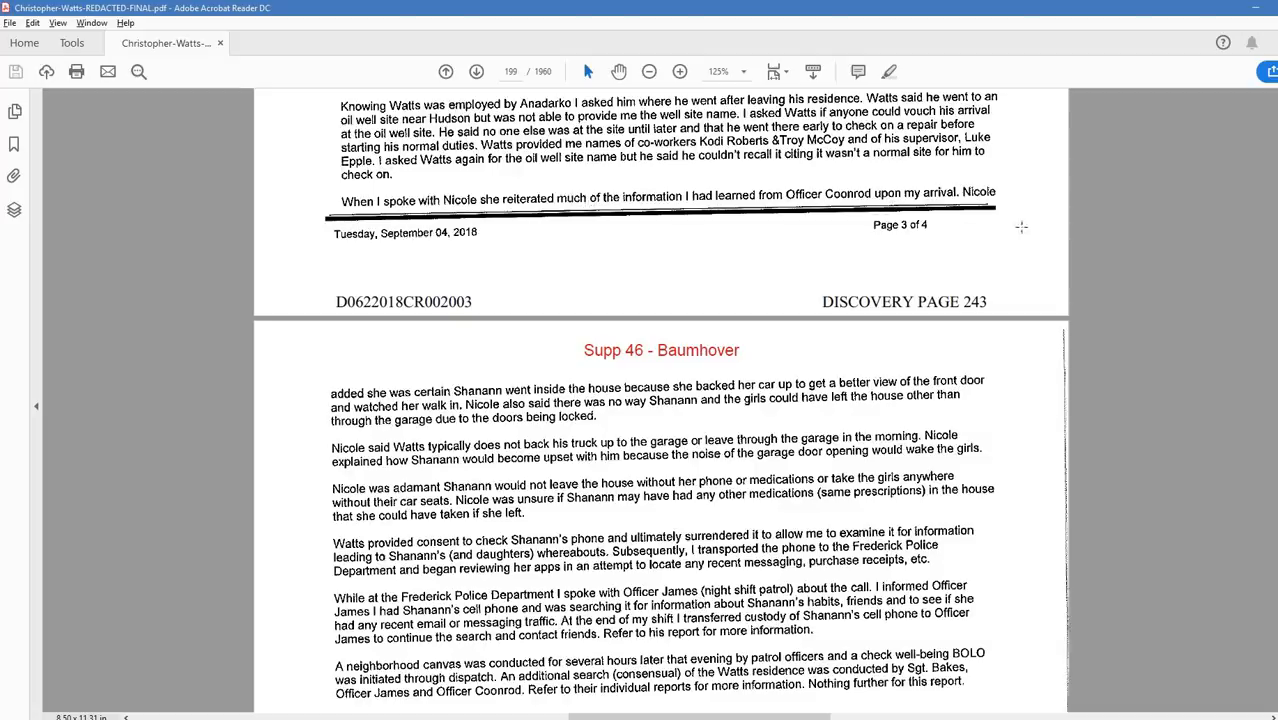
- Scroll down so the Supp 46 - Baumhover report page fills the view
scroll(down, 3)
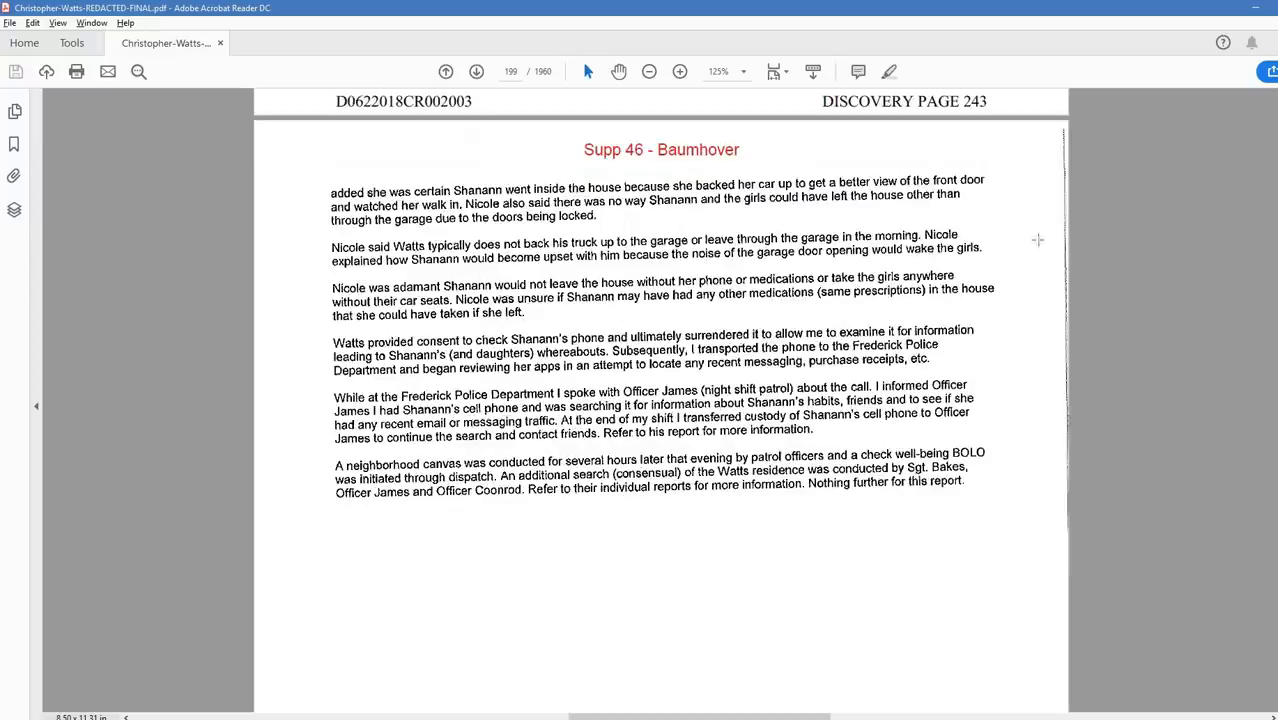
mouse_move(1090, 252)
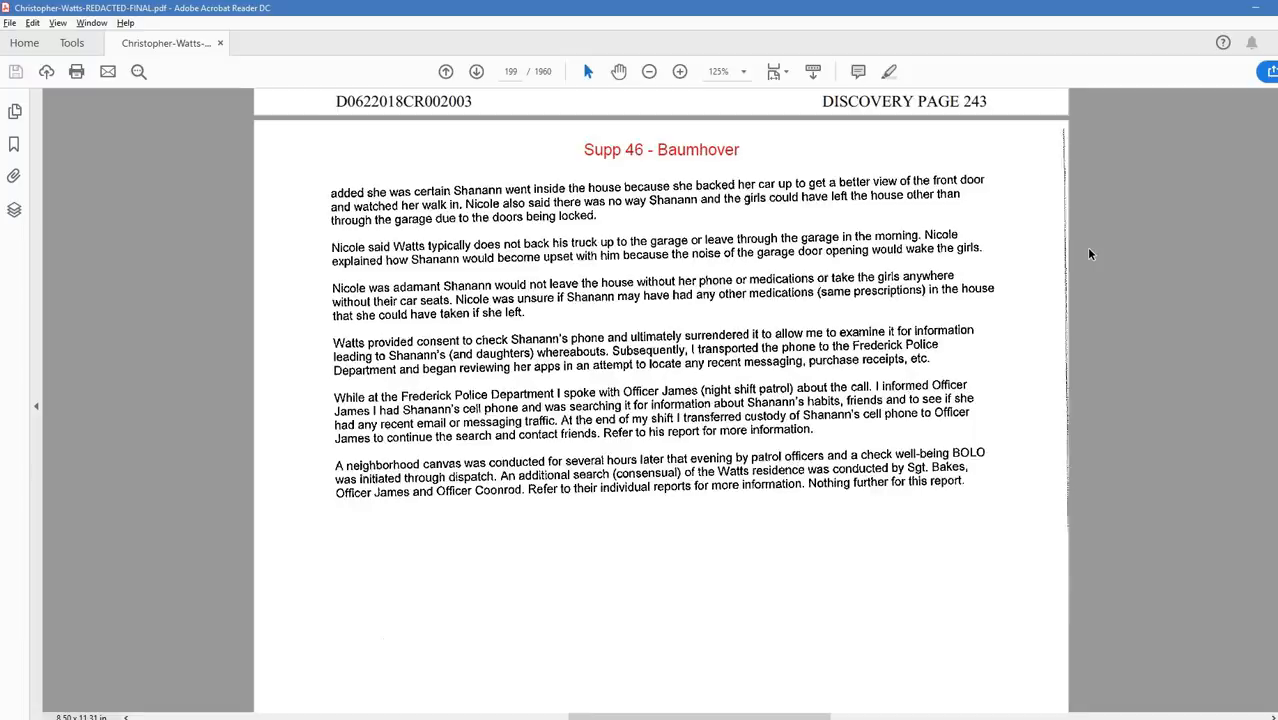
mouse_move(1090, 320)
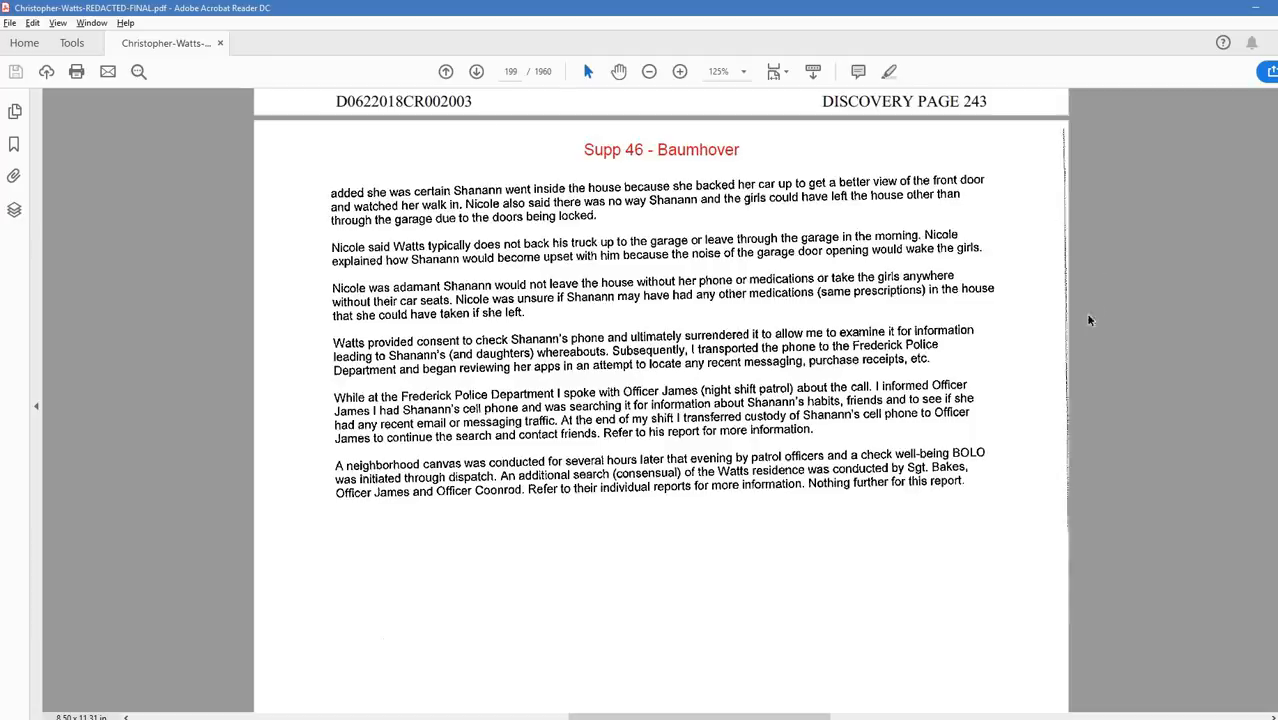
- Scroll past the typed report to discovery page 244 and the handwritten notes dated 8-13-18
scroll(down, 3)
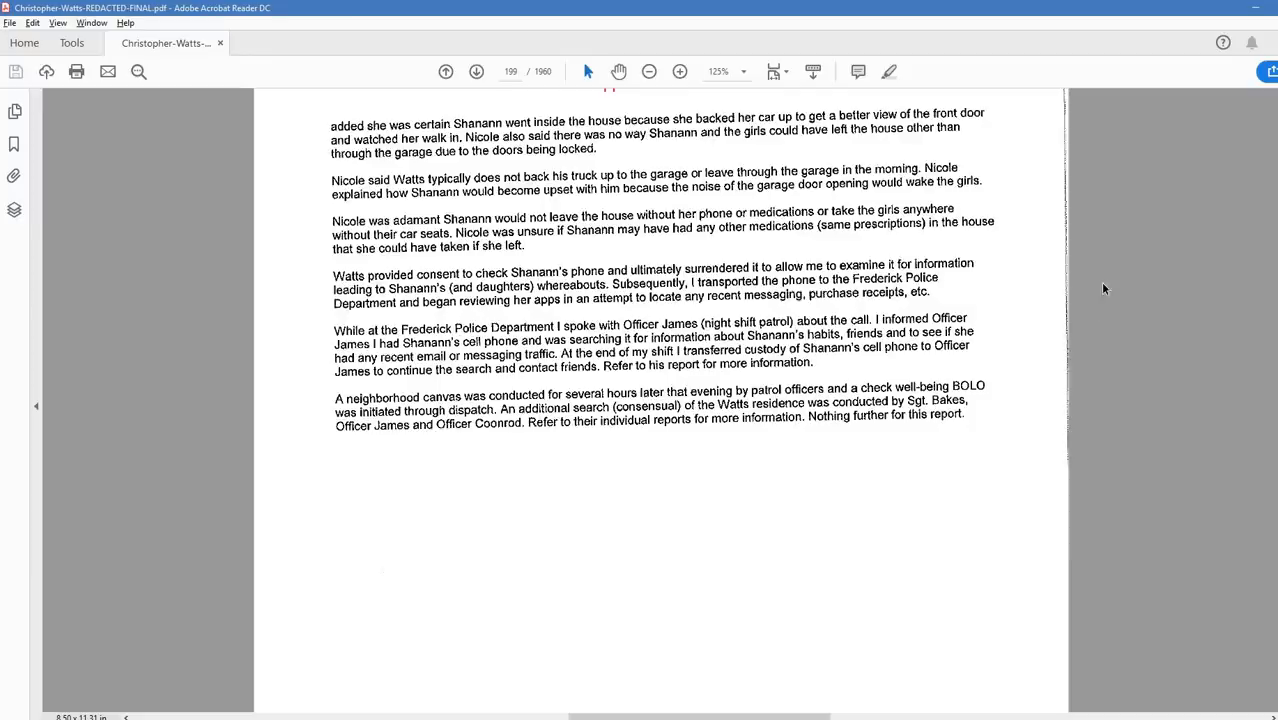
mouse_move(1112, 284)
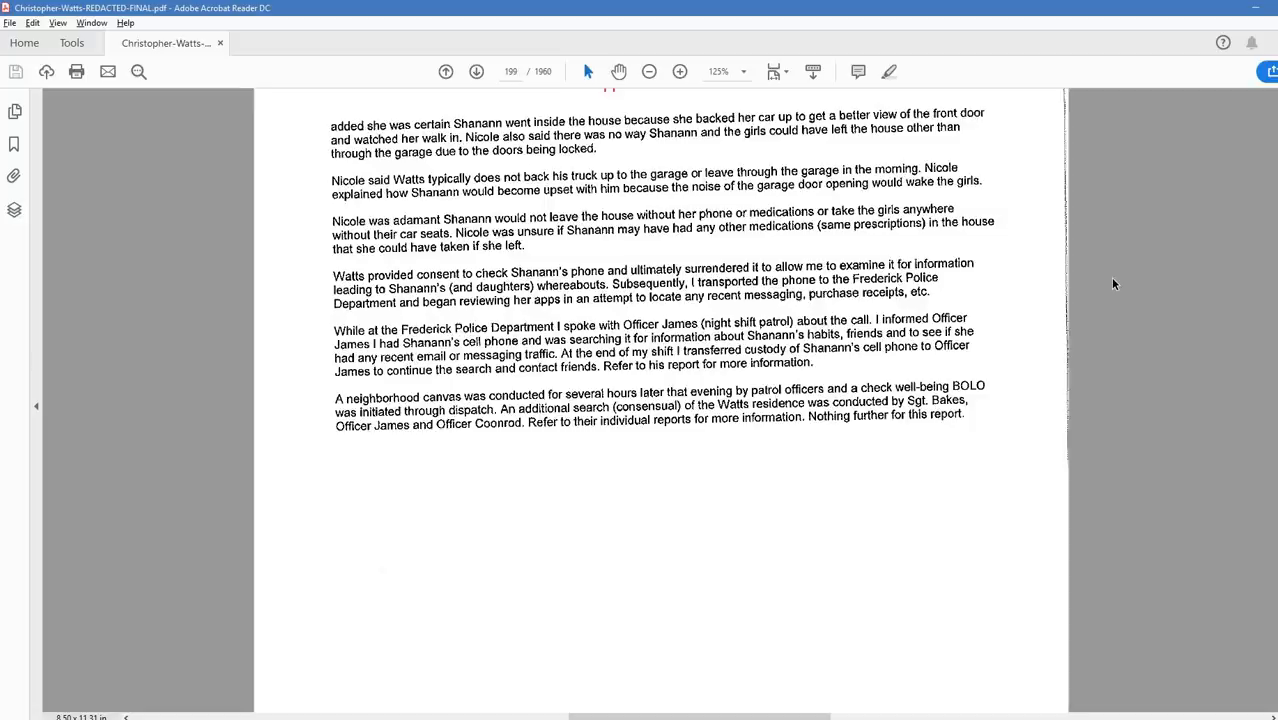
mouse_move(1076, 262)
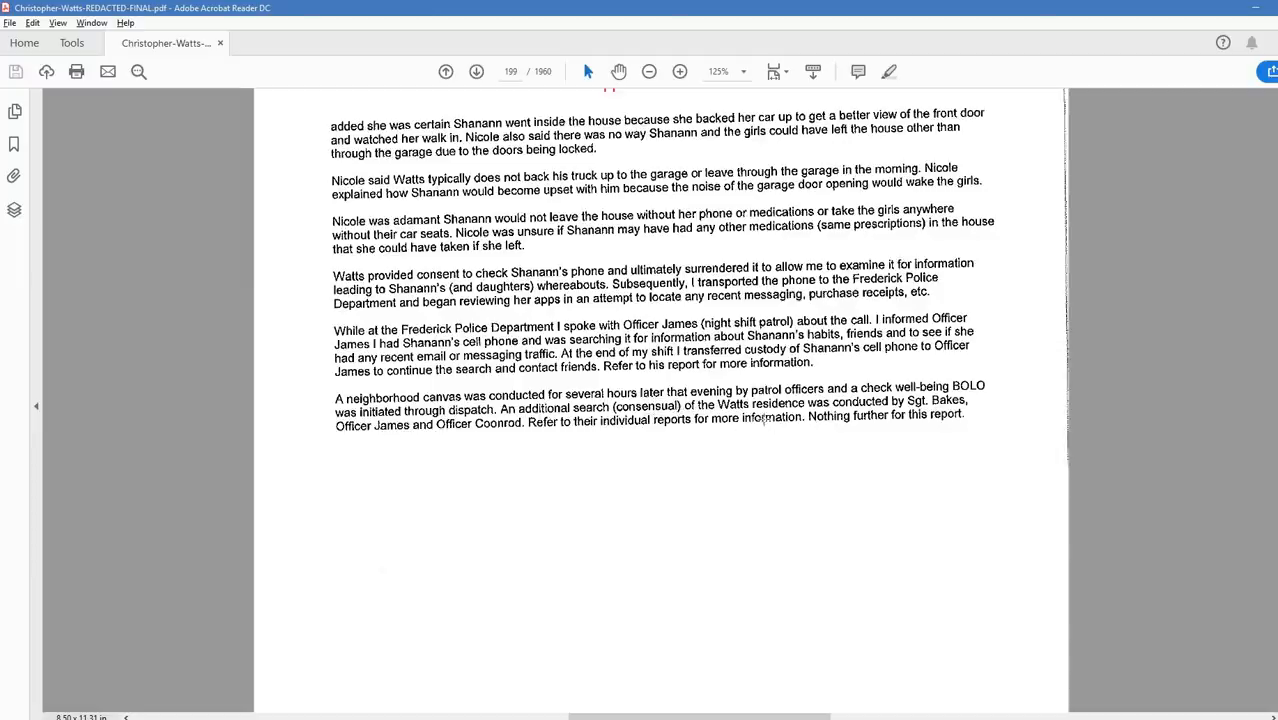
mouse_move(768, 448)
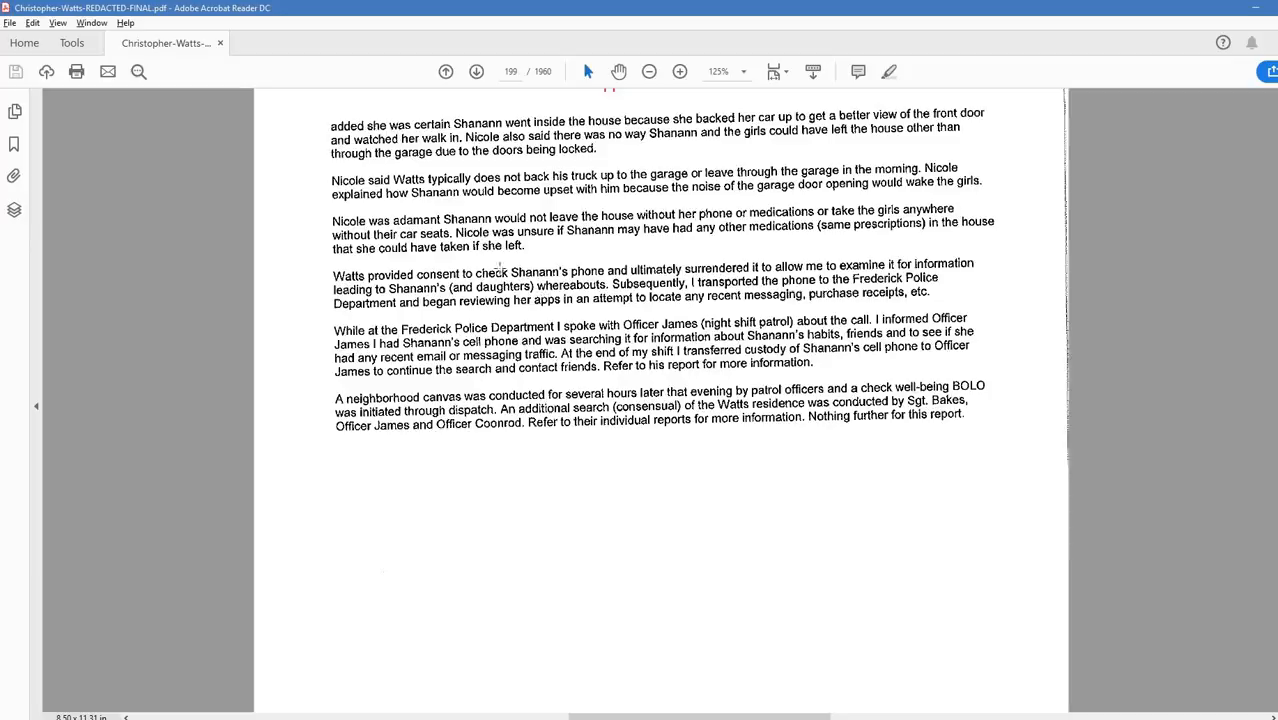
mouse_move(988, 436)
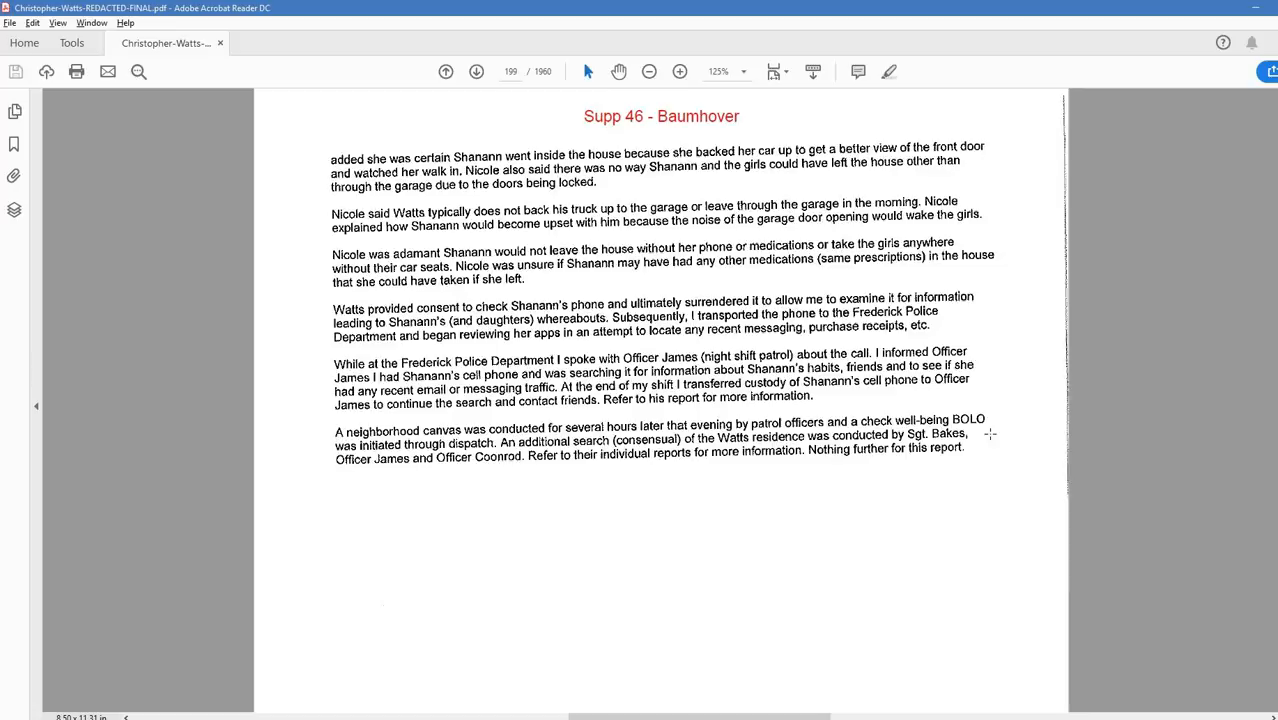
scroll(down, 3)
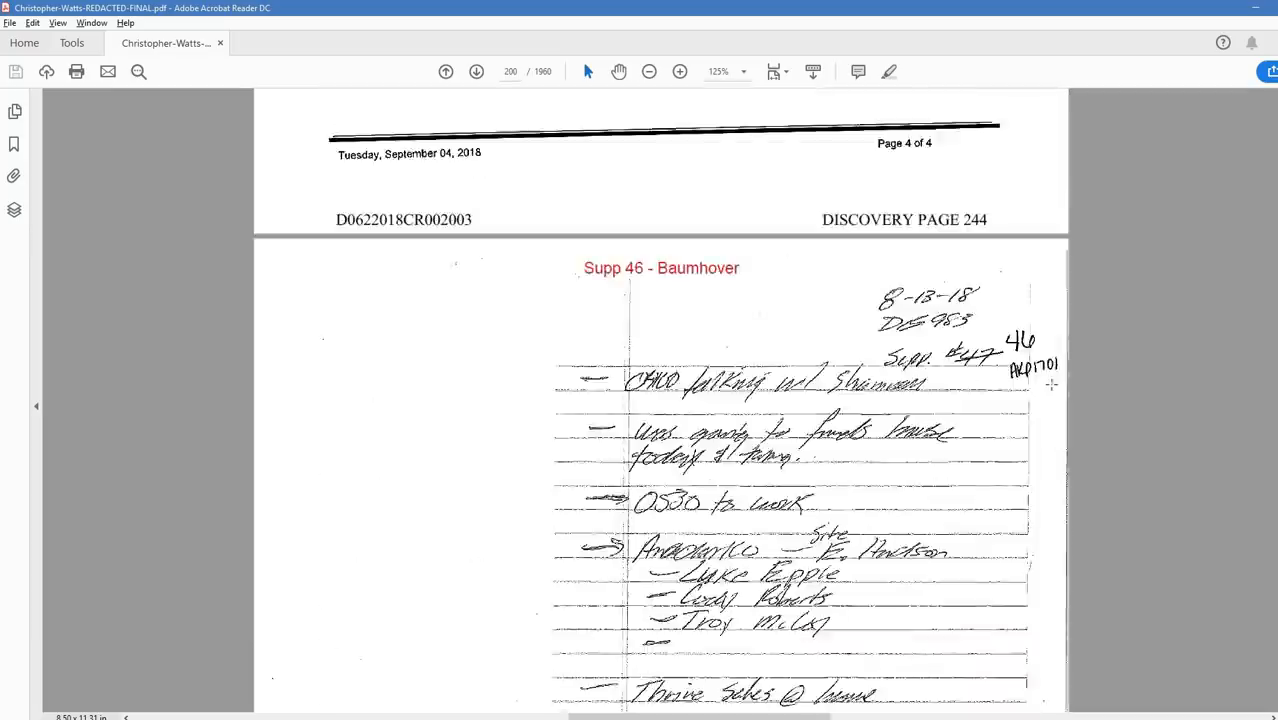
- Scroll through the handwritten notes past "4 & 3 yr old girls" toward the next report
scroll(down, 3)
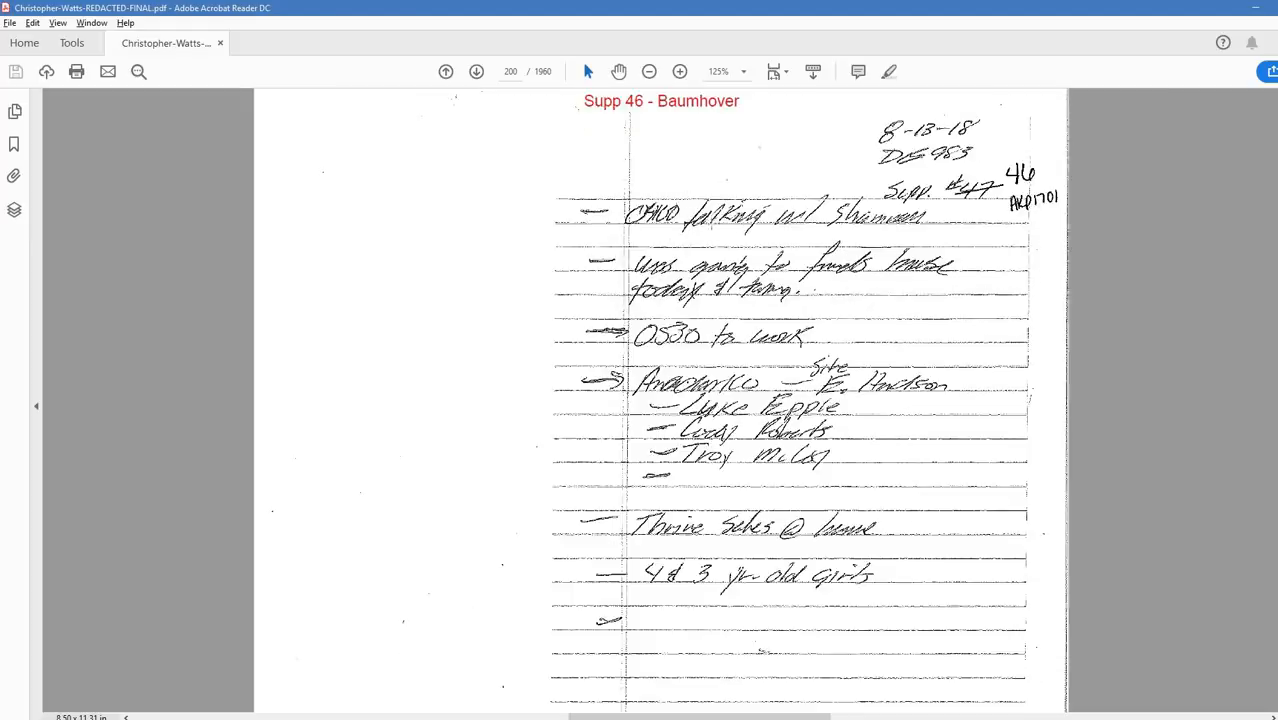
scroll(down, 3)
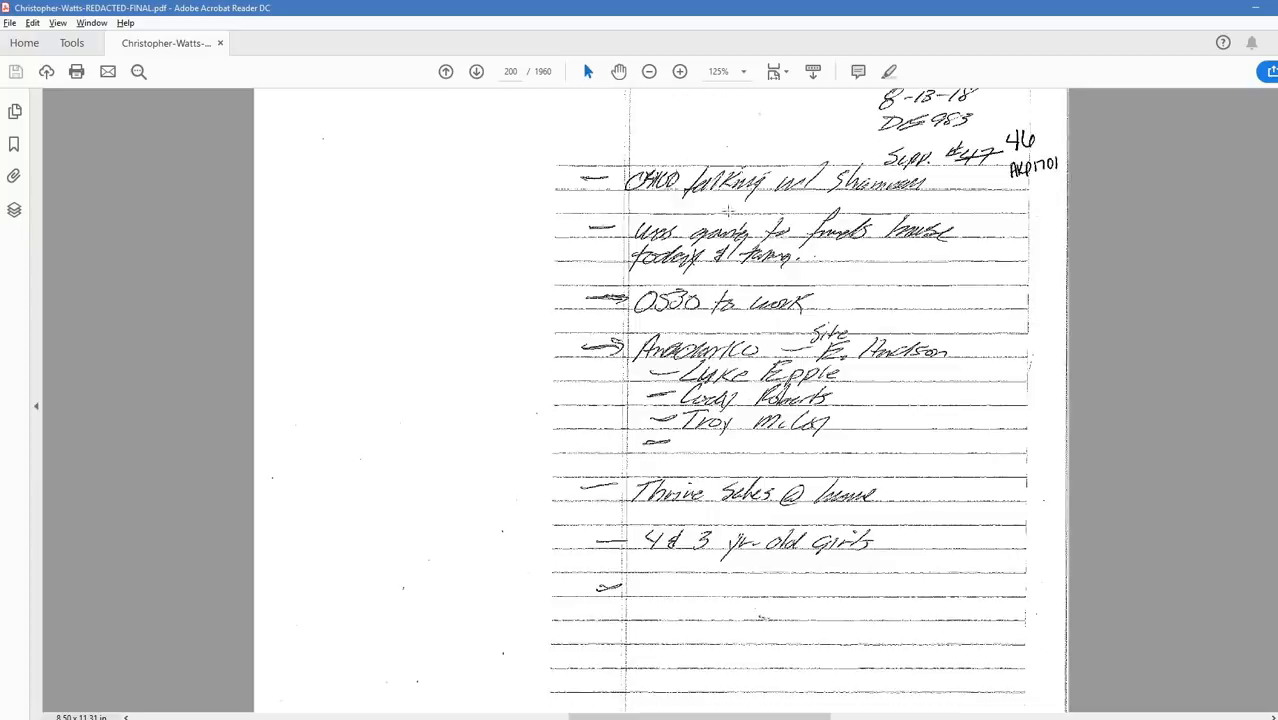
mouse_move(892, 198)
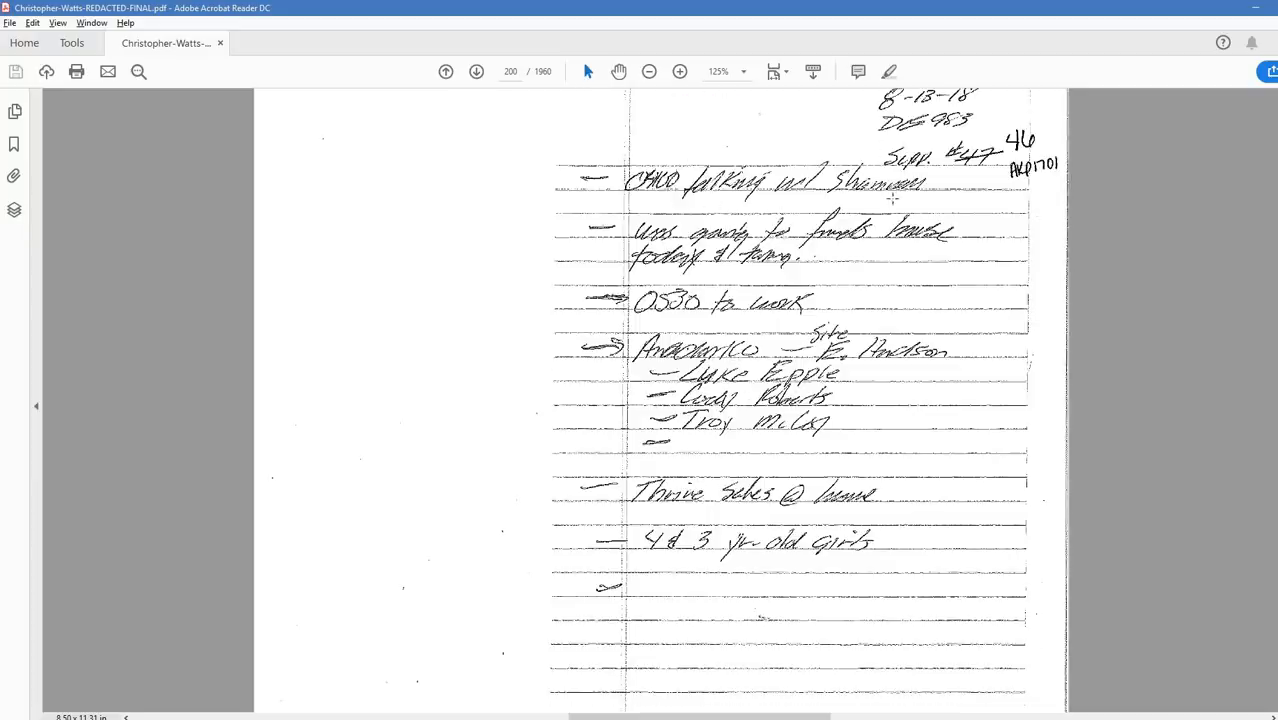
mouse_move(702, 218)
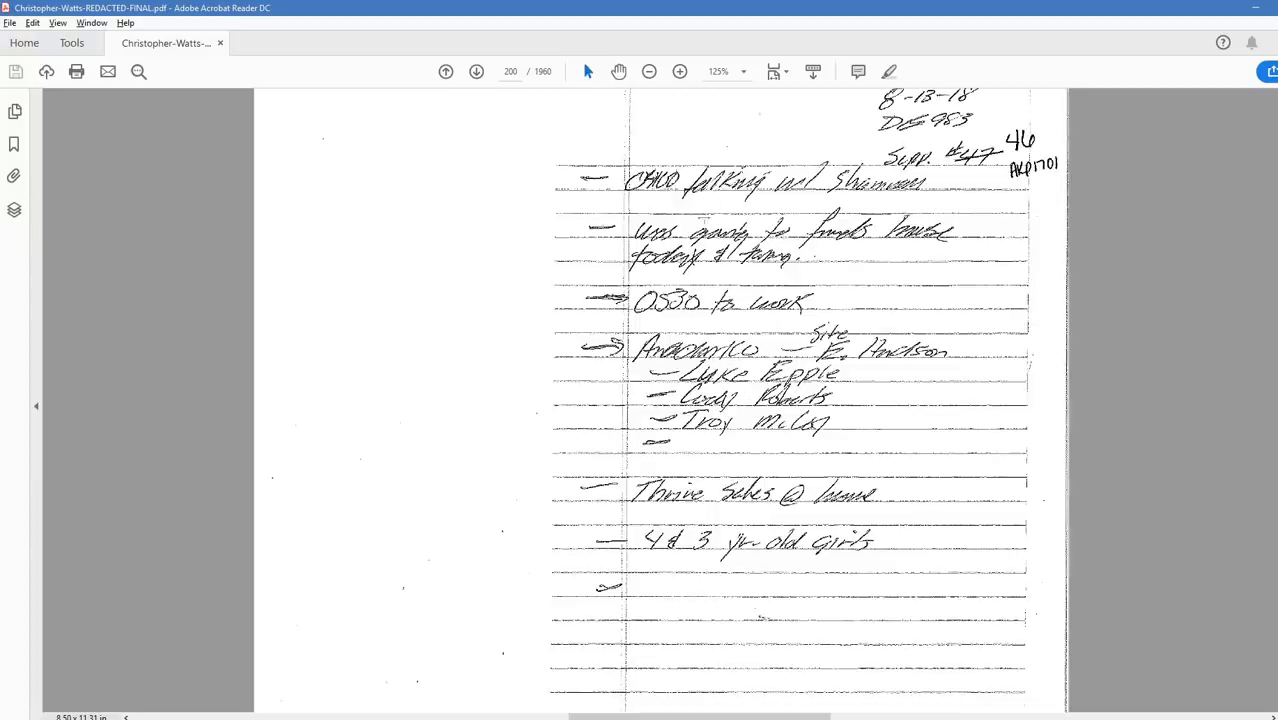
scroll(down, 3)
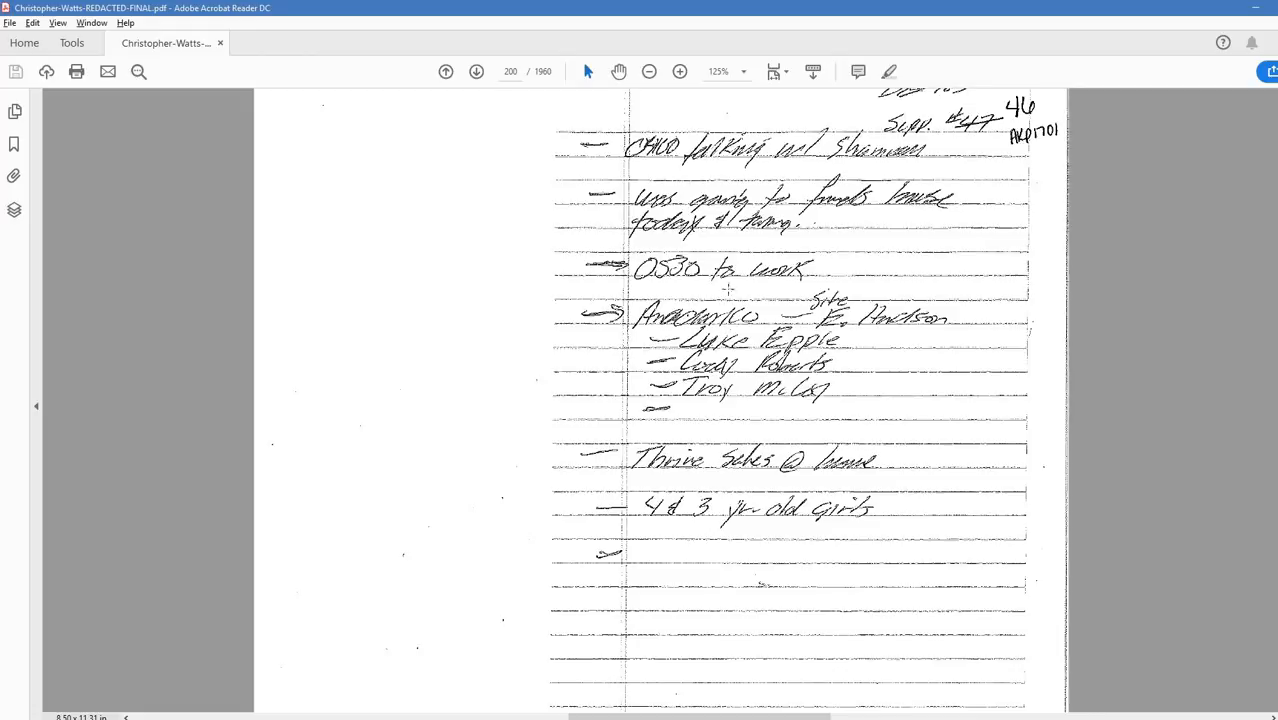
mouse_move(722, 248)
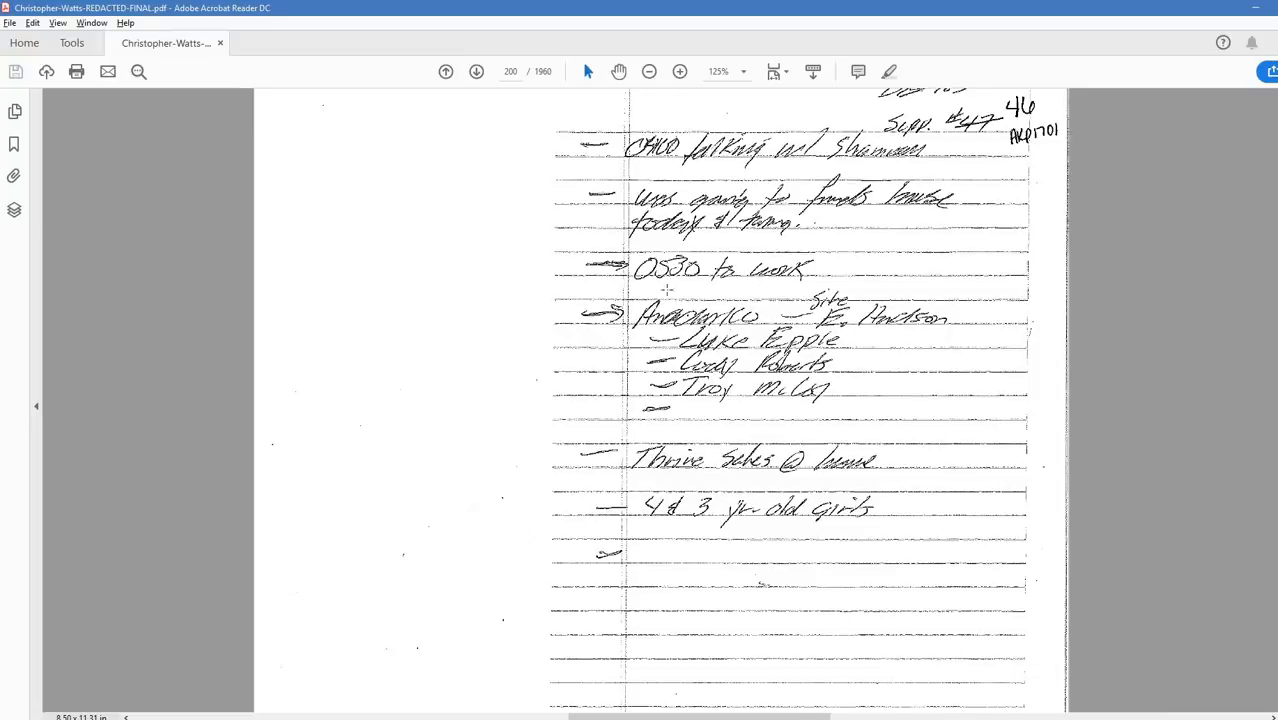
mouse_move(716, 328)
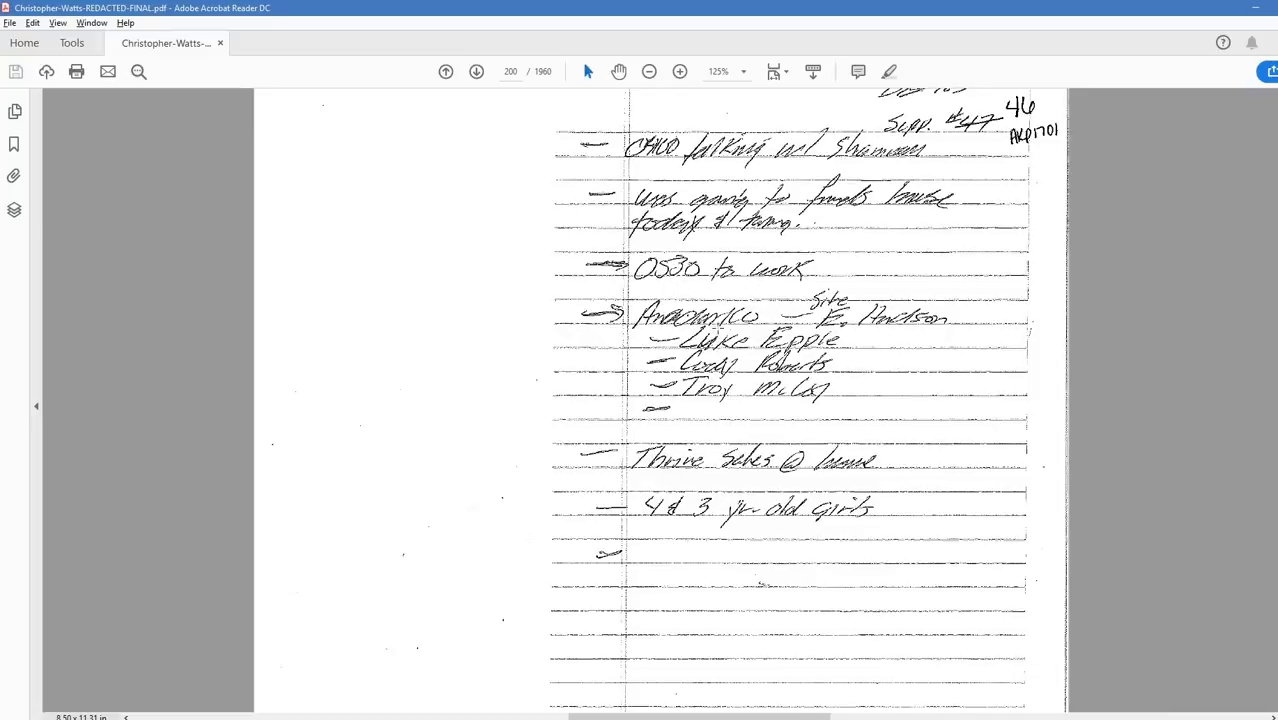
scroll(down, 3)
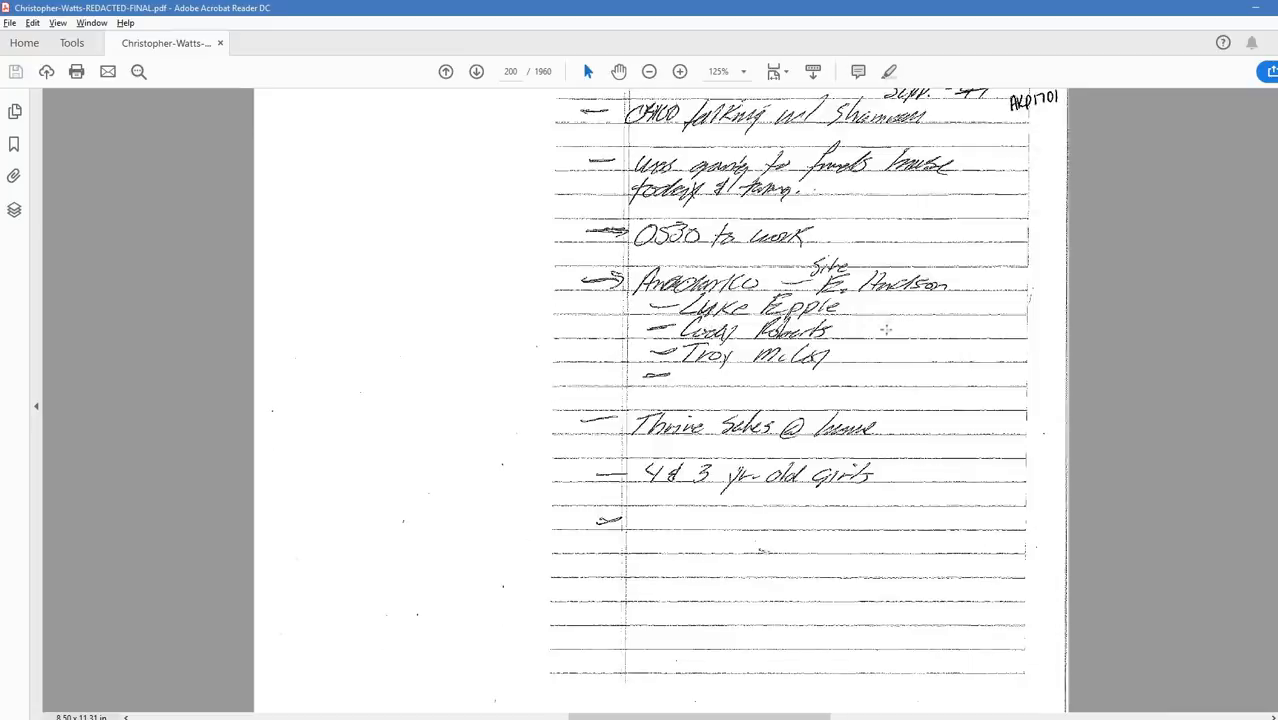
scroll(down, 3)
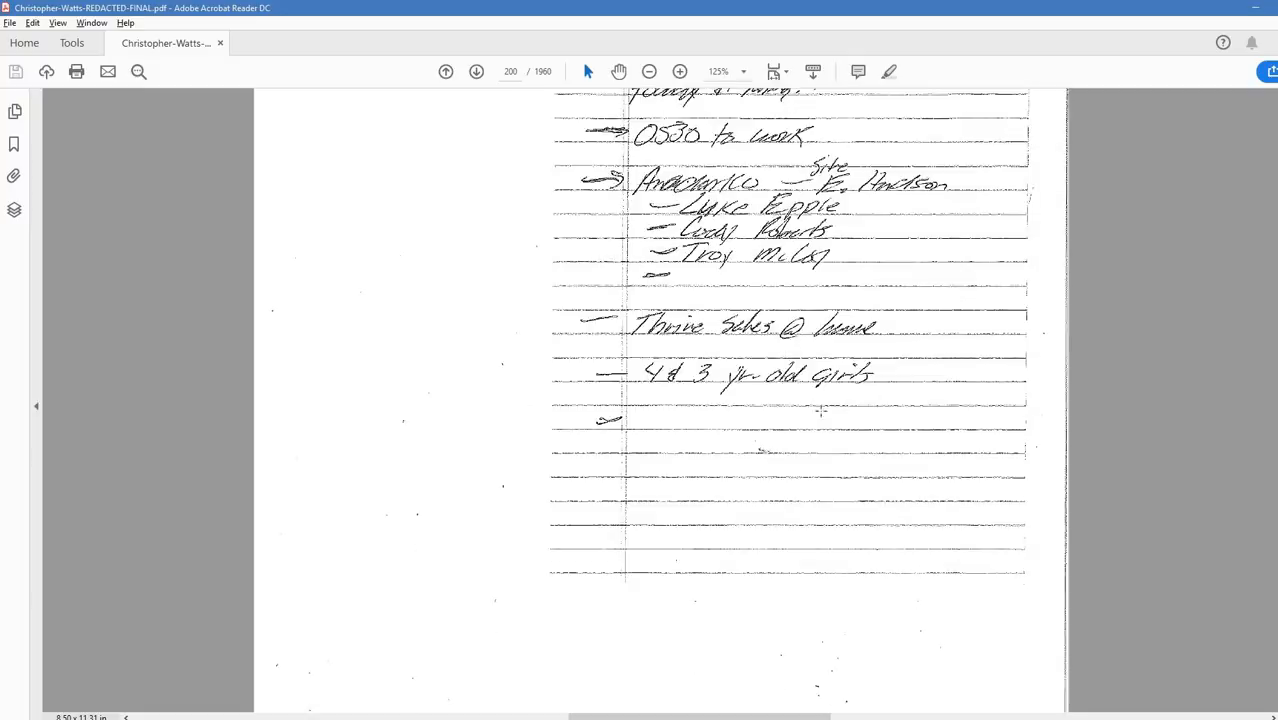
scroll(down, 3)
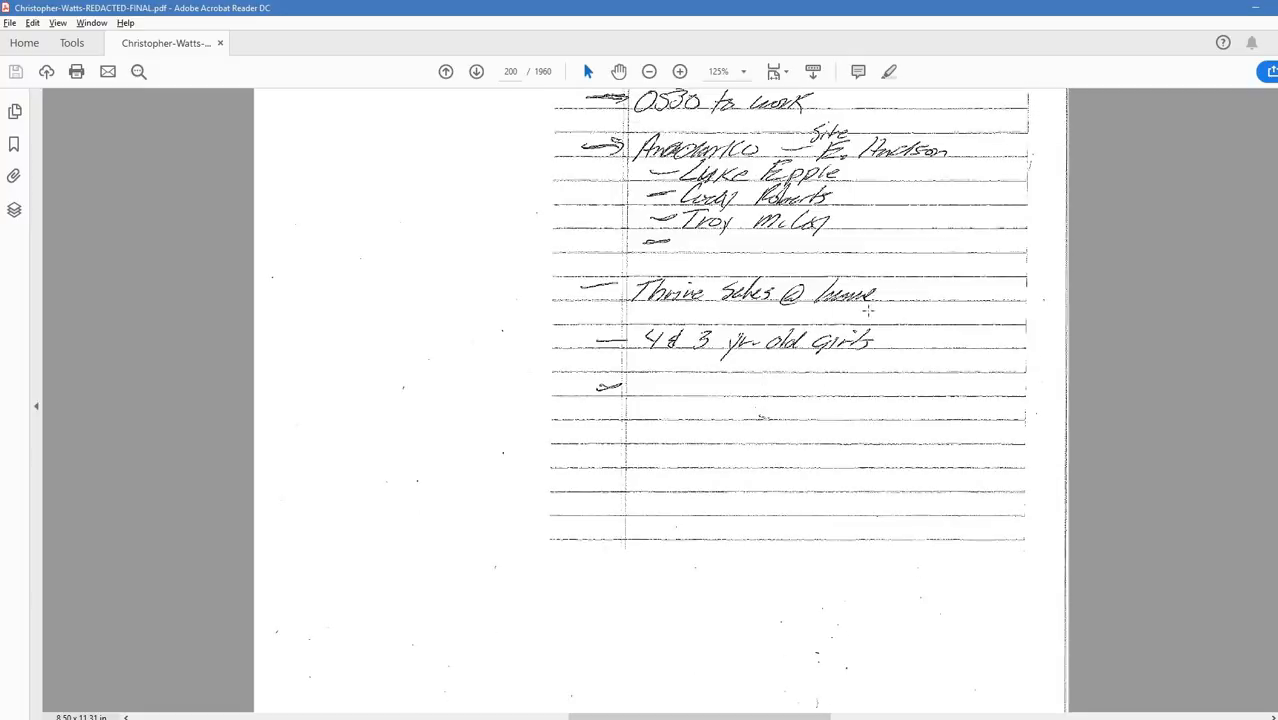
scroll(down, 3)
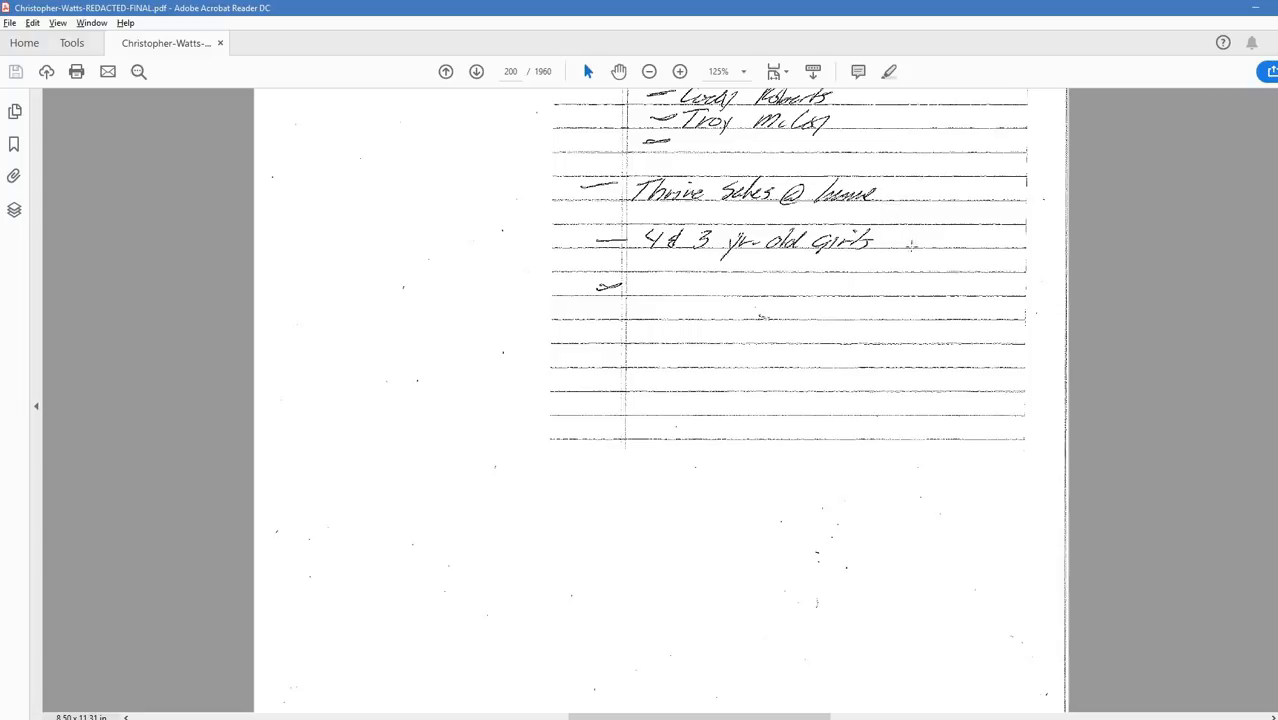
mouse_move(756, 360)
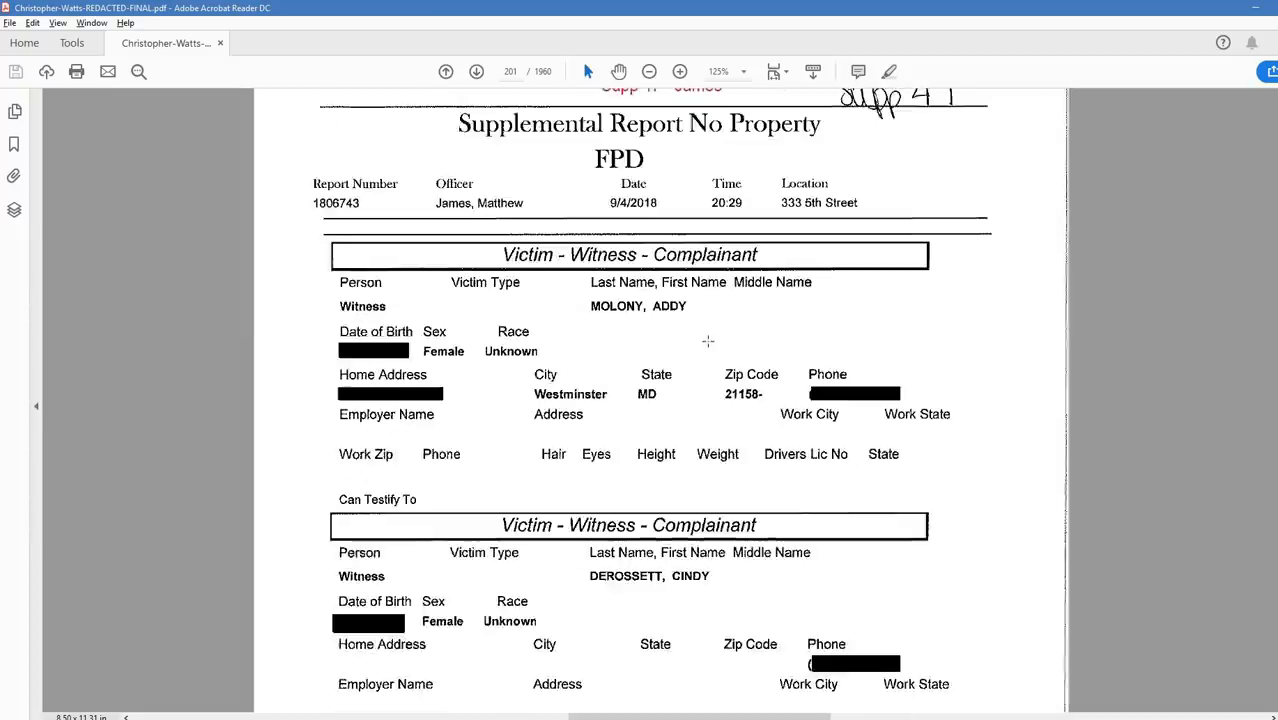
- Scroll through the James report's witness contacts to the DISCOVERY PAGE 247 footer
scroll(down, 3)
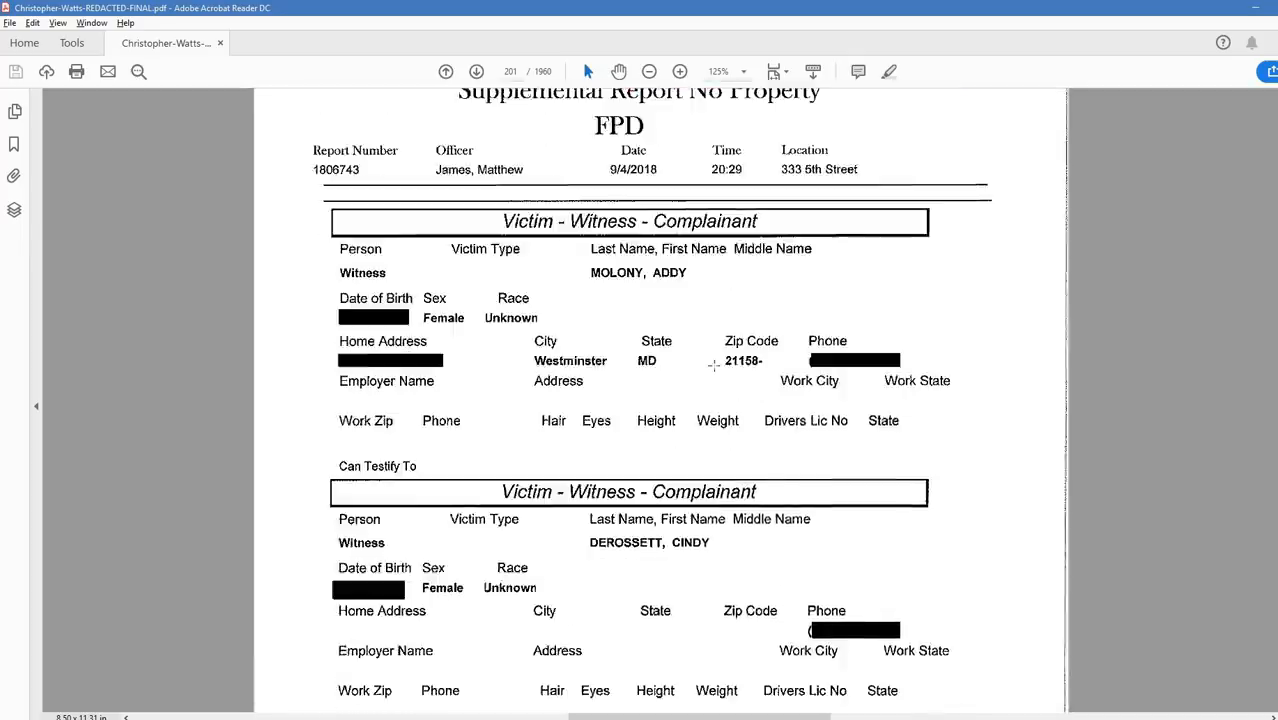
mouse_move(718, 364)
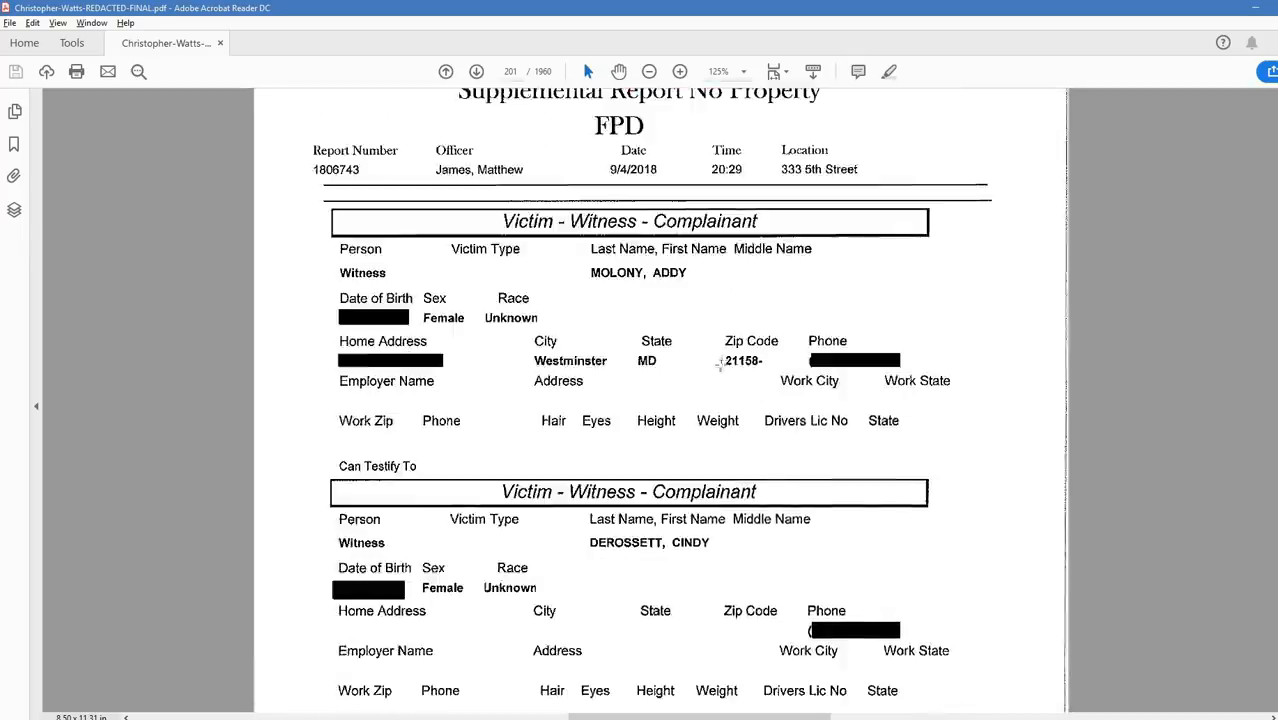
scroll(down, 3)
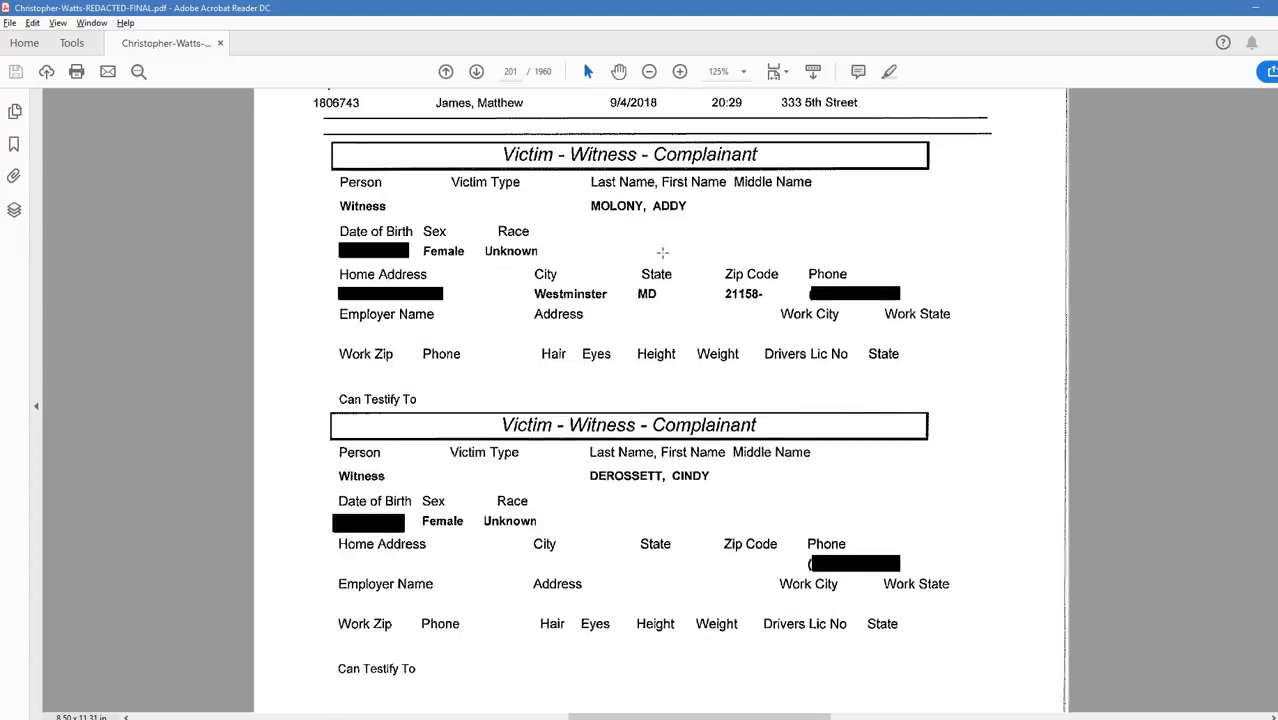
scroll(down, 3)
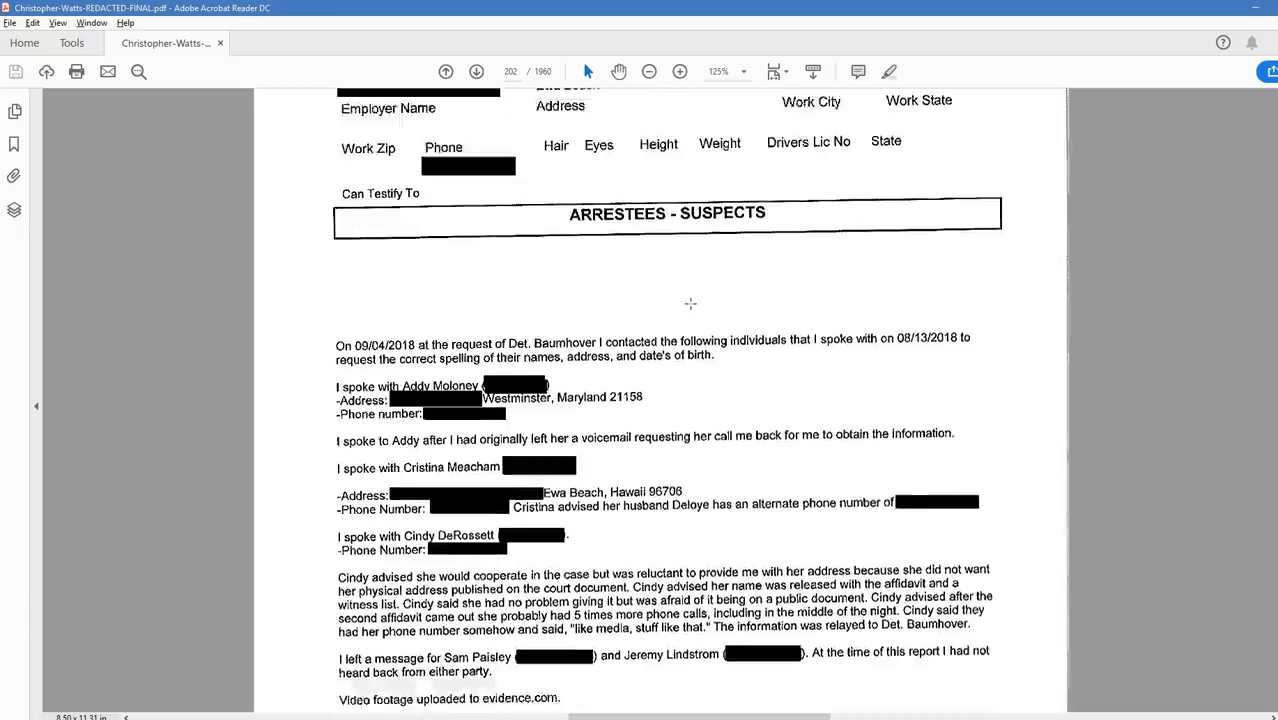
scroll(down, 3)
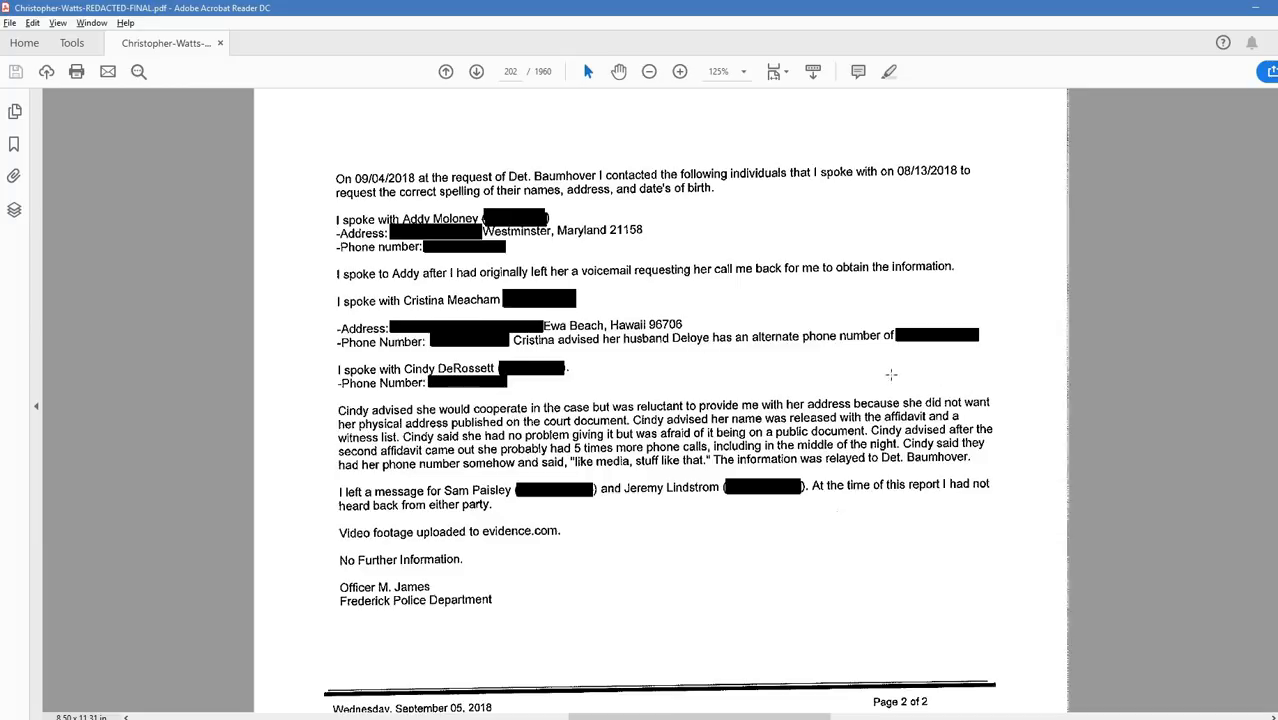
scroll(down, 3)
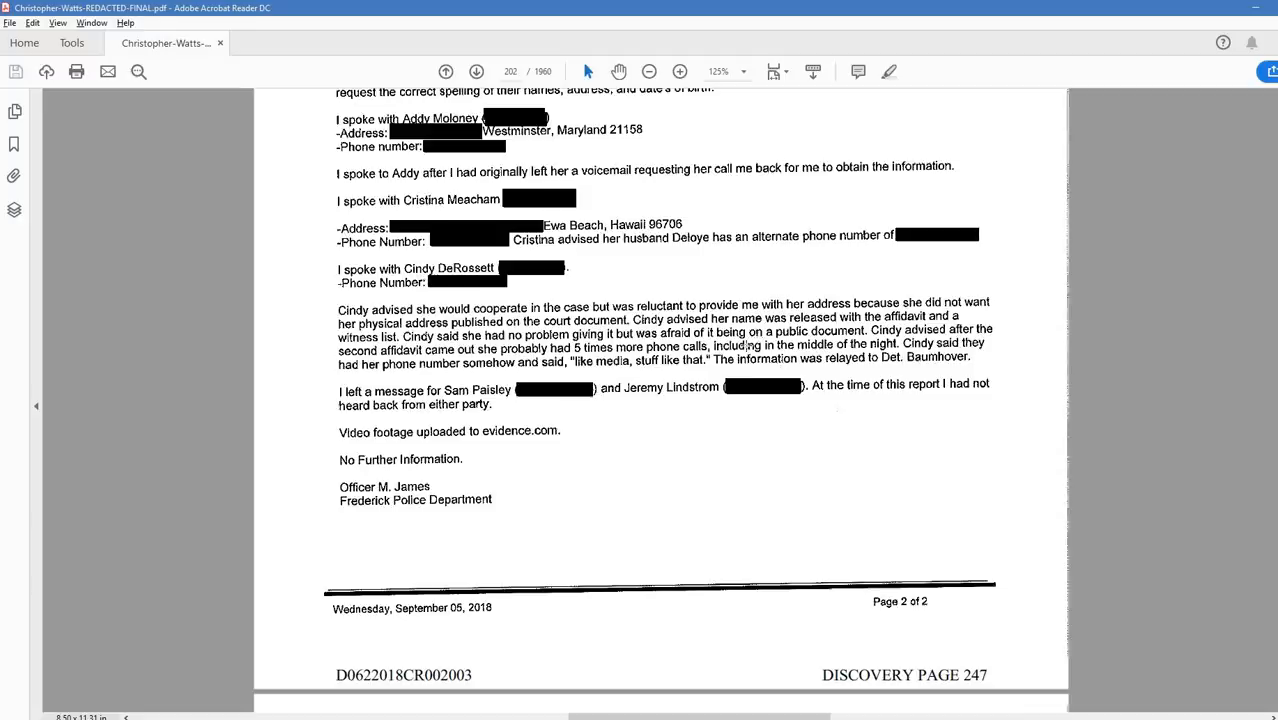
mouse_move(950, 388)
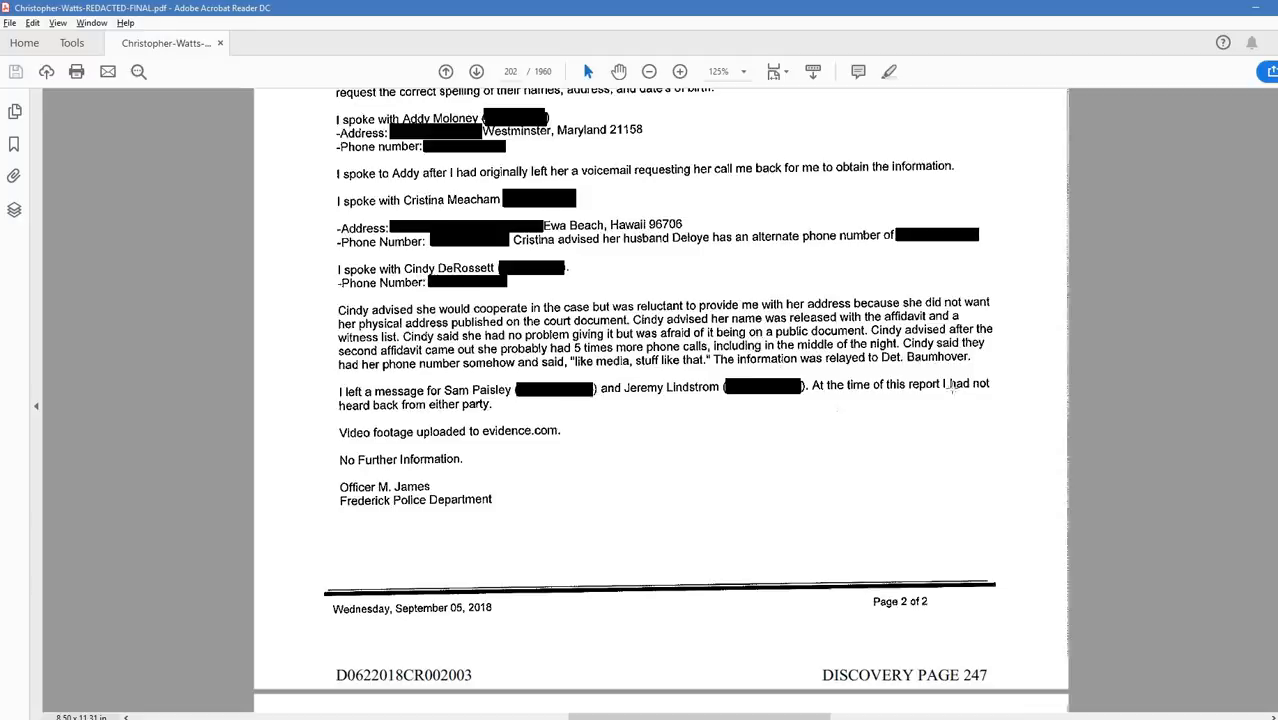
scroll(down, 3)
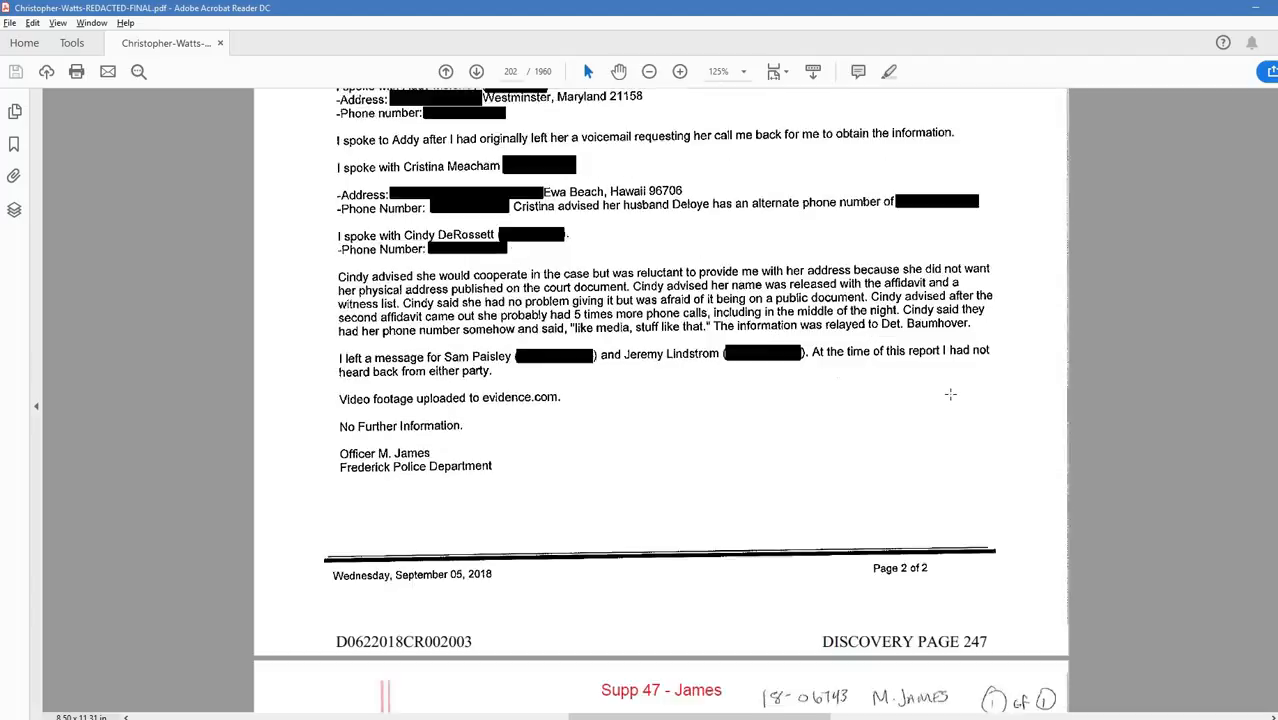
scroll(down, 3)
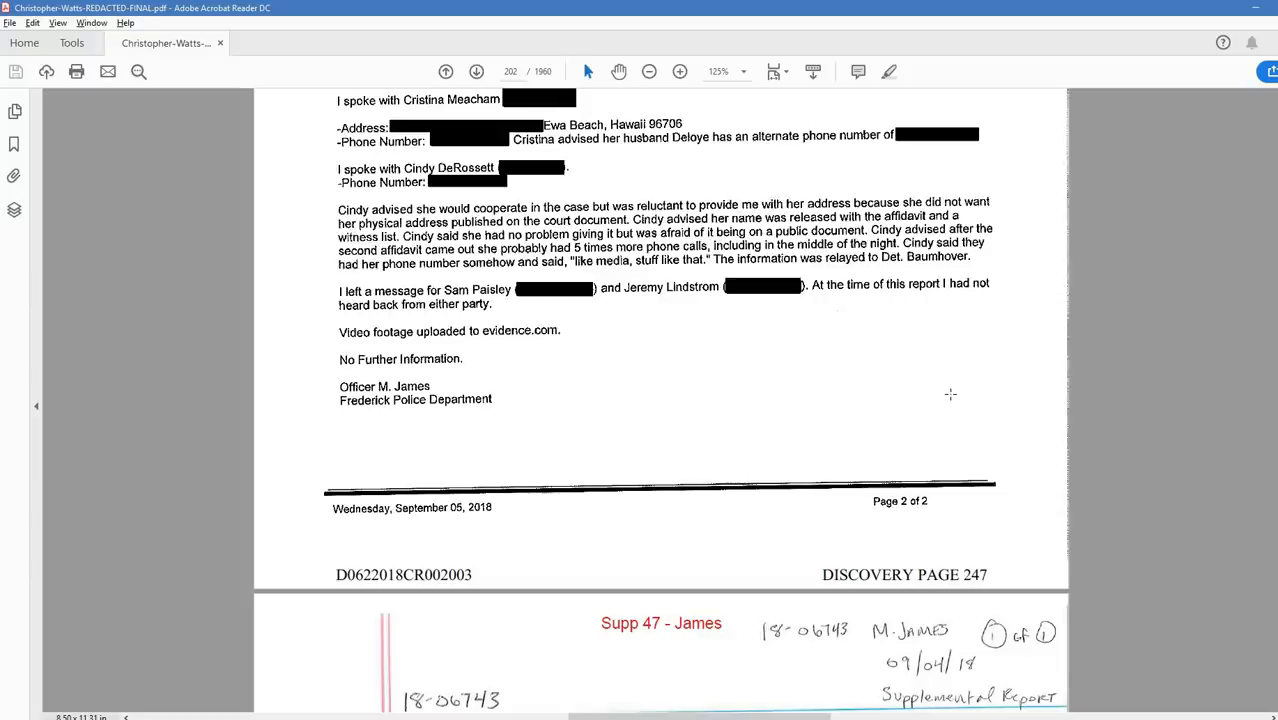
- Scroll through the handwritten Supp 47 - James contact notes on discovery page 248
scroll(down, 3)
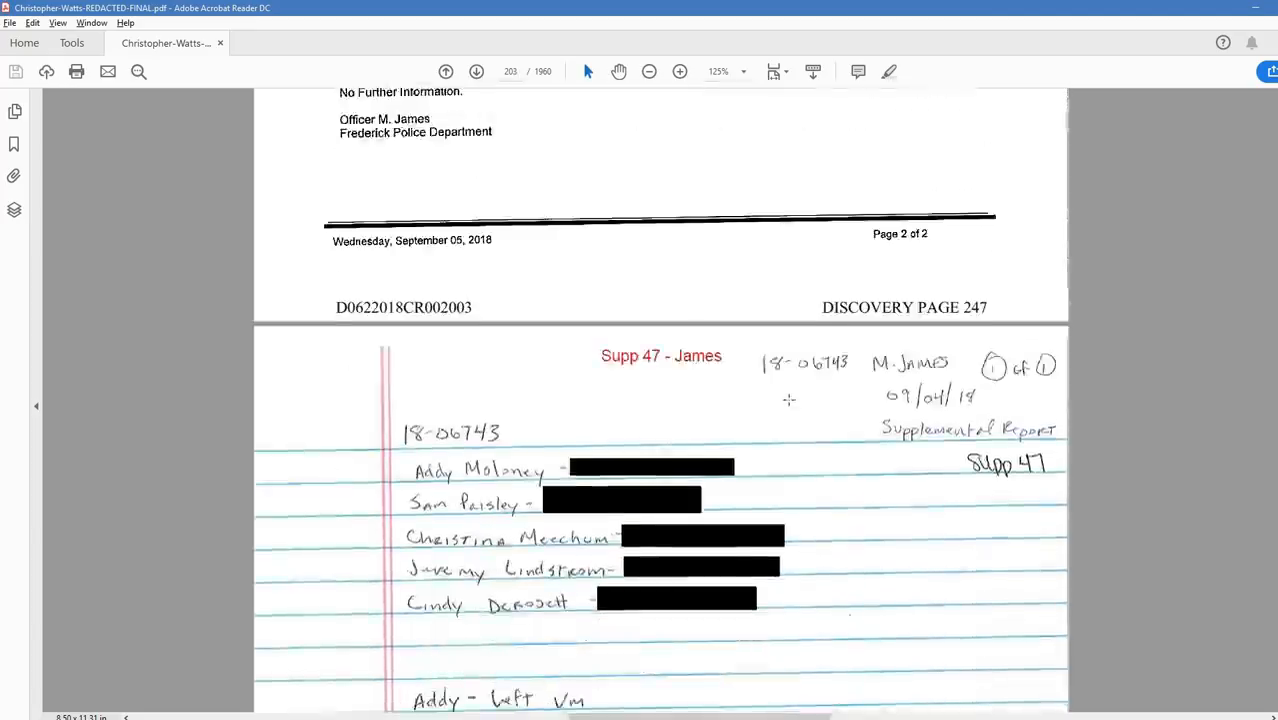
scroll(down, 3)
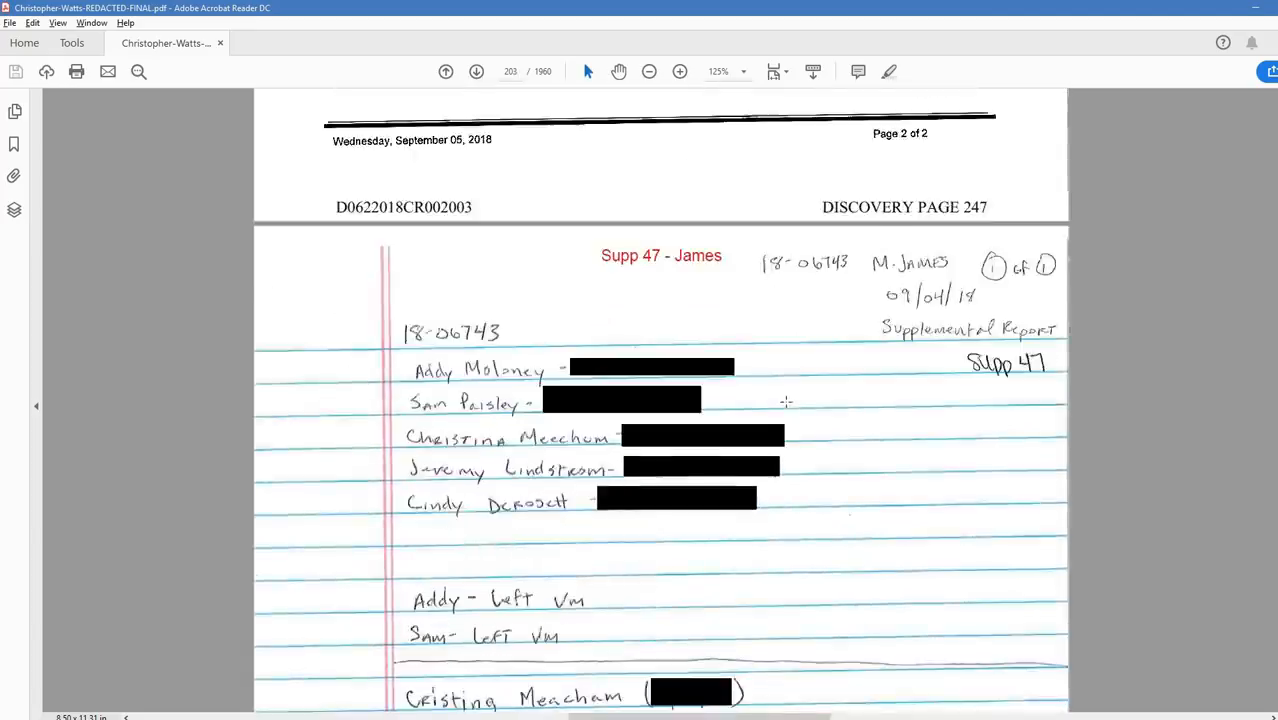
scroll(down, 3)
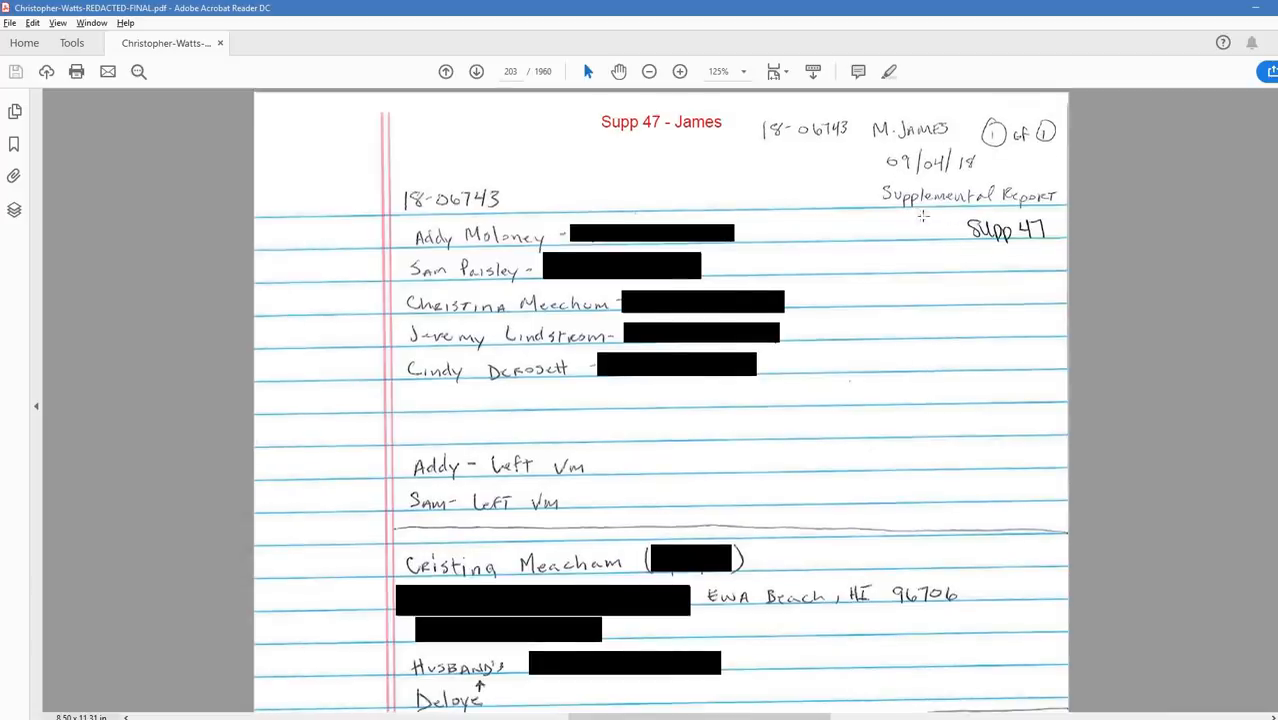
scroll(down, 3)
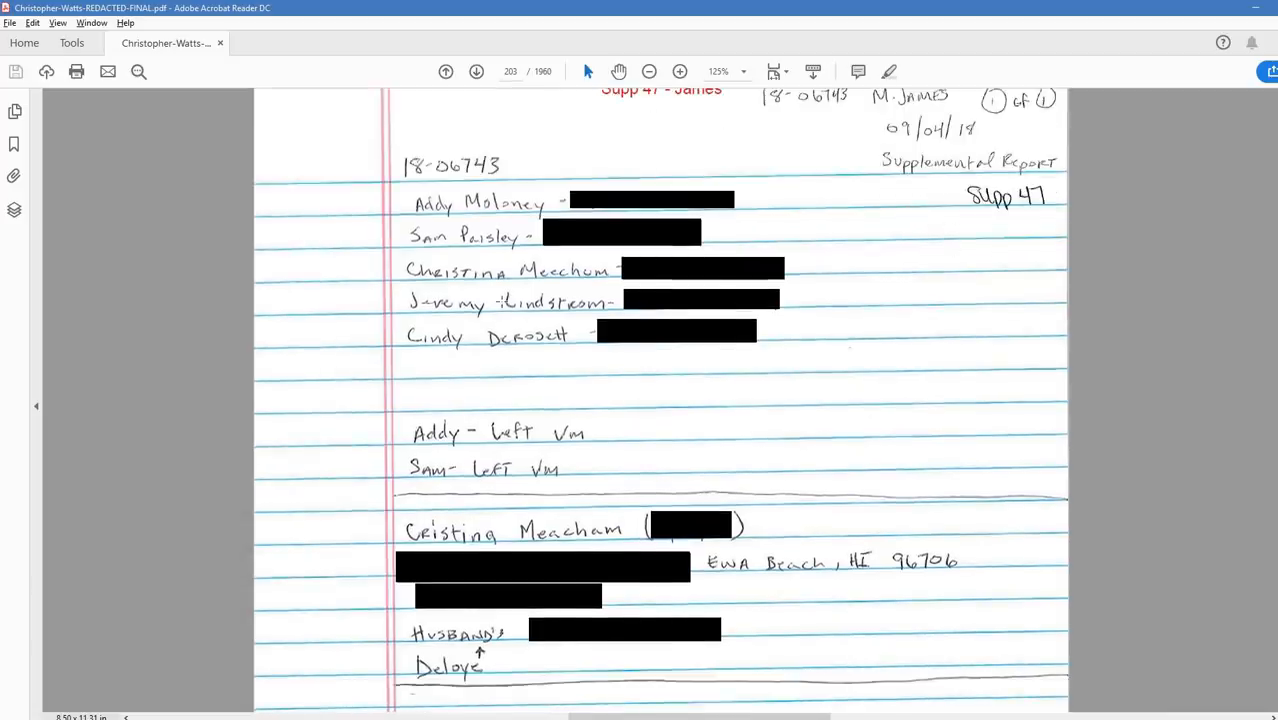
scroll(down, 3)
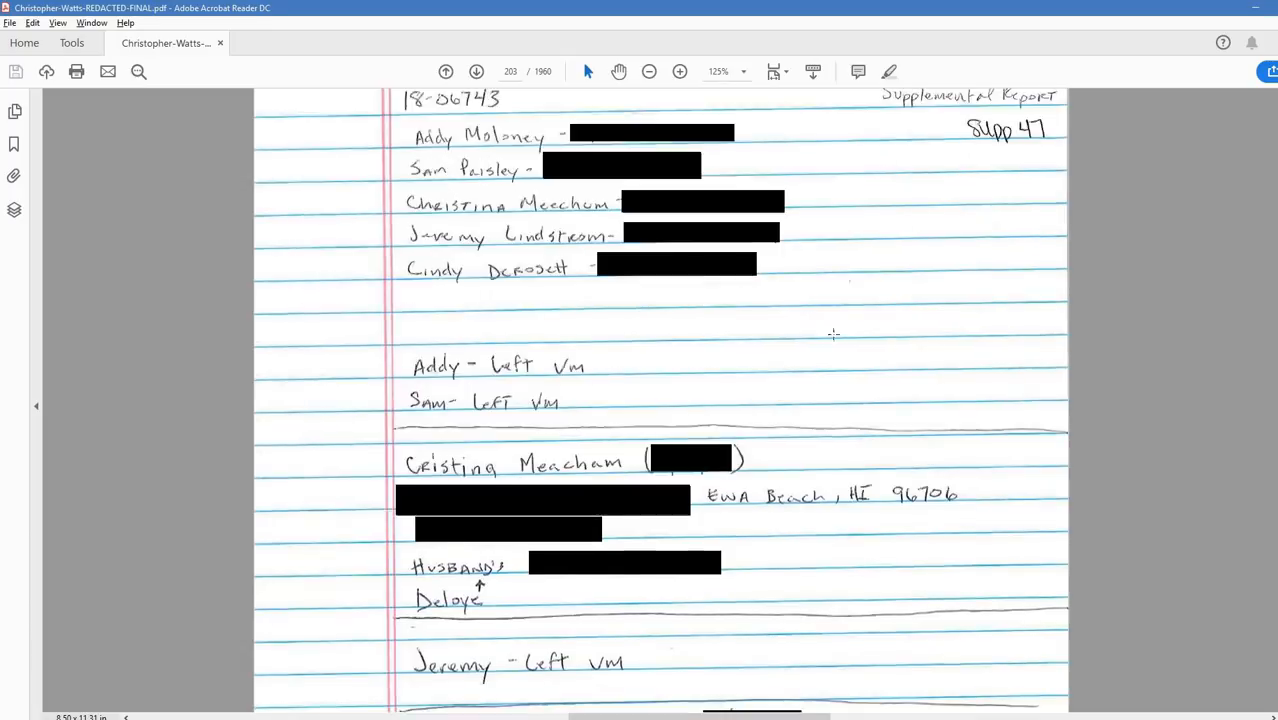
scroll(down, 3)
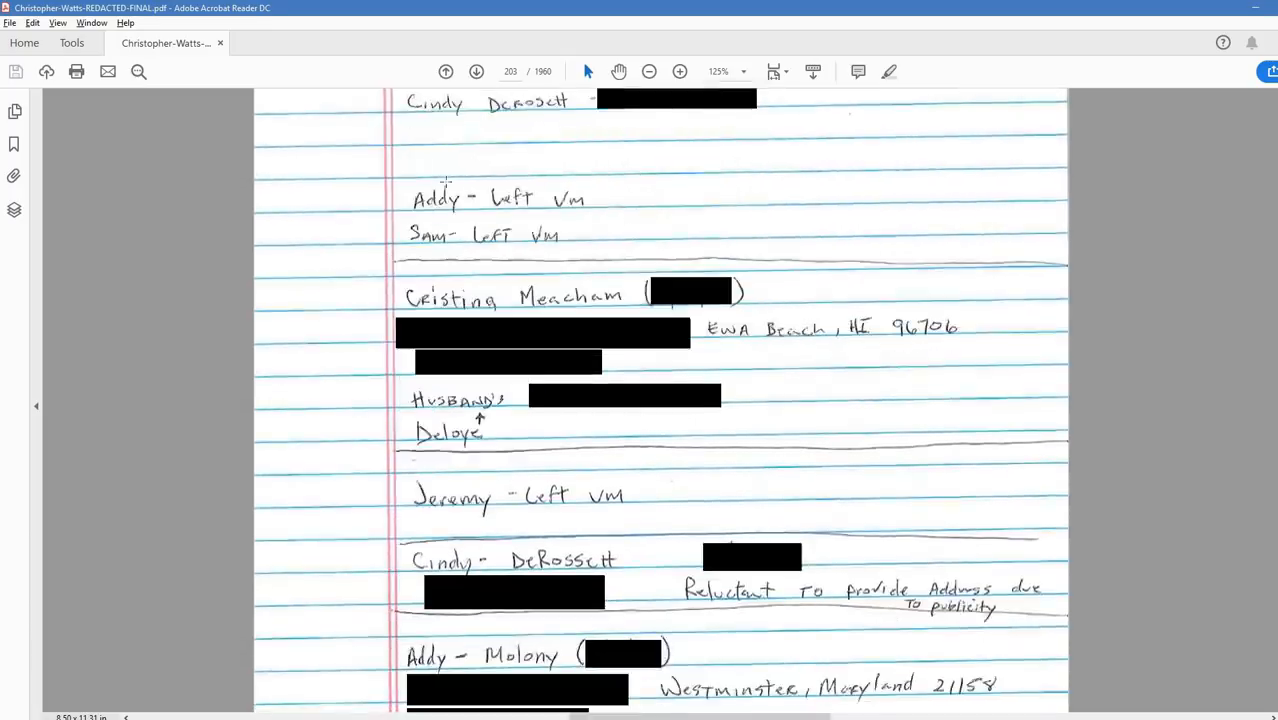
- Continue down to page 204, the top of the Supp 48 - Baumhover no-property report
scroll(down, 3)
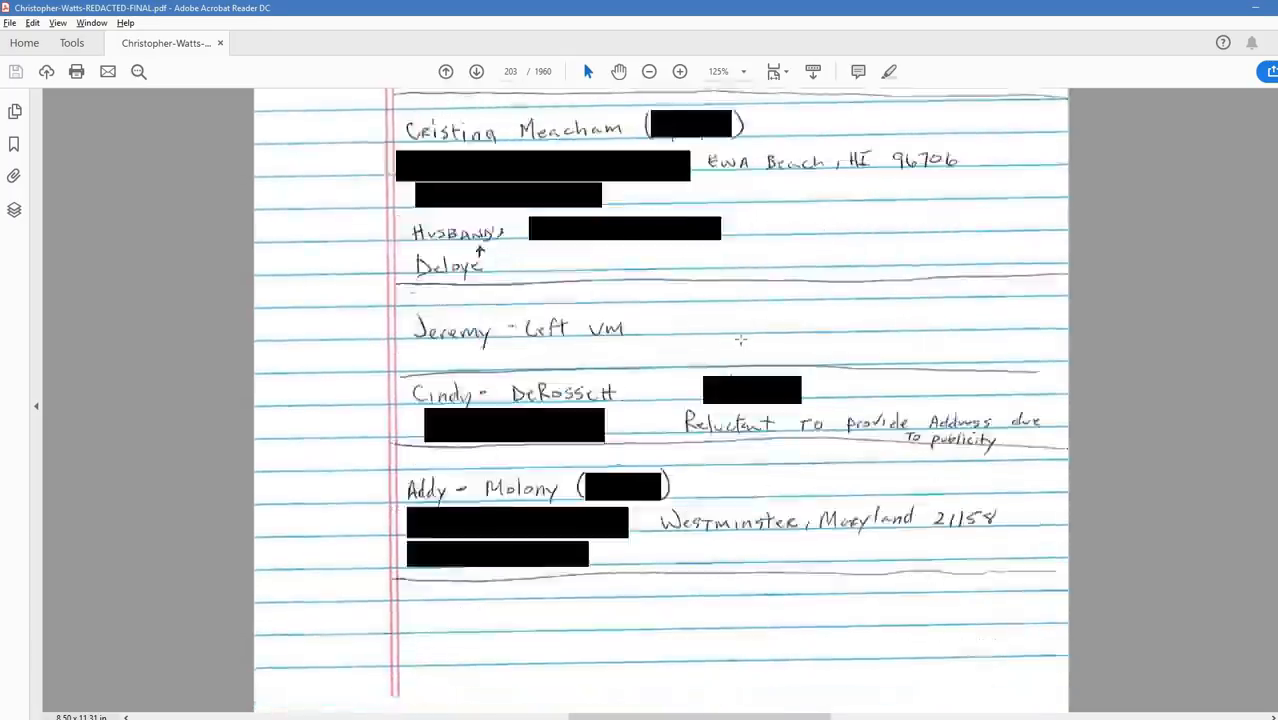
scroll(down, 3)
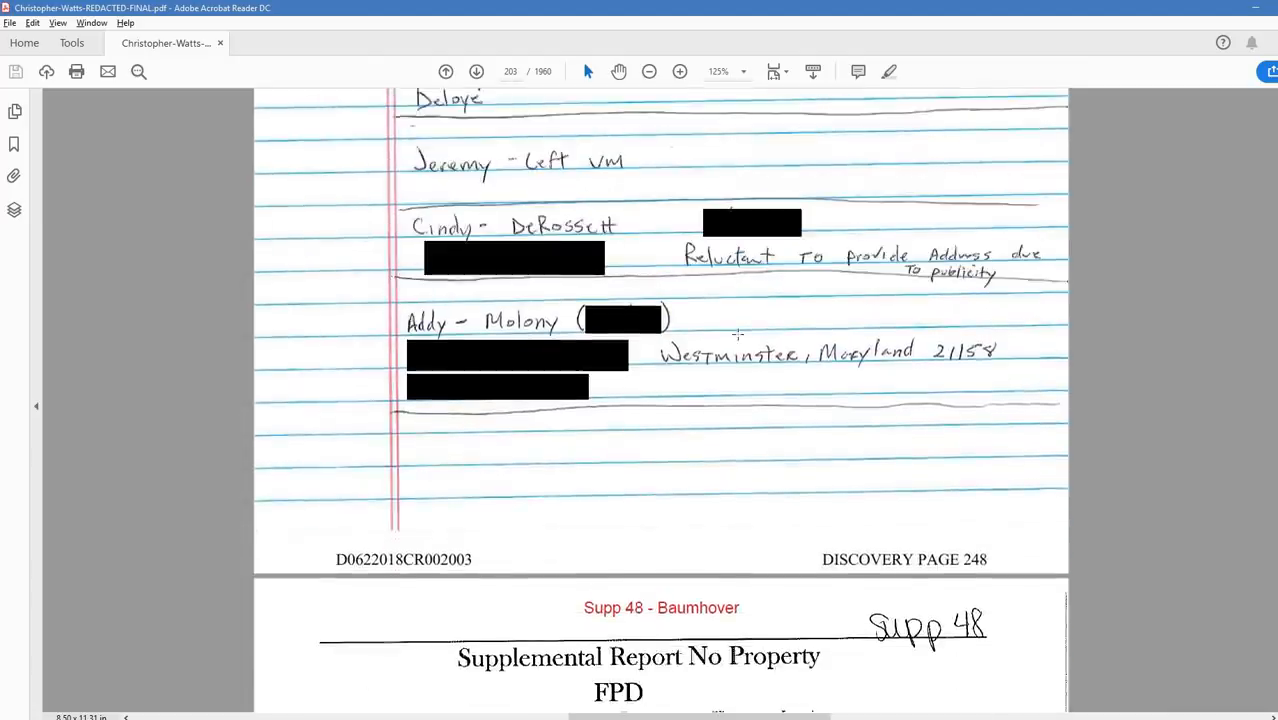
scroll(down, 3)
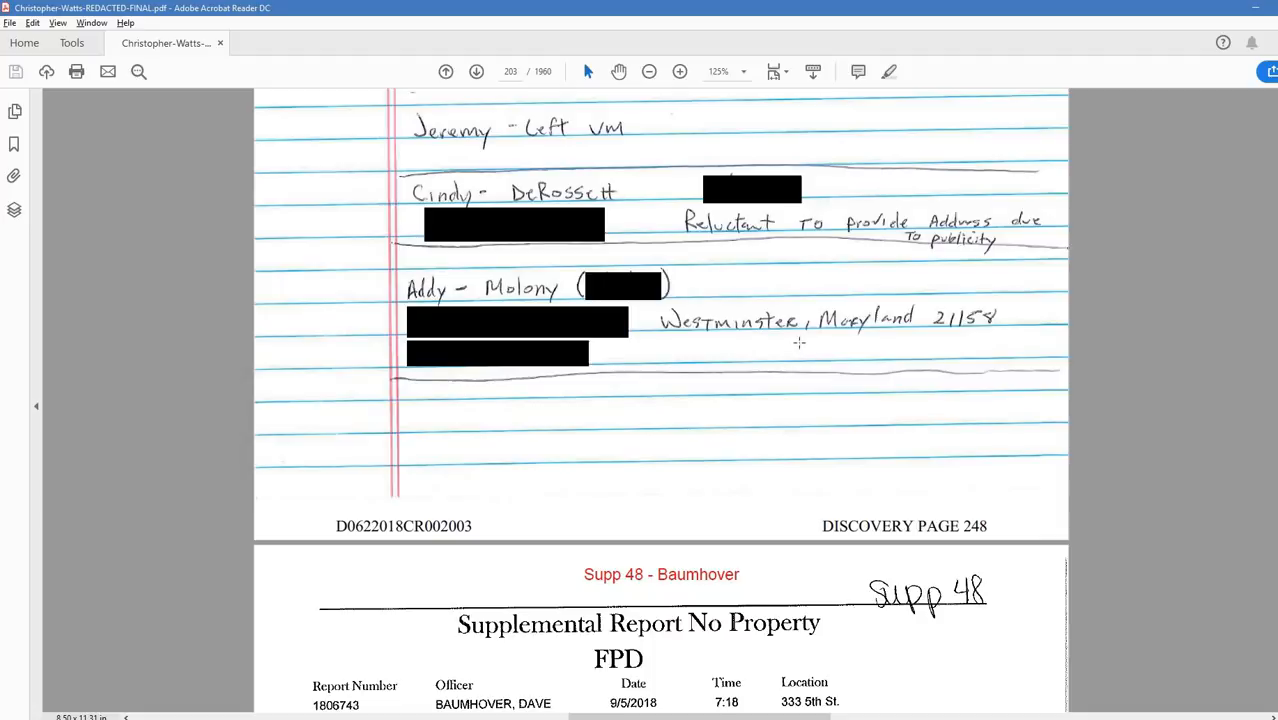
scroll(down, 3)
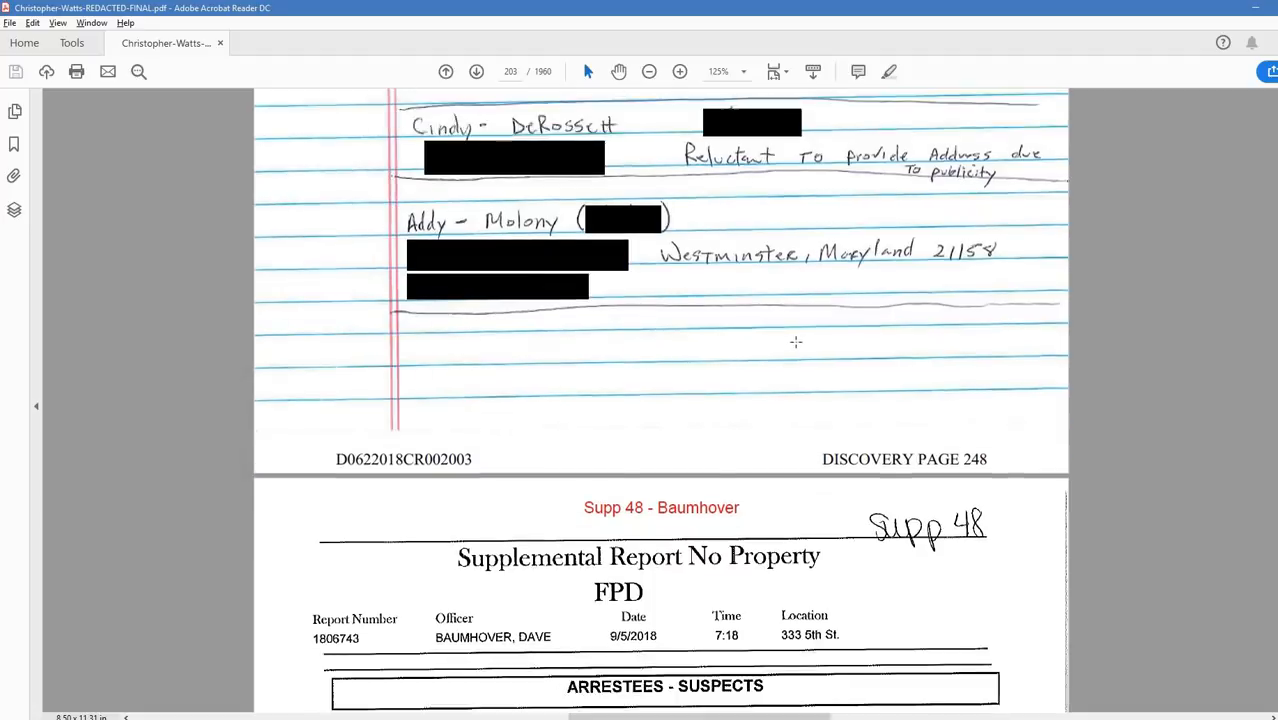
scroll(down, 3)
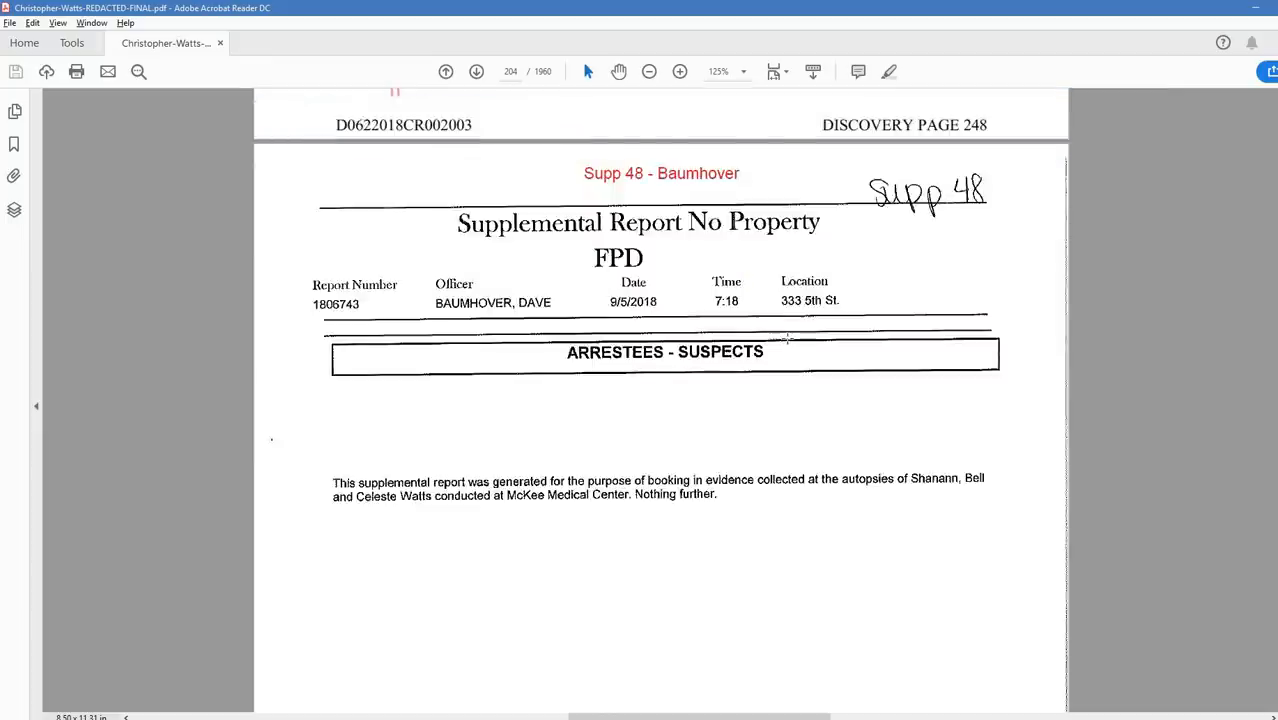
- Scroll through the short Supp 48 autopsy-evidence paragraph to its footer at discovery page 249
scroll(down, 3)
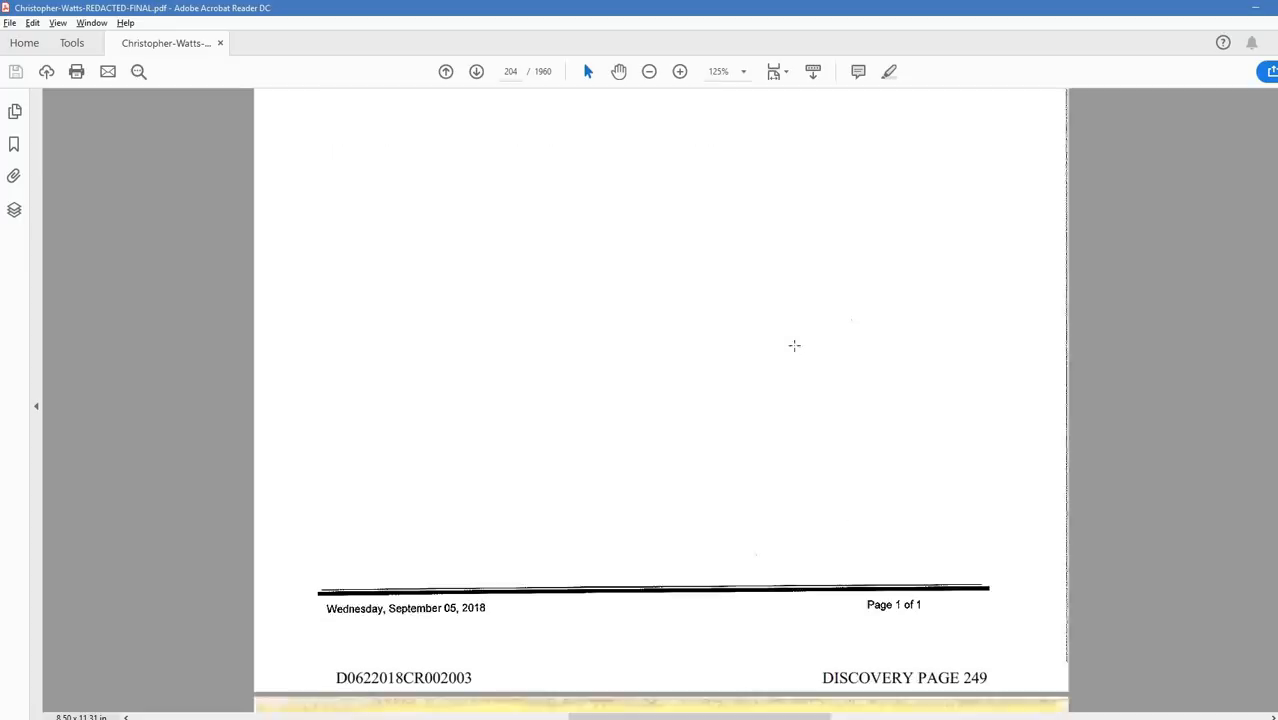
scroll(down, 3)
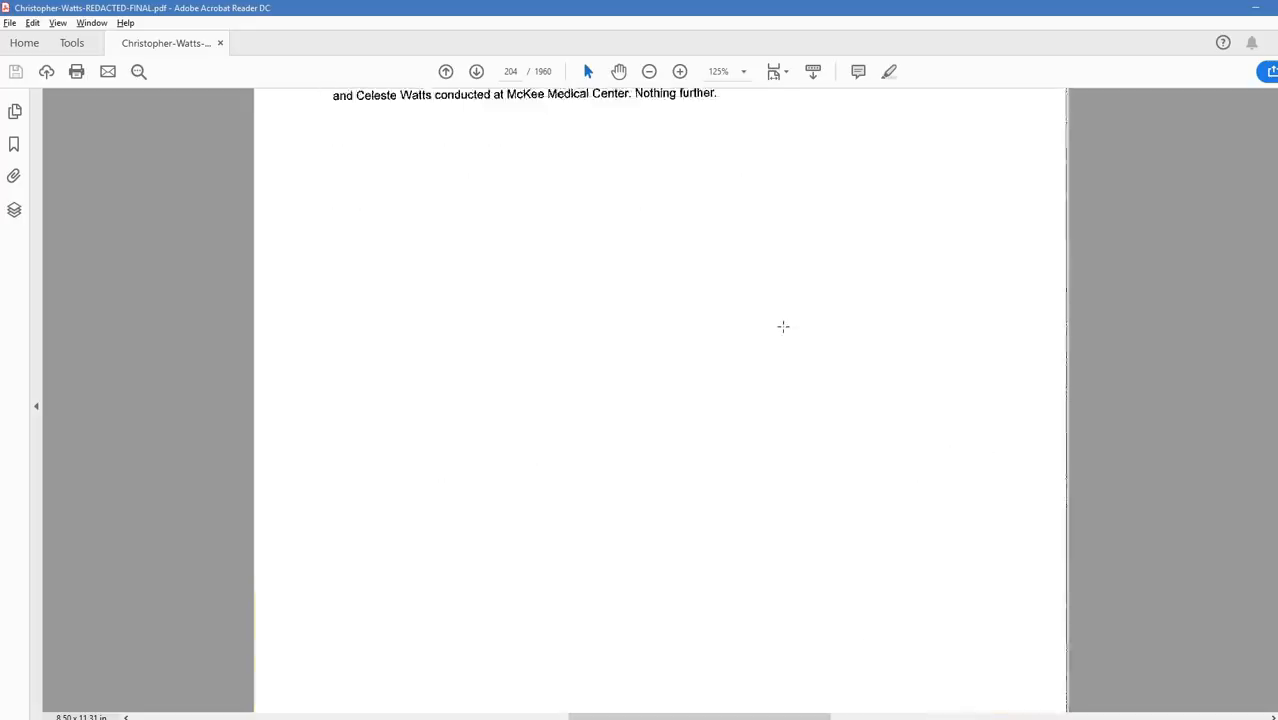
- Reread the evidence booking paragraph, then settle on the 'Page 1 of 1' footer of discovery page 249
scroll(down, 3)
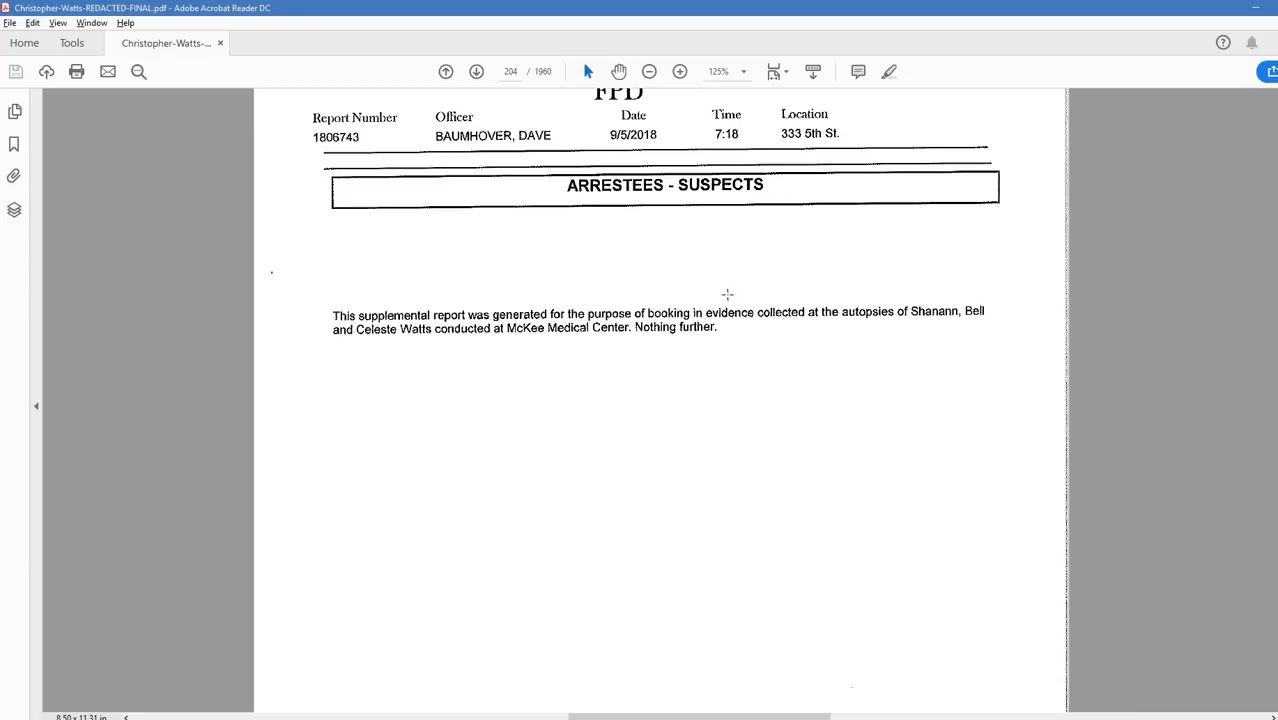
scroll(down, 3)
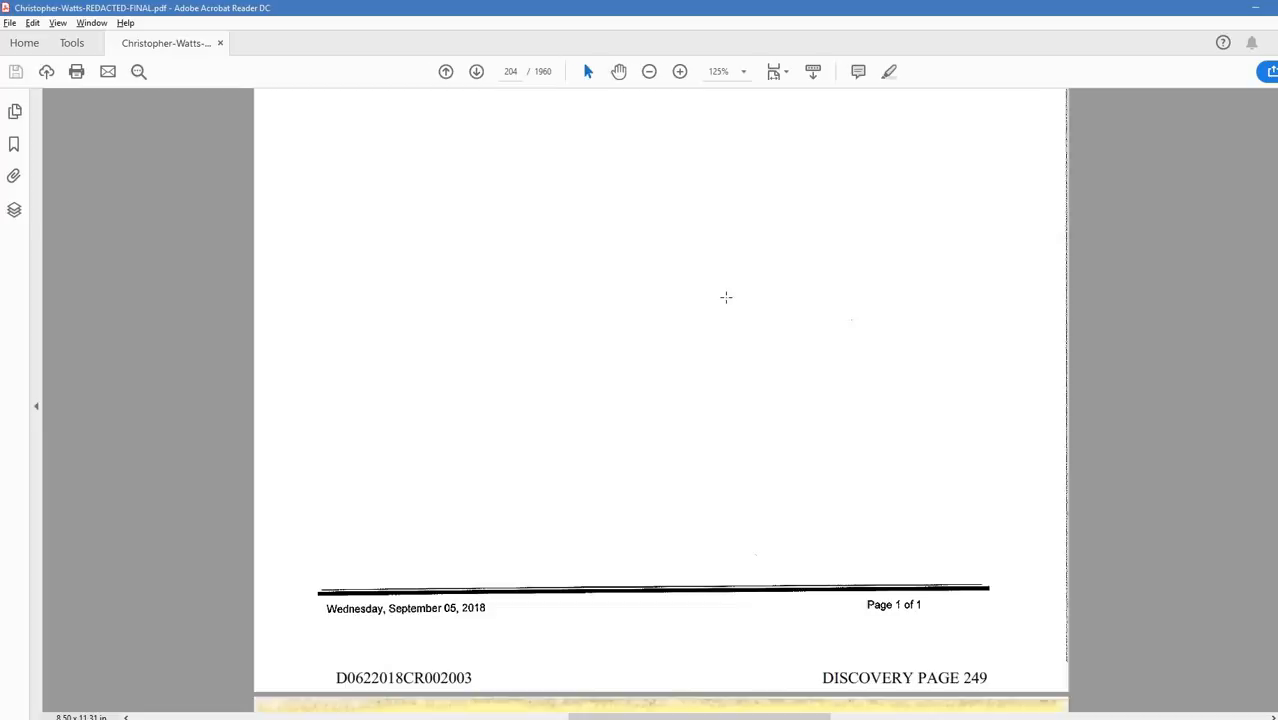
scroll(down, 3)
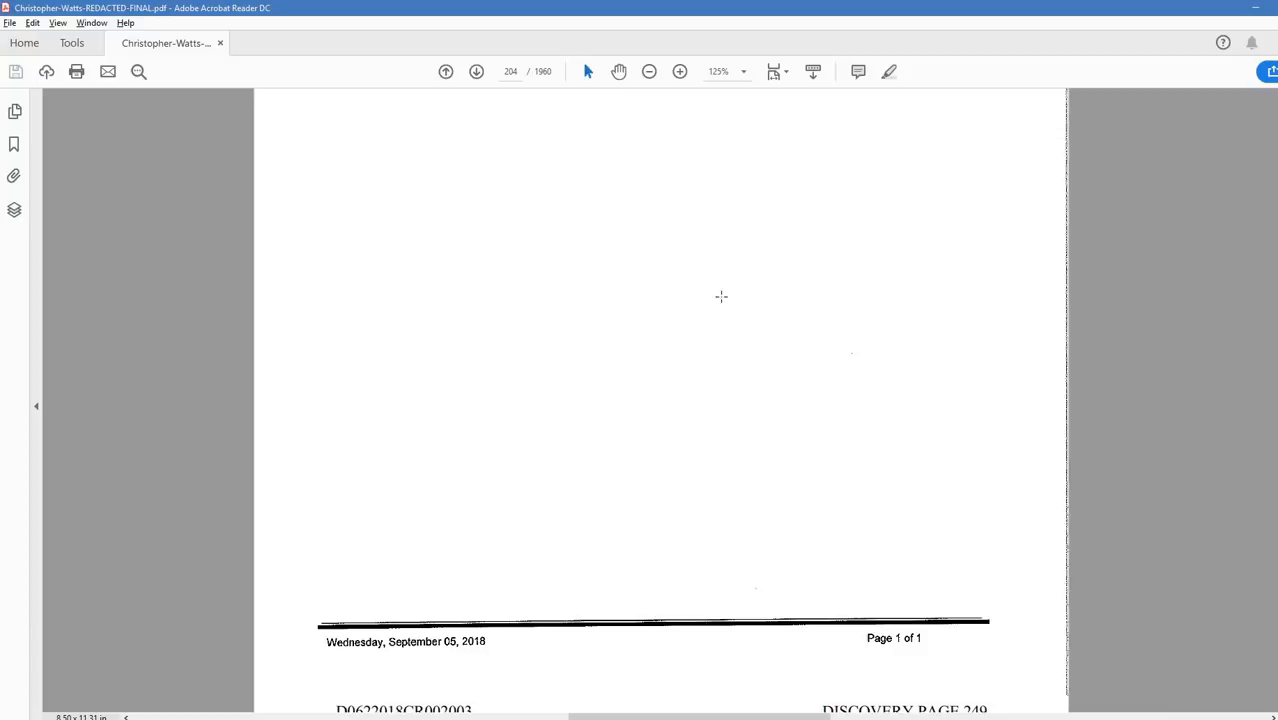
scroll(down, 3)
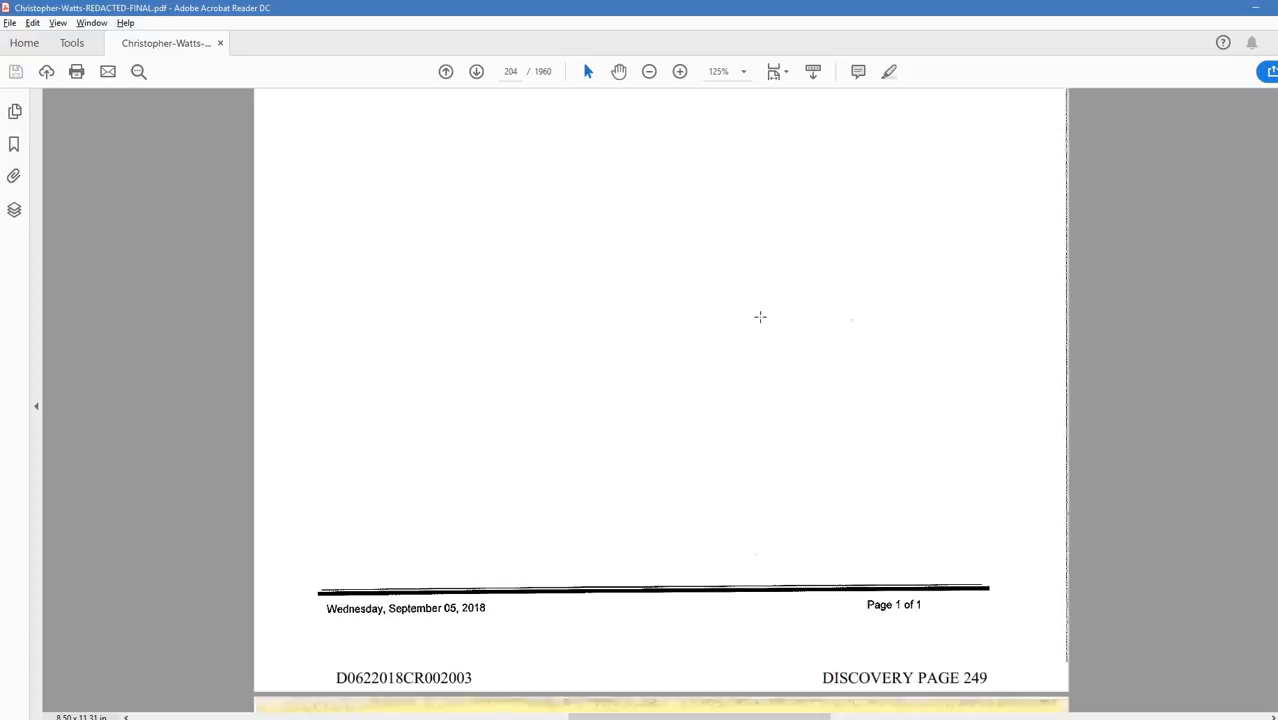